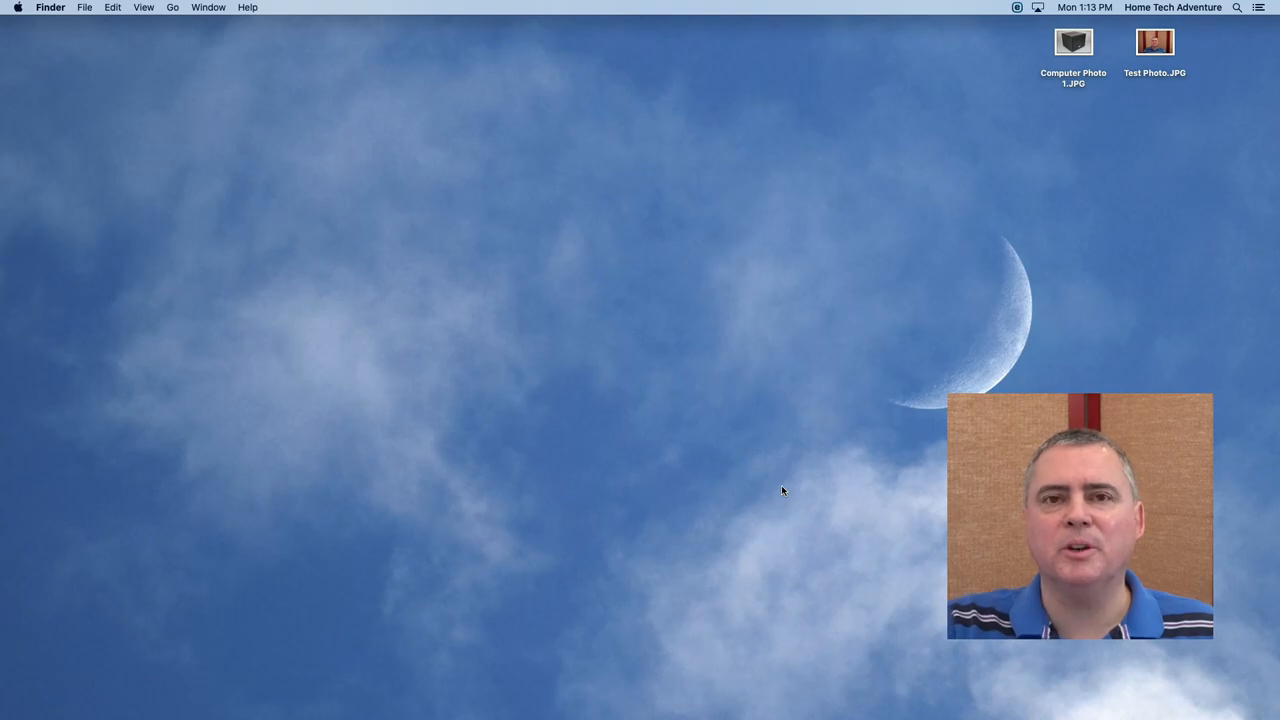
mouse_move(688, 684)
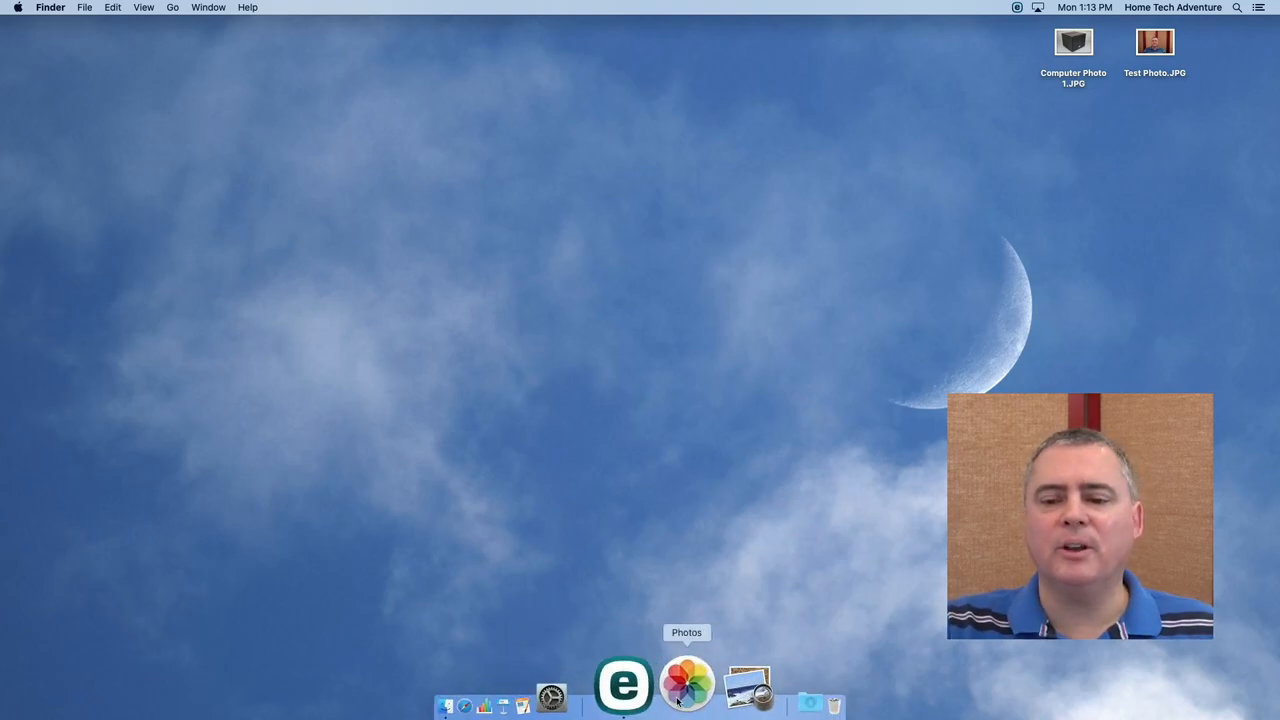
Step: Export the computer case photo's unmodified original from Photos to the desktop
click(688, 684)
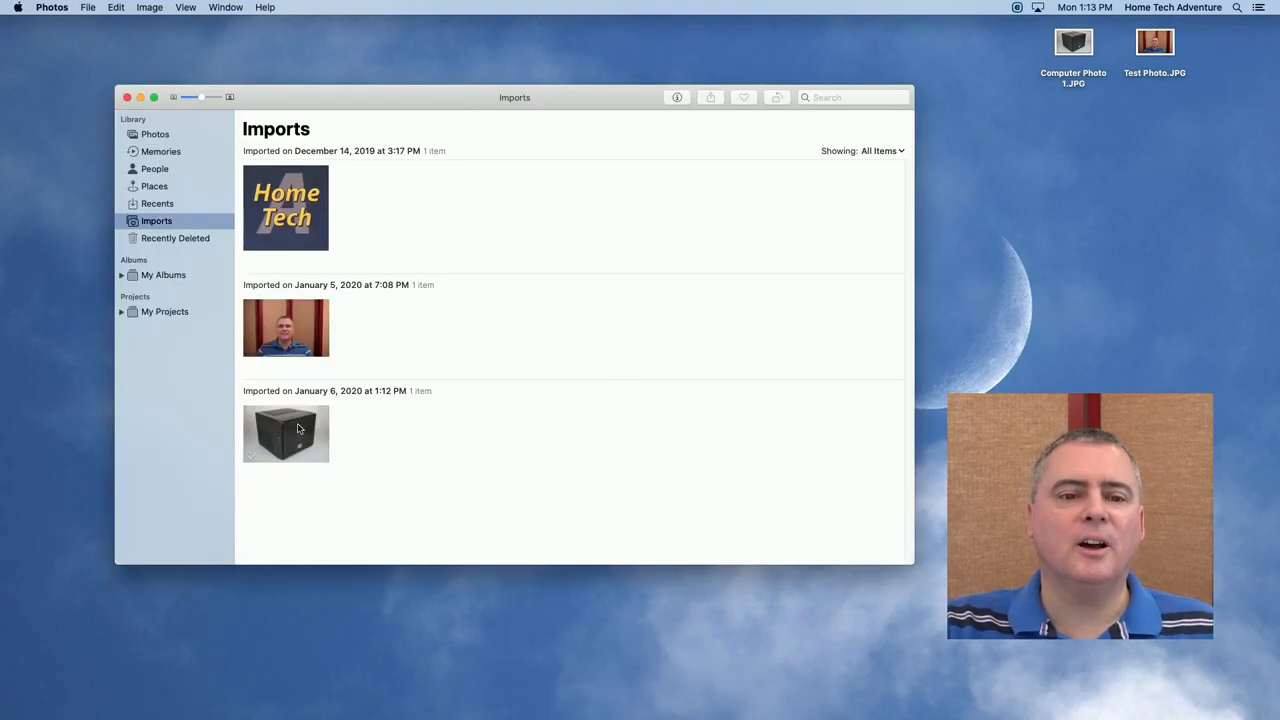
click(286, 434)
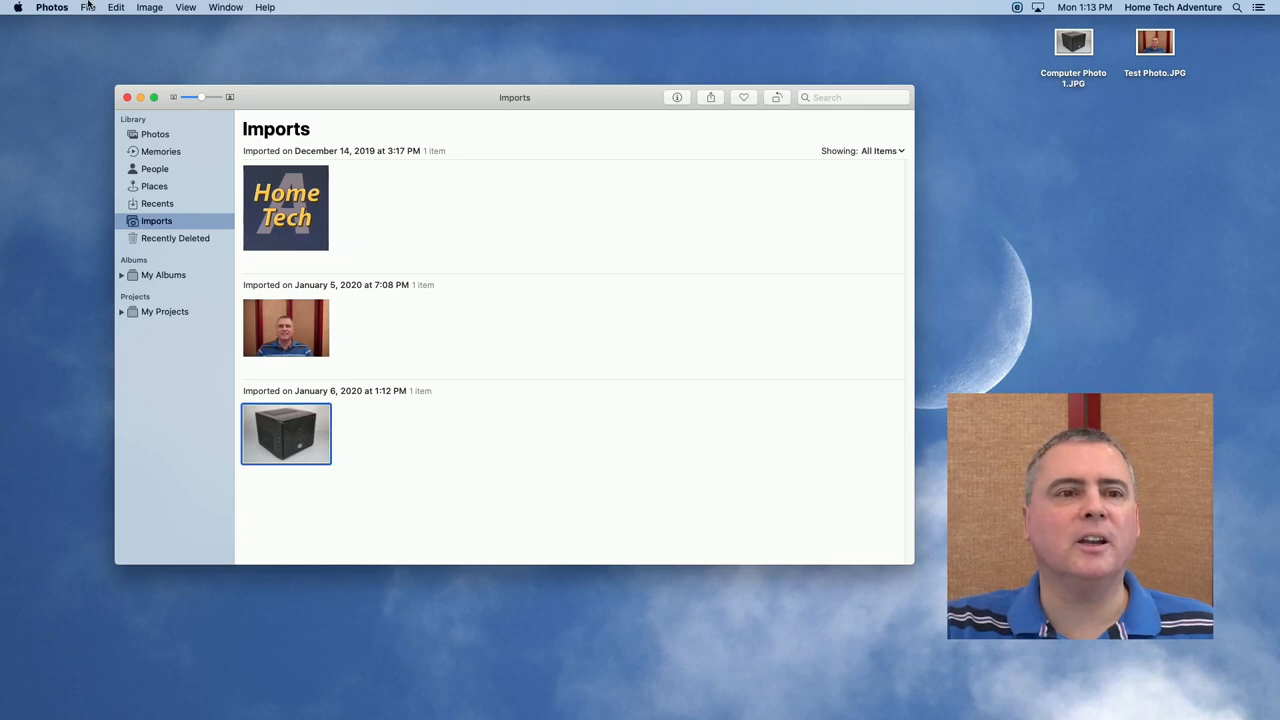
click(88, 8)
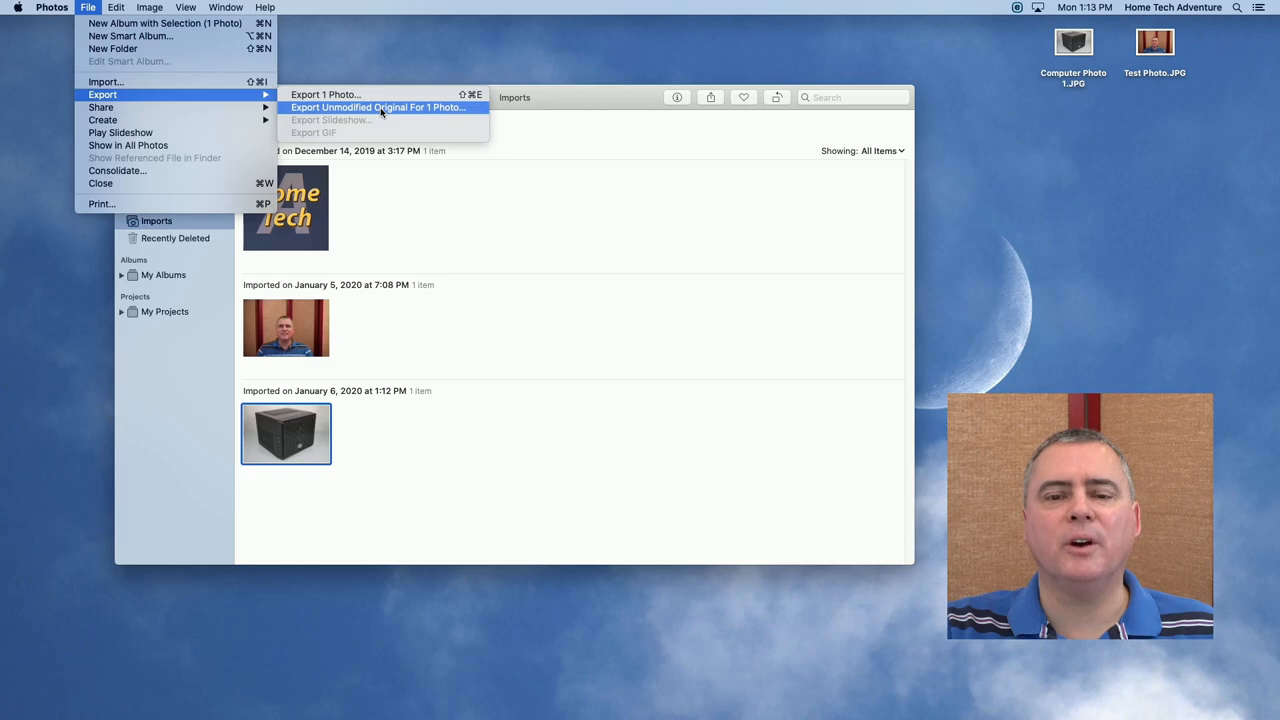
click(378, 108)
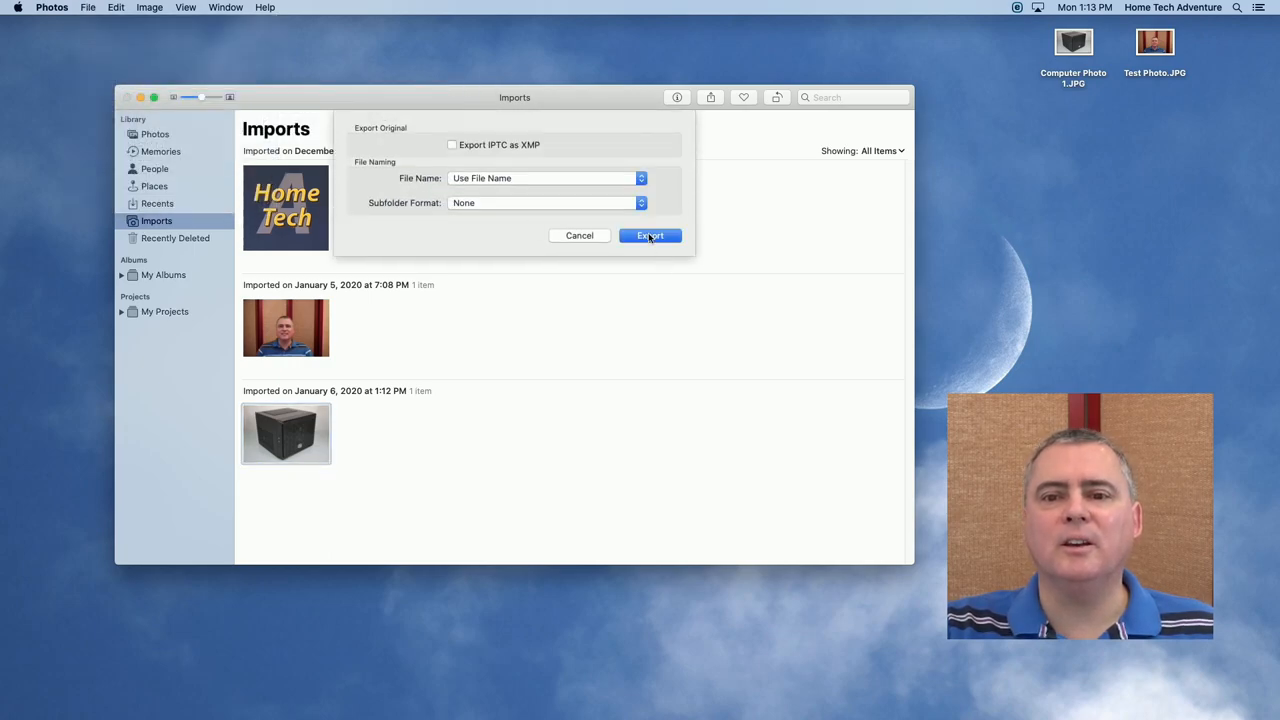
click(650, 236)
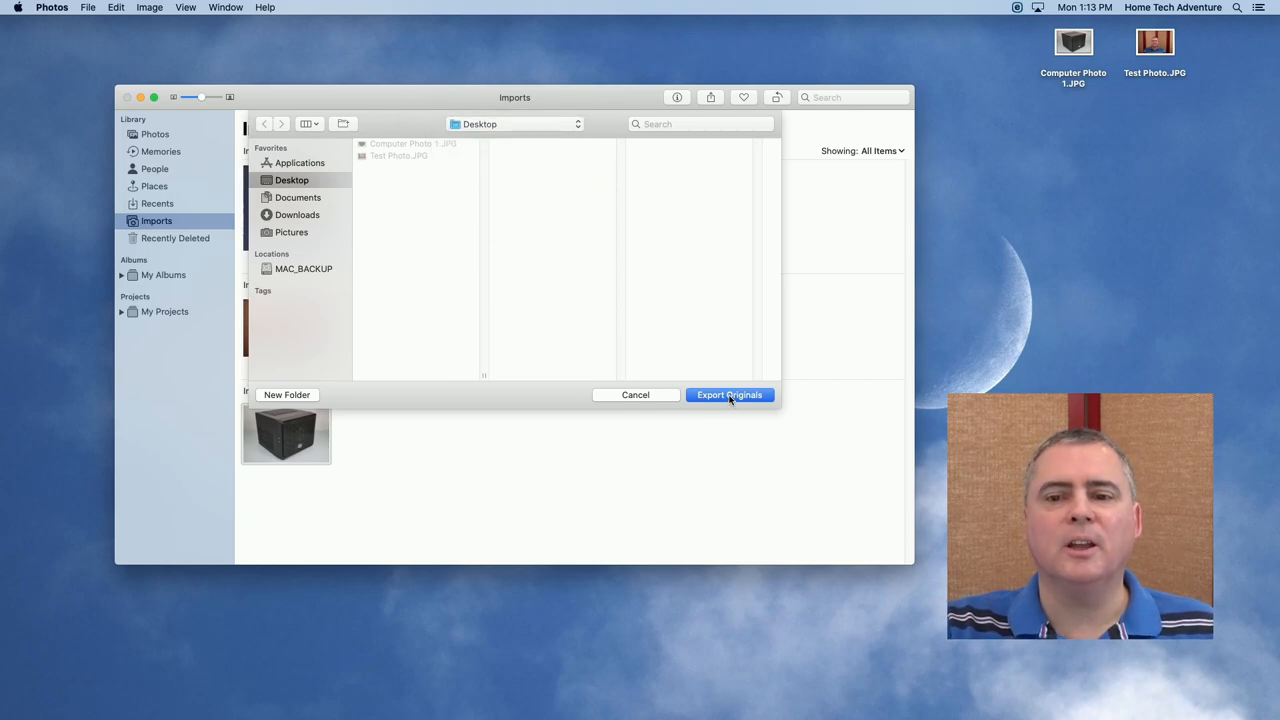
click(728, 394)
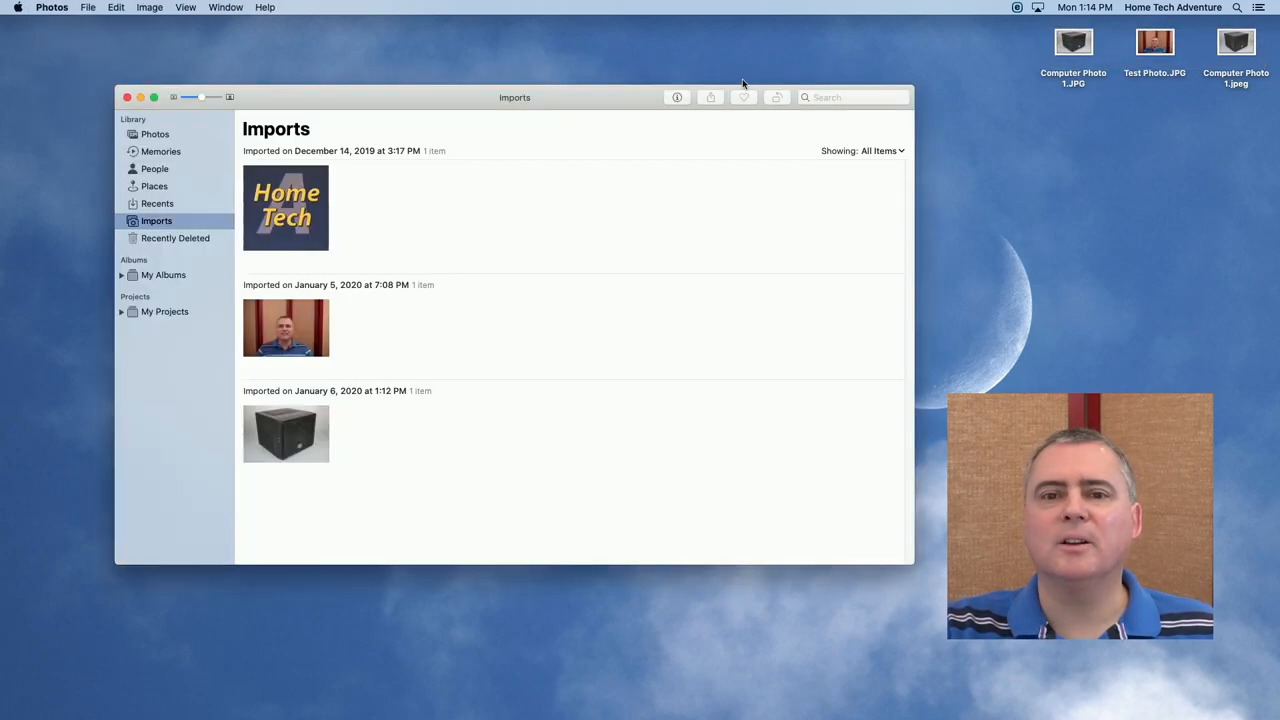
Step: Quit Photos and compare Get Info details of Computer Photo 1.JPG and the exported jpeg
click(52, 8)
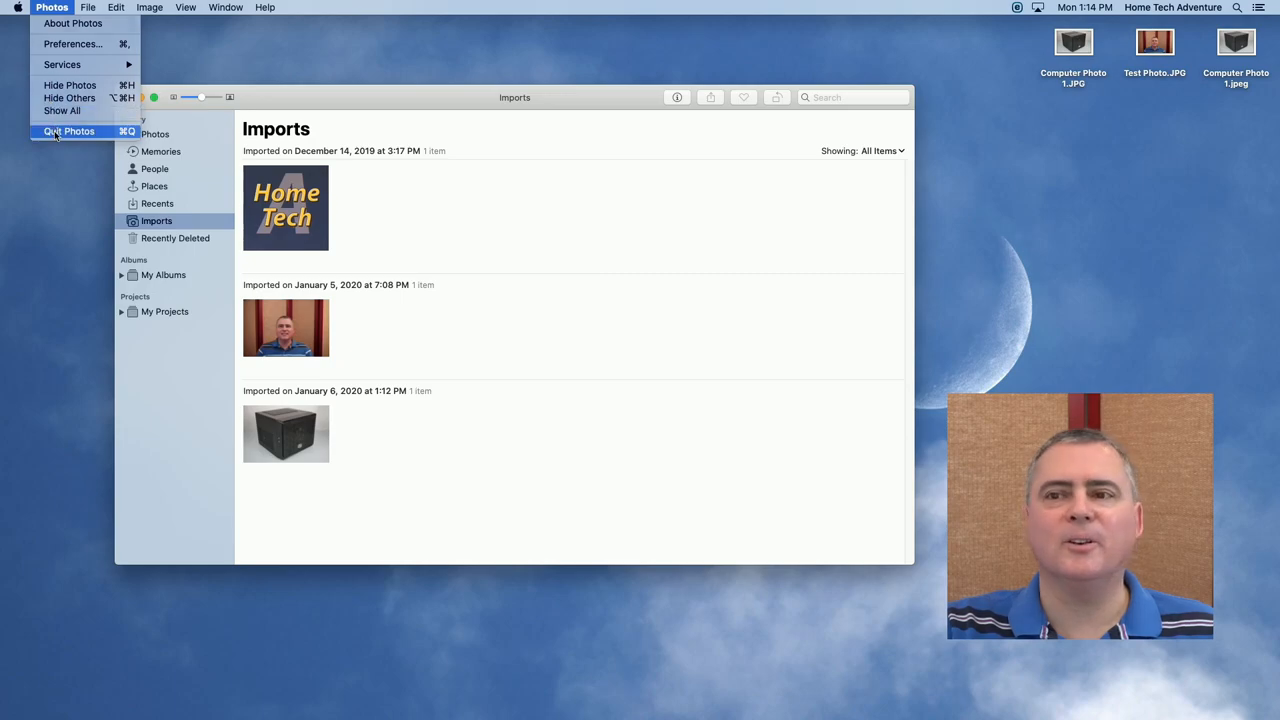
click(70, 132)
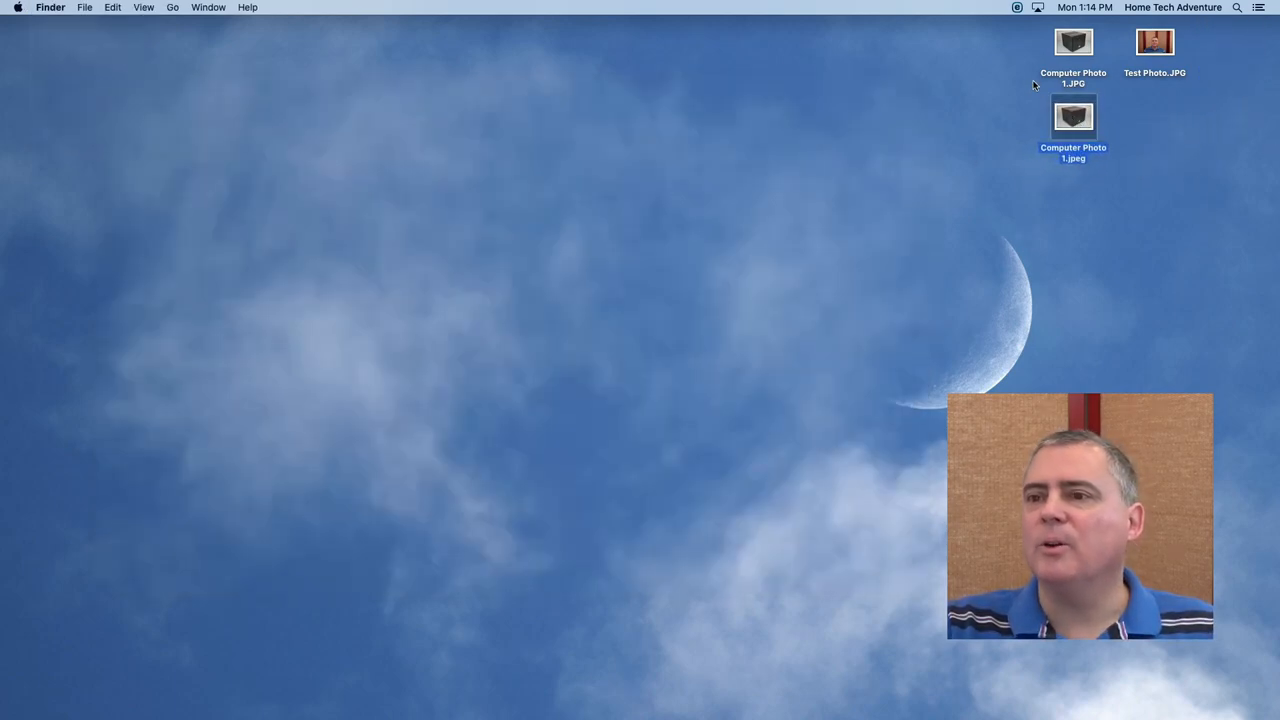
right_click(1072, 42)
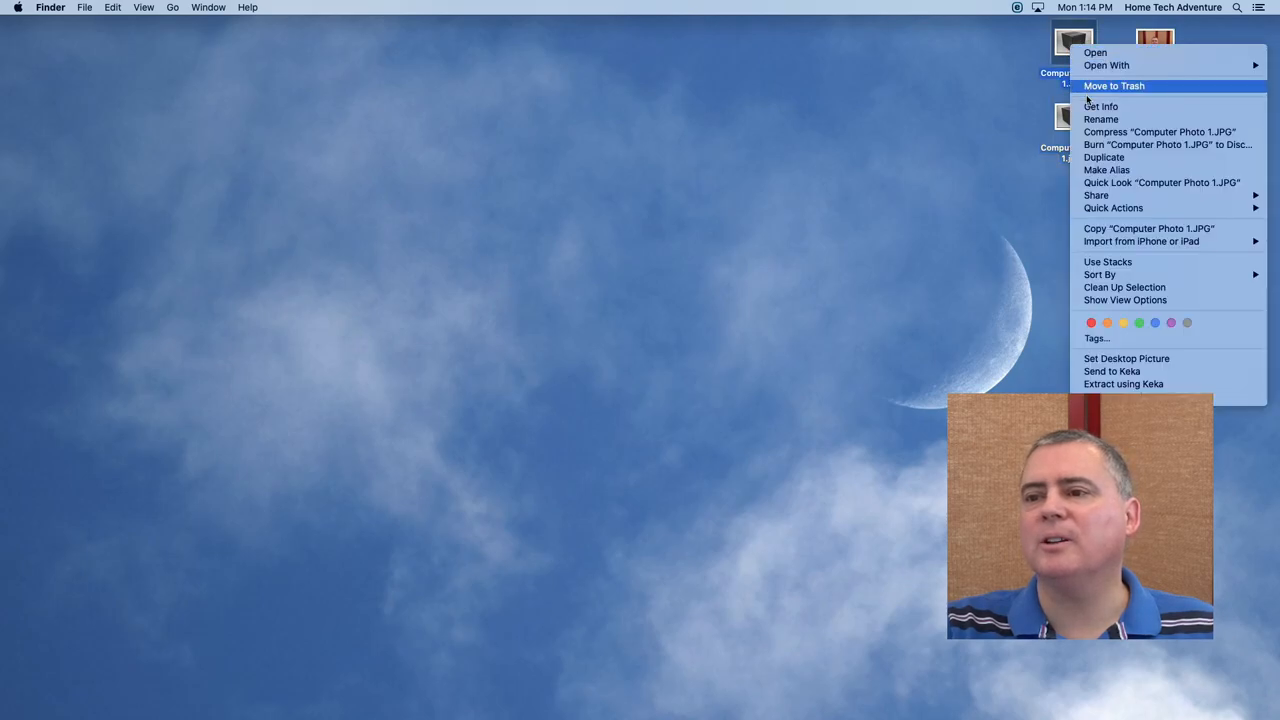
click(1100, 106)
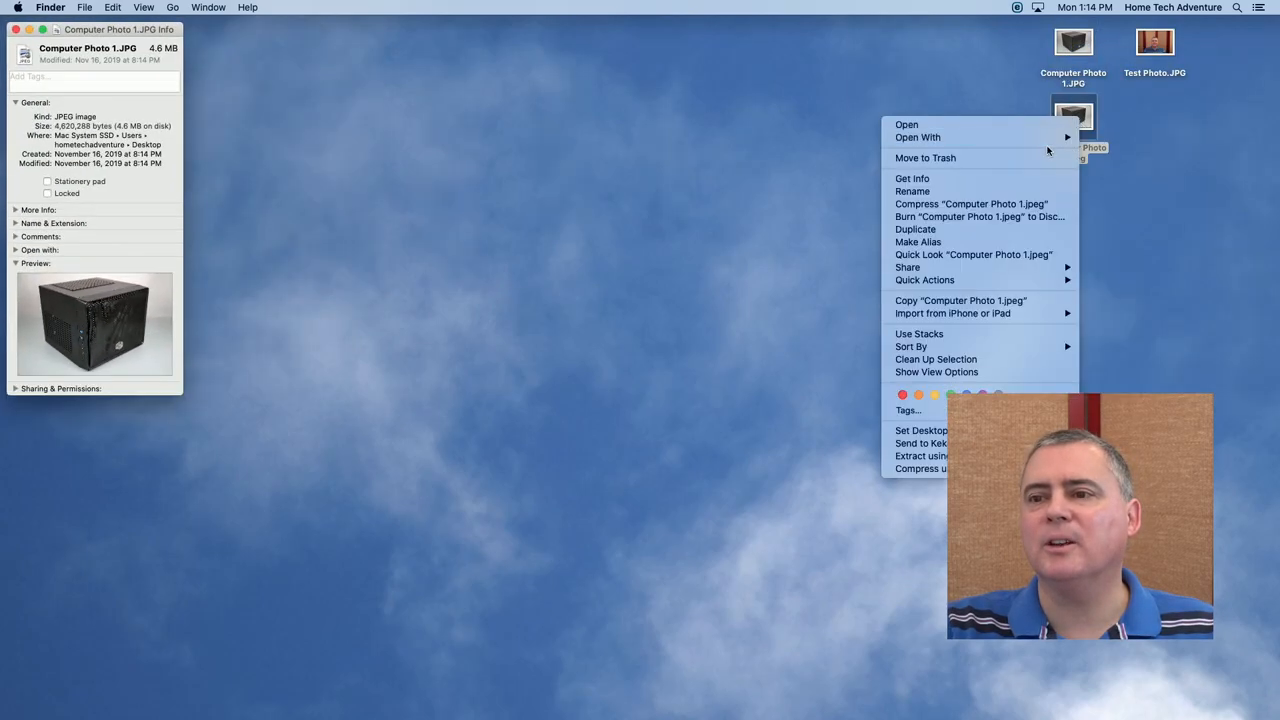
click(912, 178)
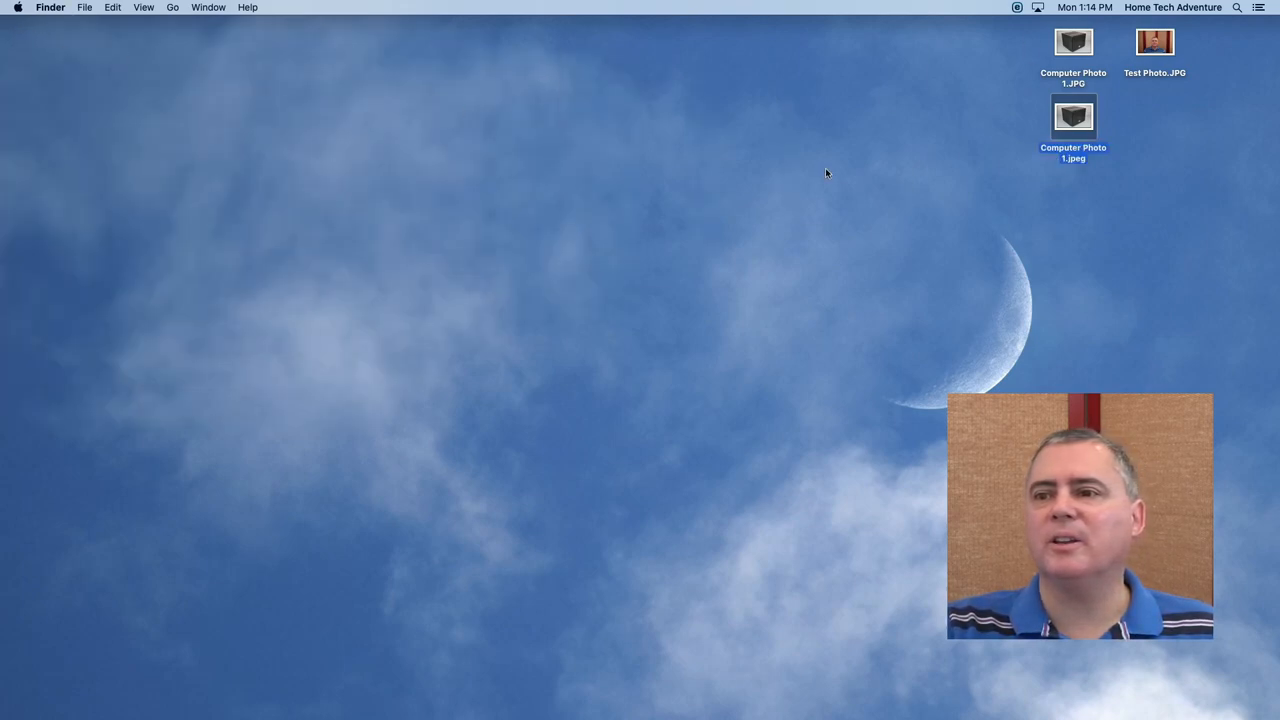
Step: Trash the exported jpeg and duplicate Computer Photo 1.JPG as 'Computer Photo 1 Web'
right_click(1072, 116)
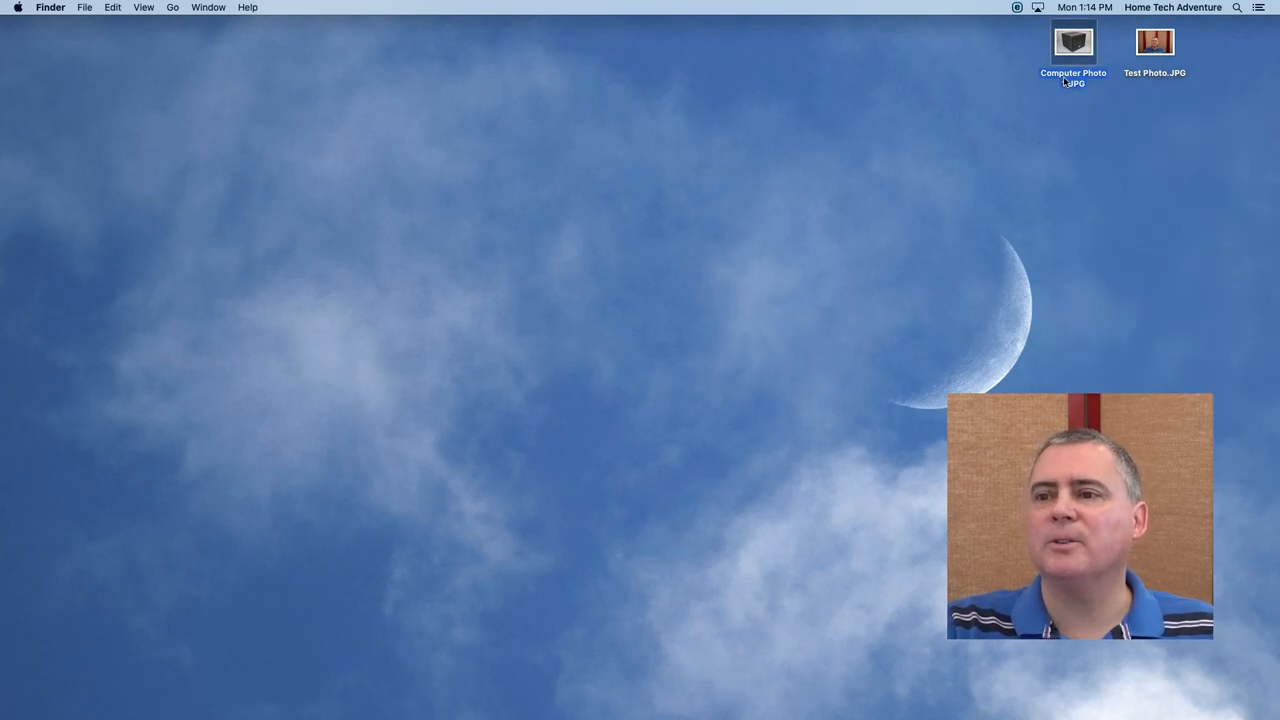
right_click(1072, 42)
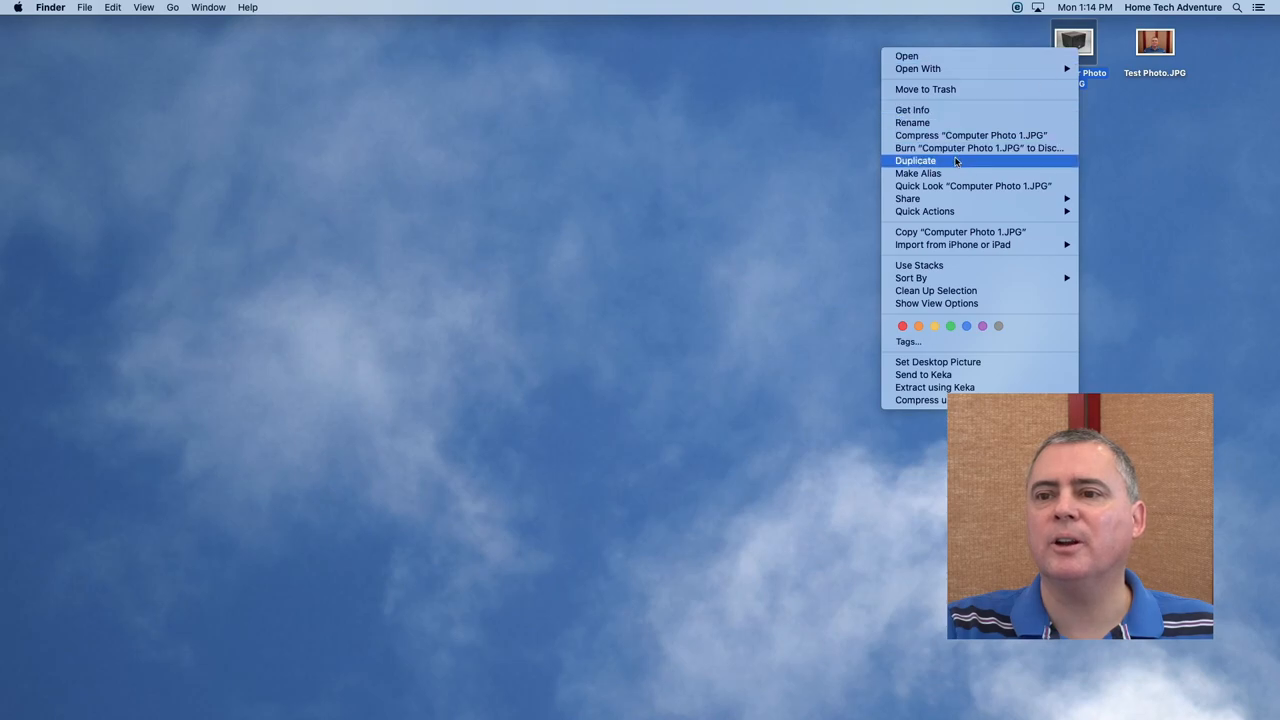
click(916, 160)
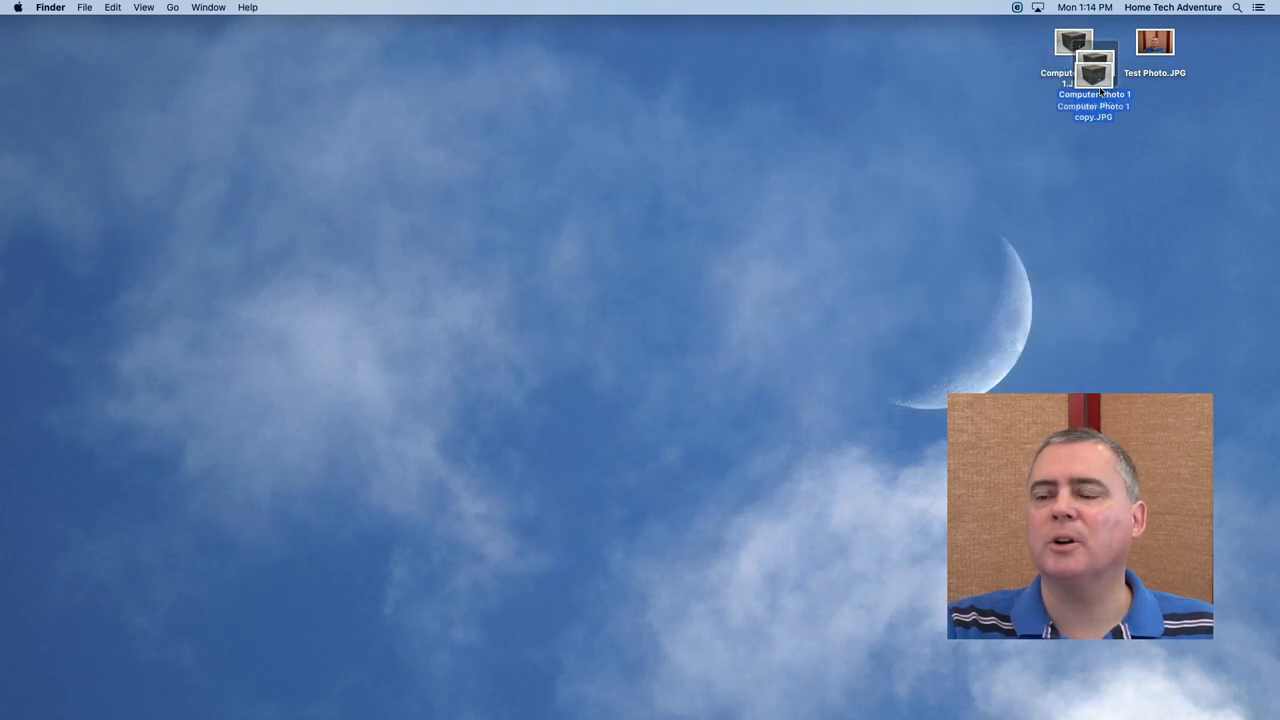
drag(1084, 76, 1072, 116)
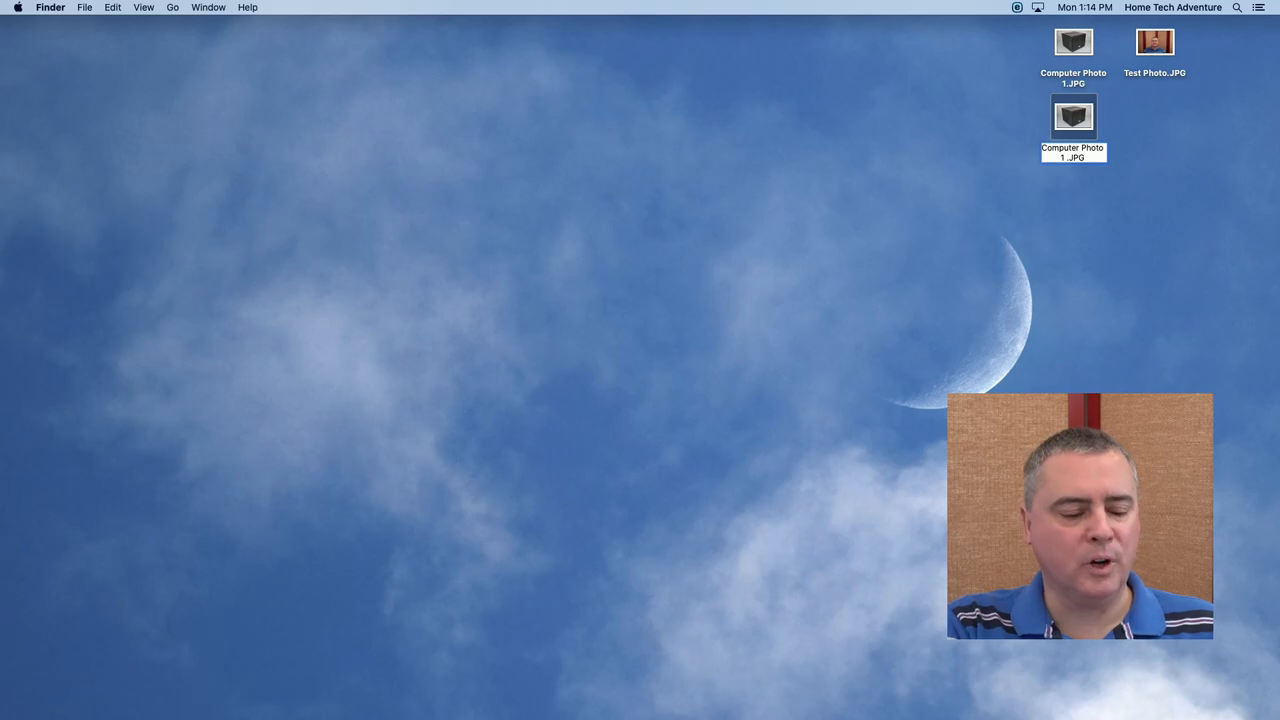
text(Web)
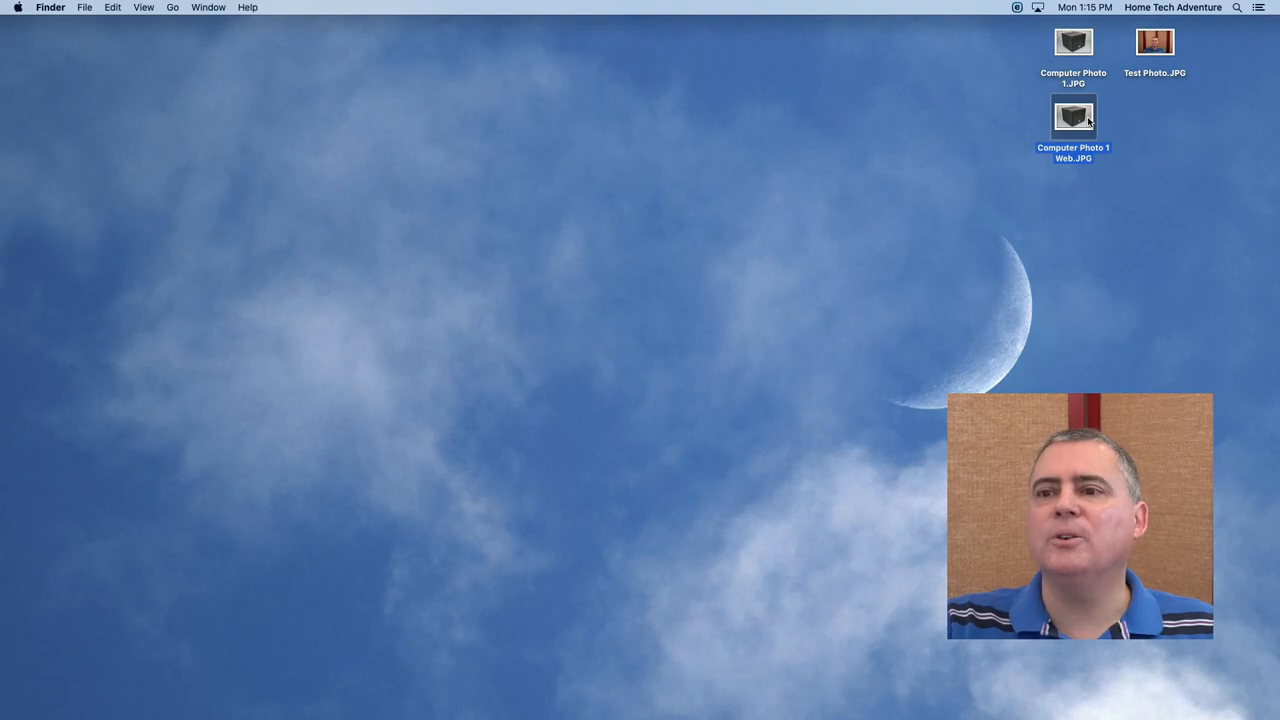
Step: Resize Computer Photo 1 Web.JPG proportionally to 1024 pixels wide in Preview
double_click(1072, 116)
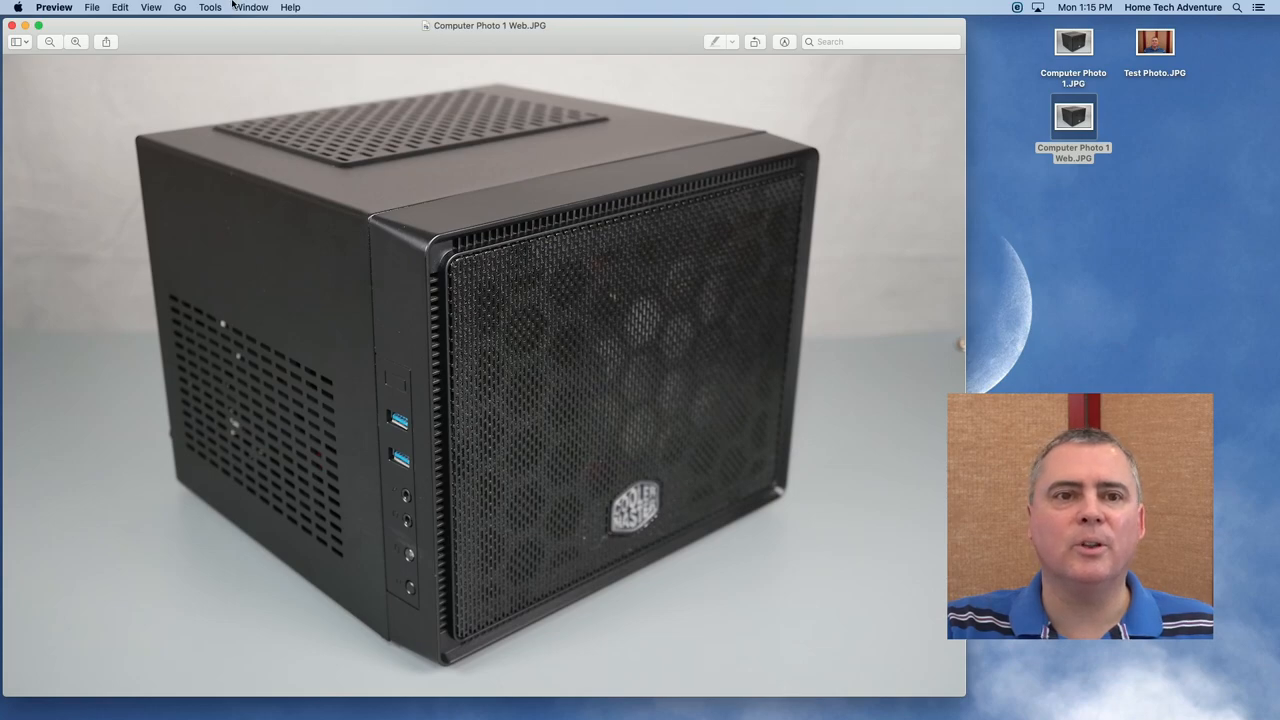
click(210, 8)
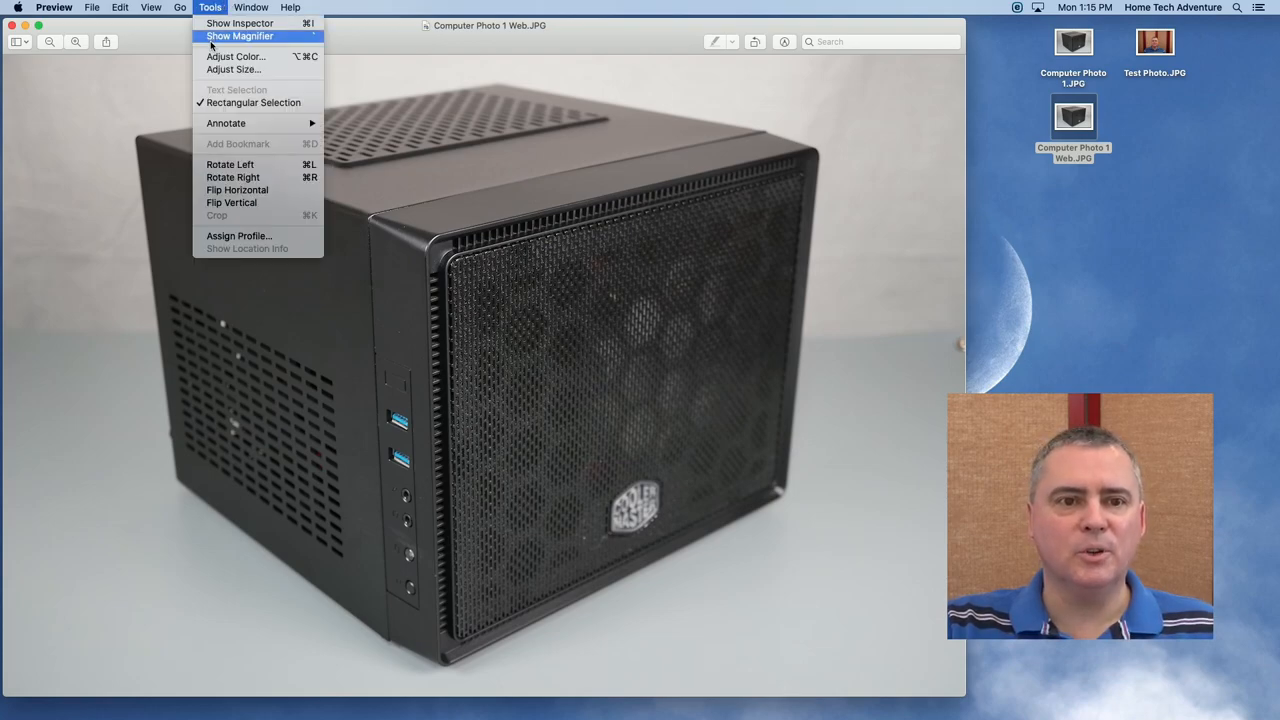
click(232, 68)
text(1024)
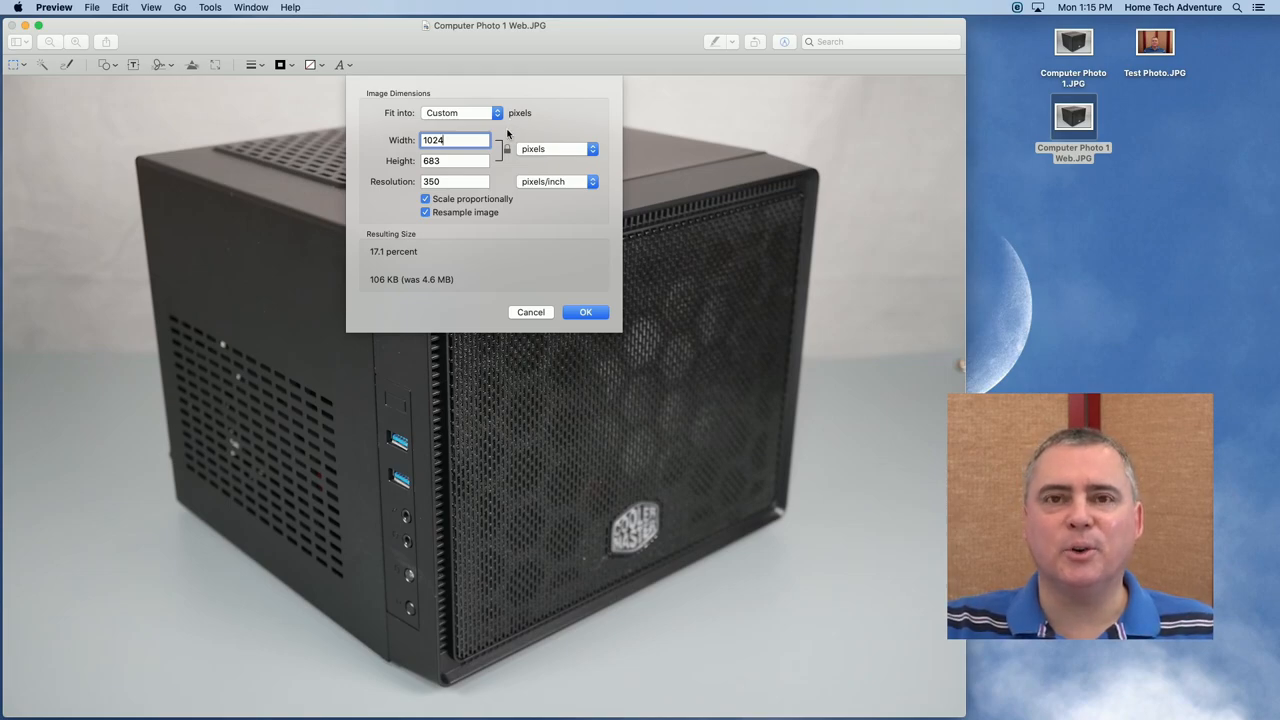
mouse_move(504, 256)
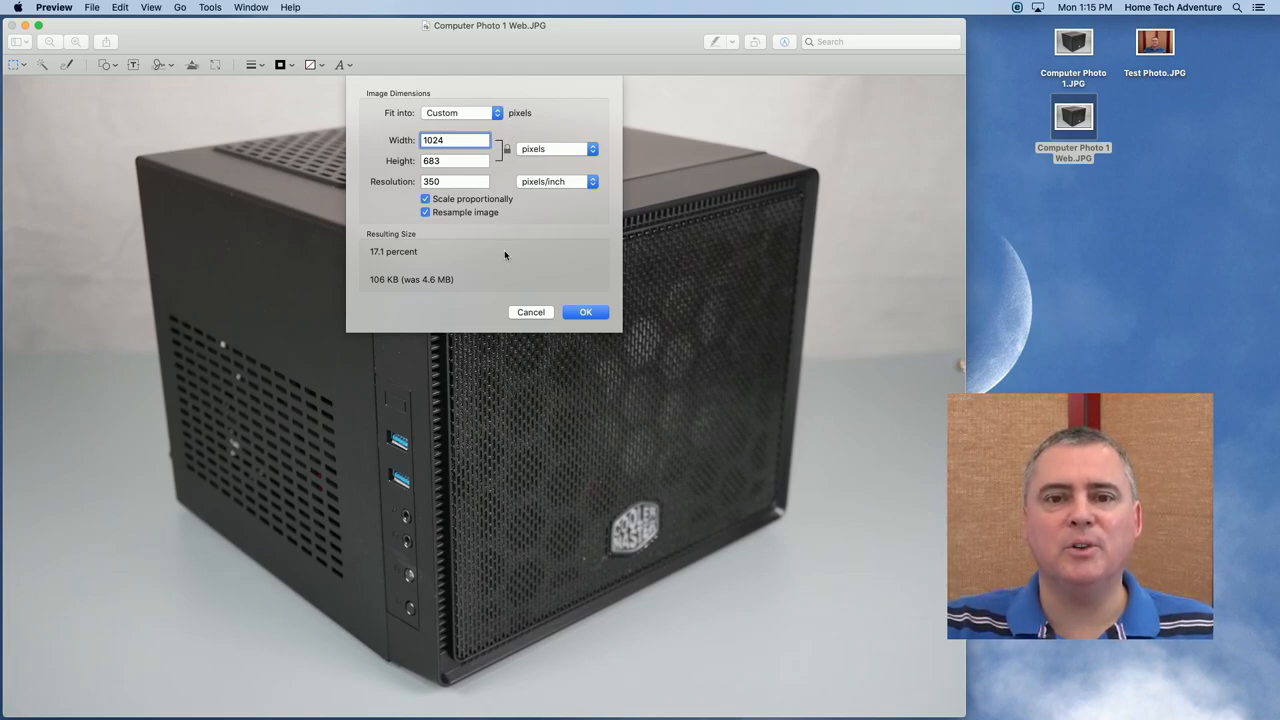
mouse_move(388, 296)
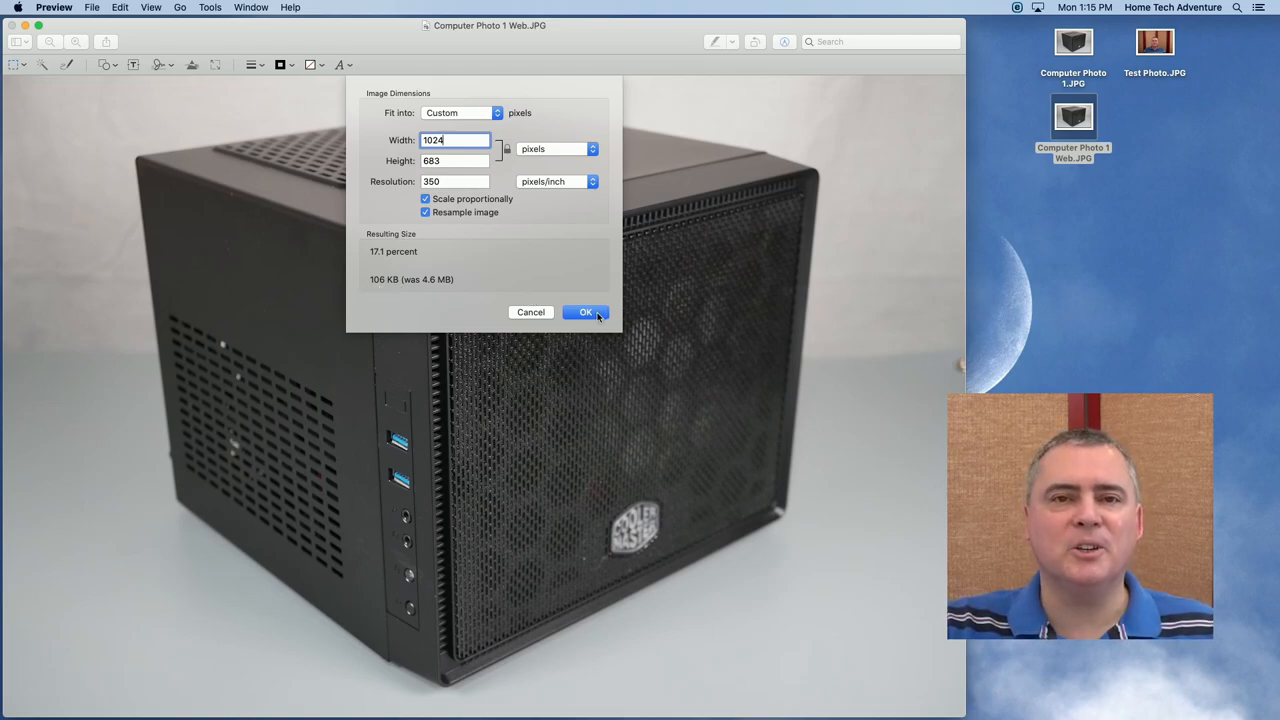
click(586, 312)
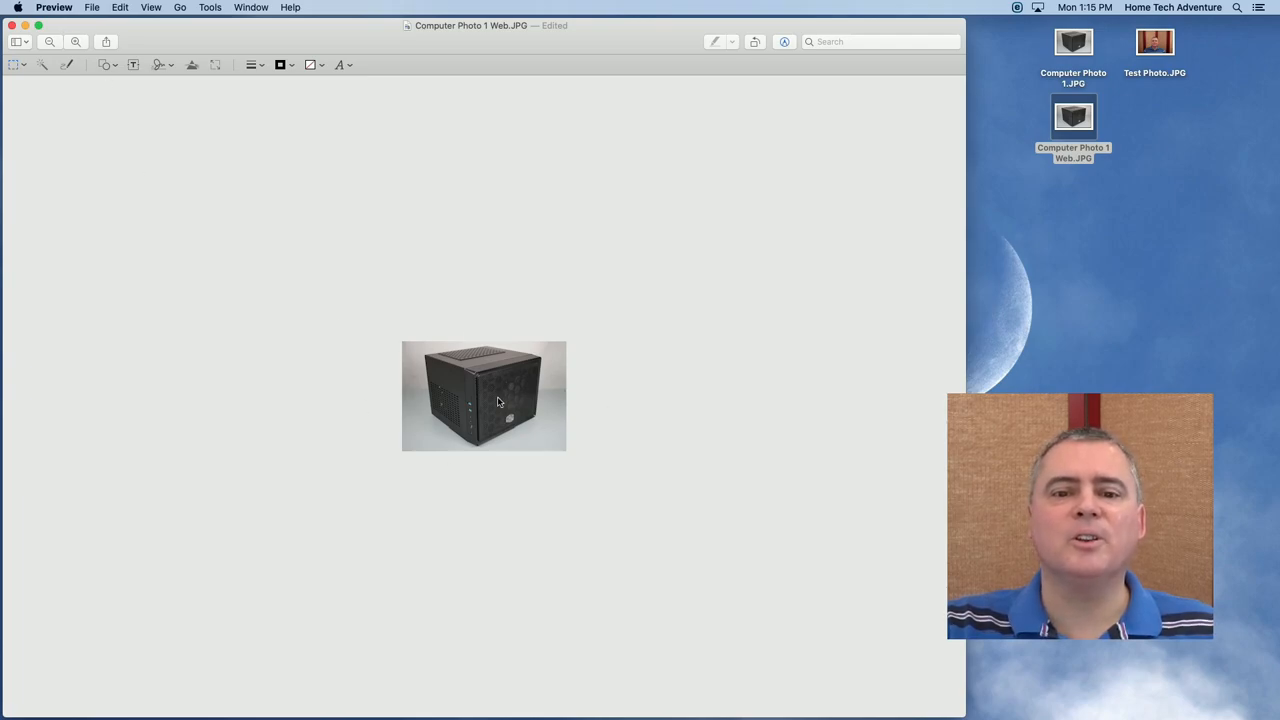
mouse_move(504, 408)
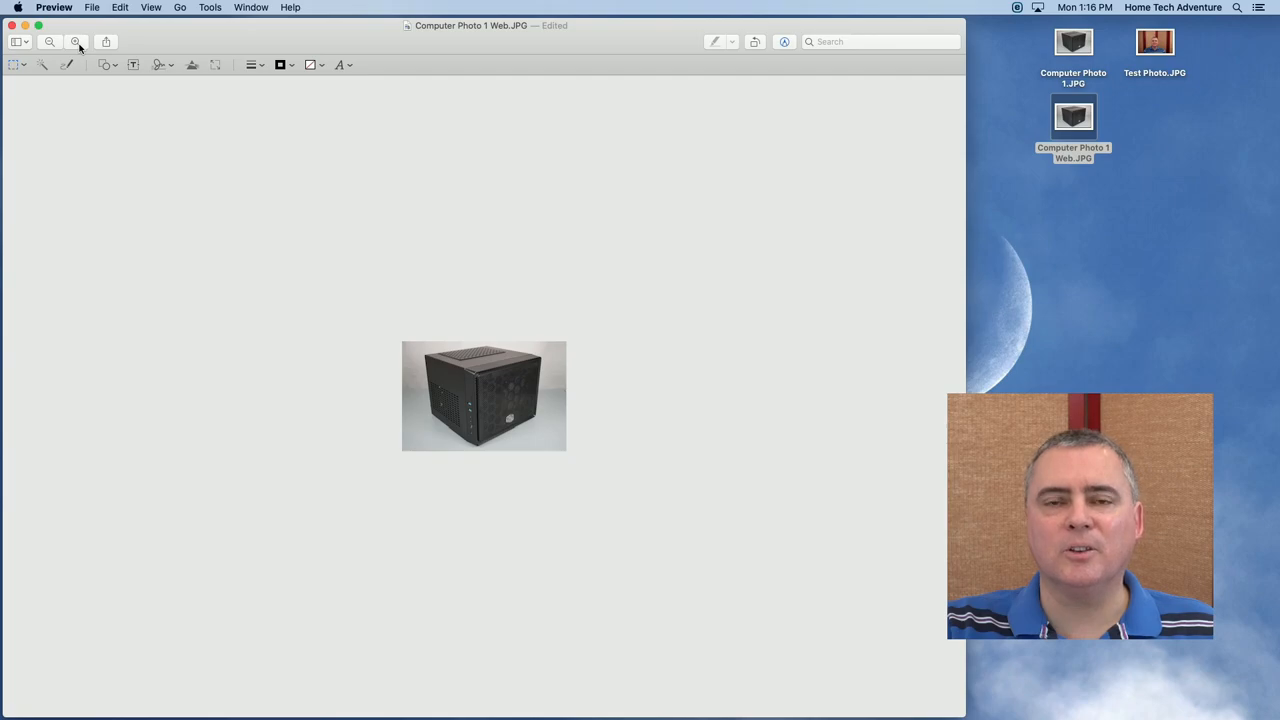
Step: Zoom in to inspect the 1024-px result, then save Computer Photo 1 Web.JPG
click(76, 40)
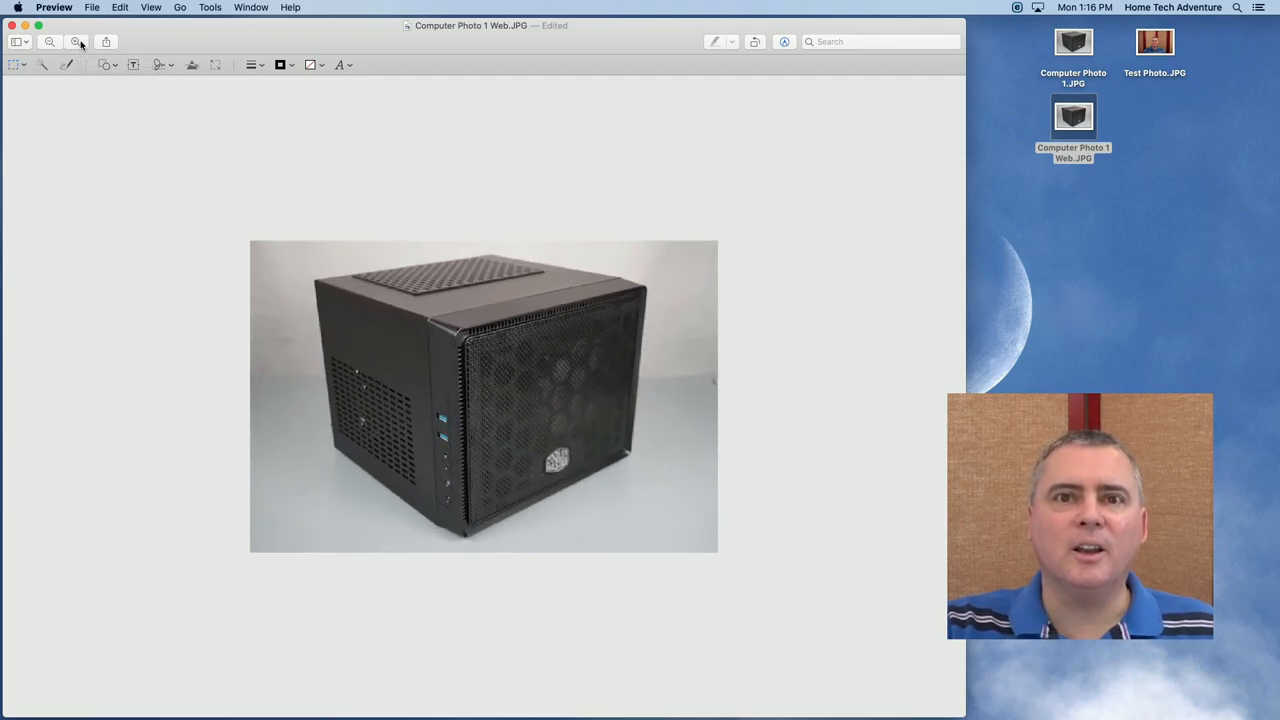
click(76, 40)
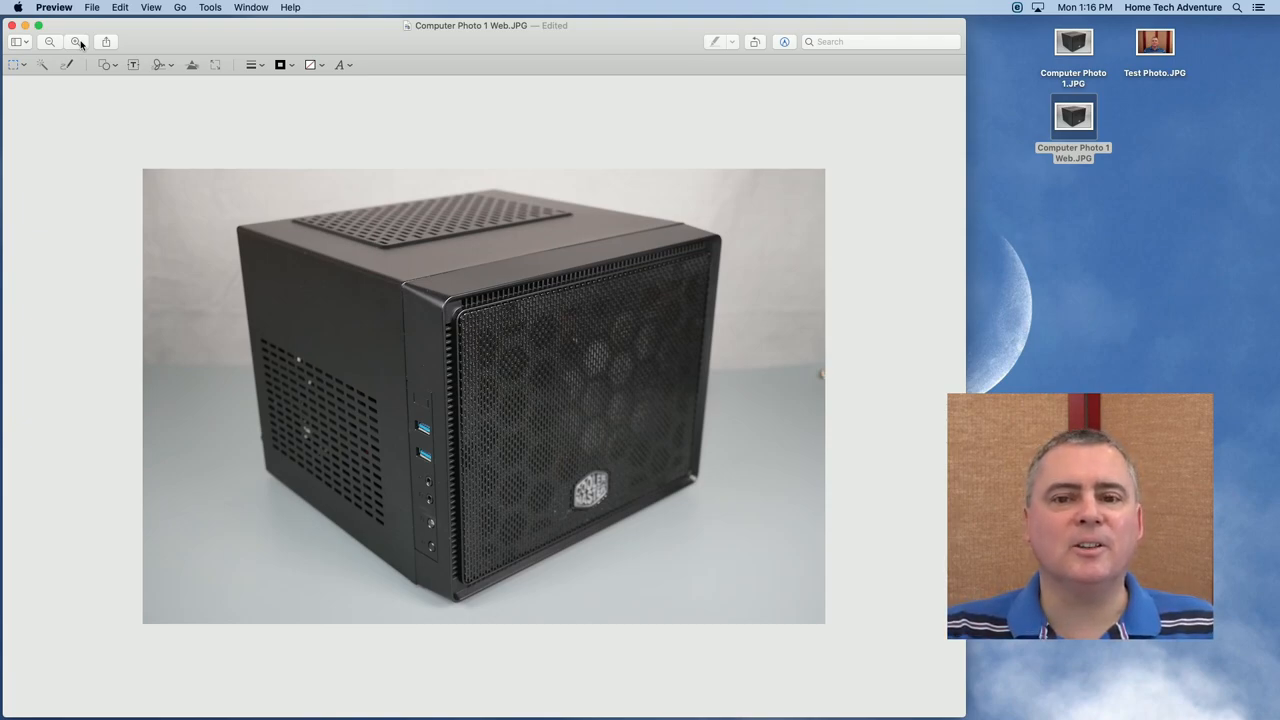
click(76, 40)
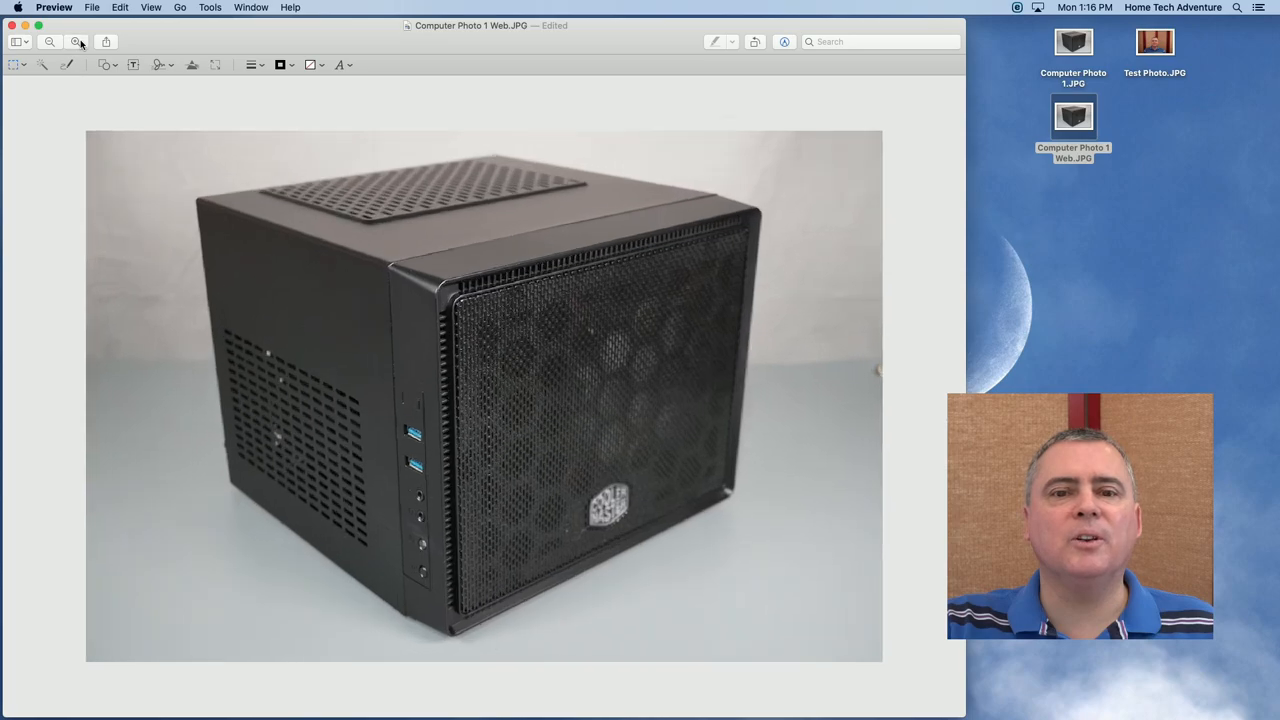
click(76, 40)
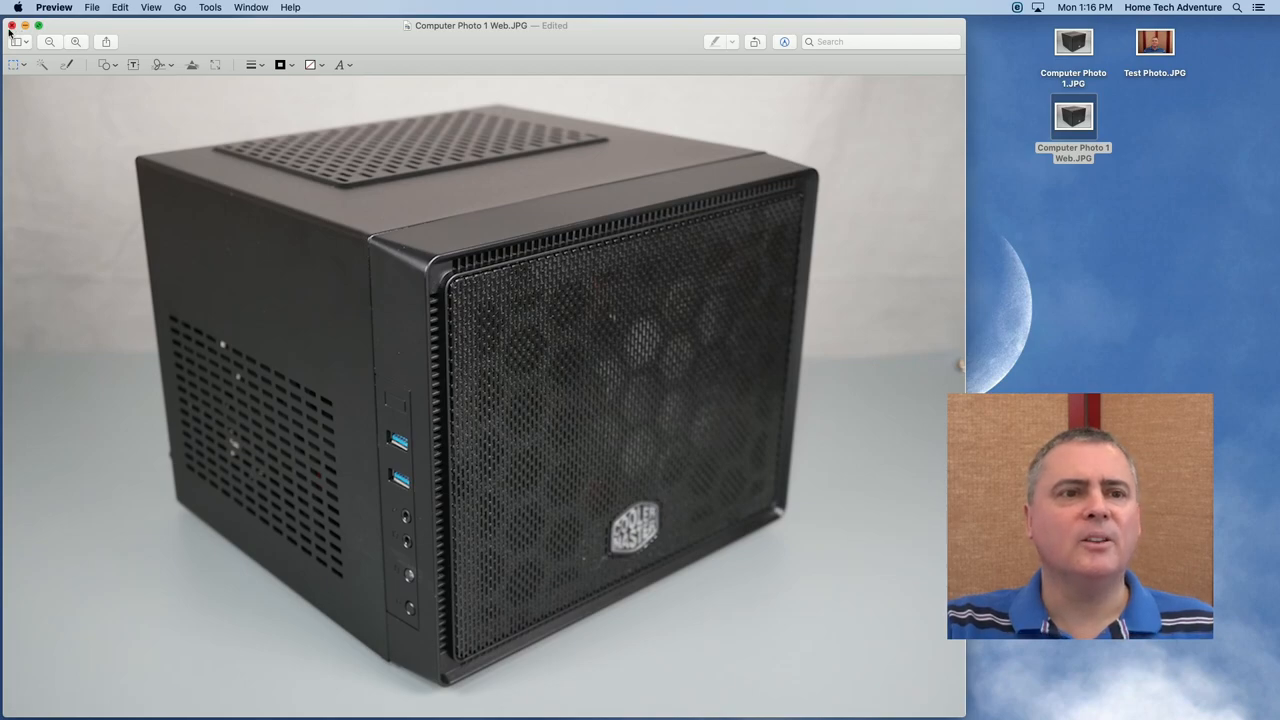
mouse_move(278, 182)
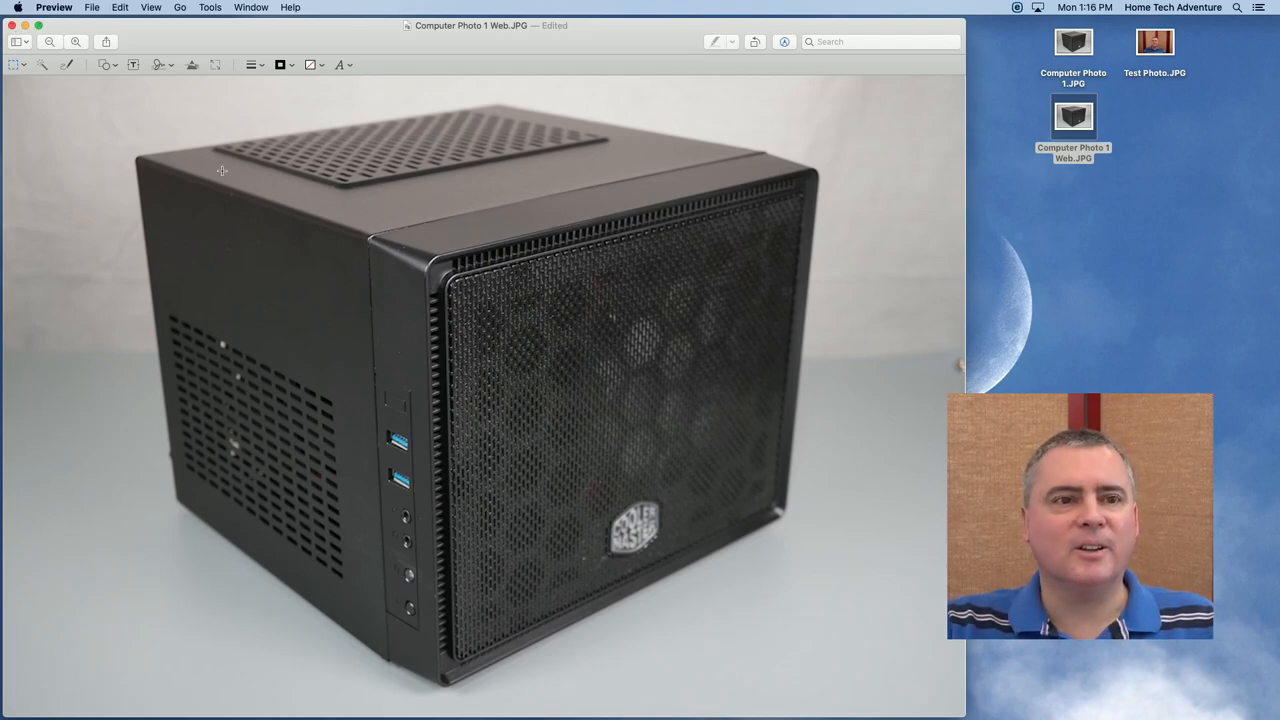
click(92, 8)
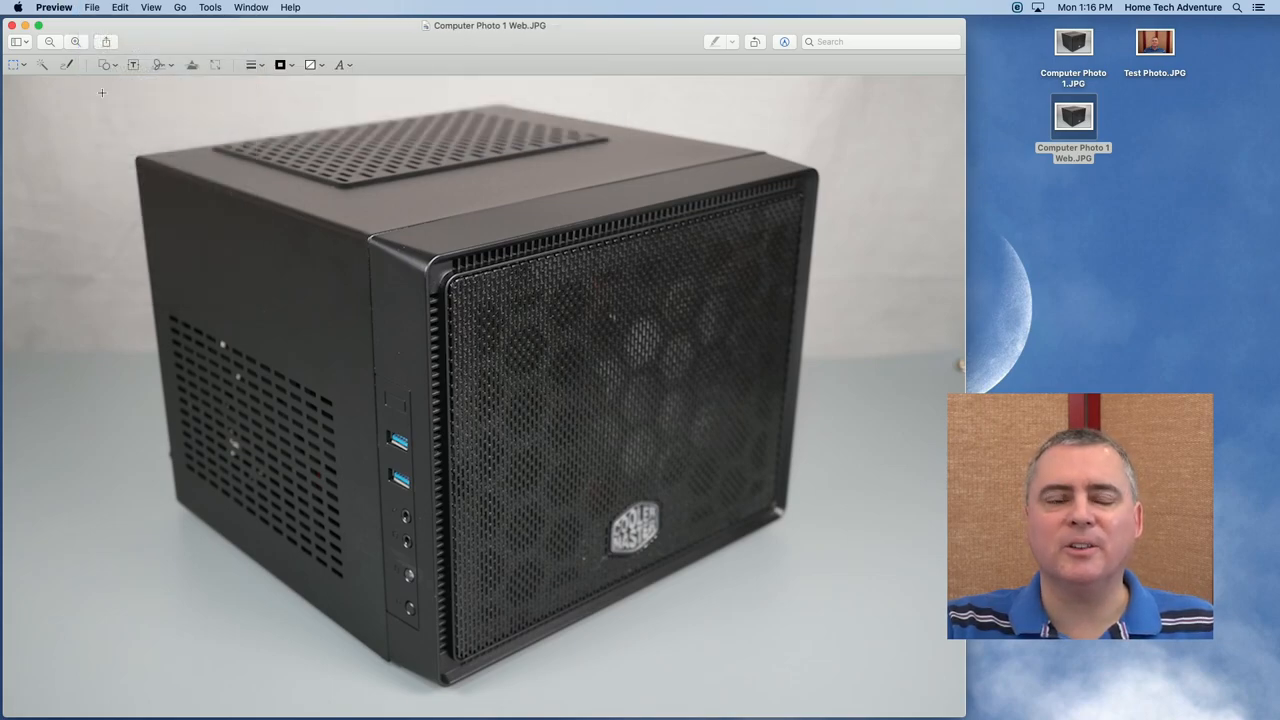
click(12, 24)
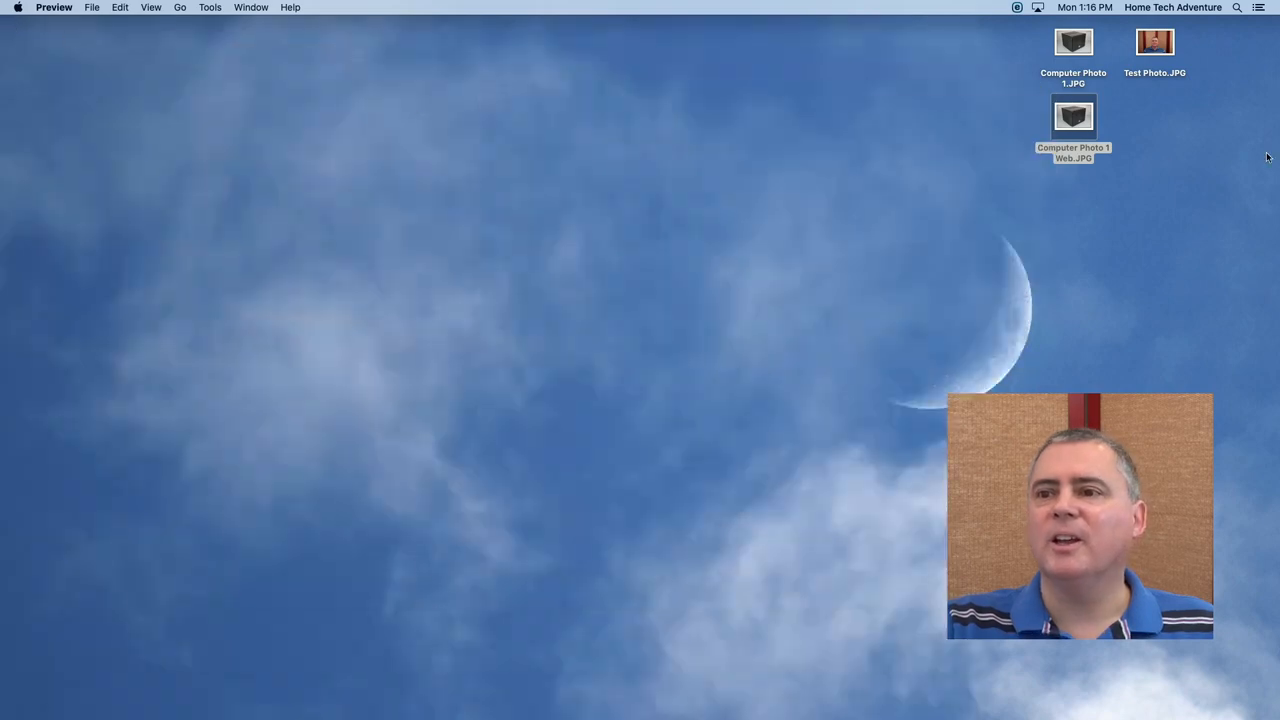
right_click(1072, 118)
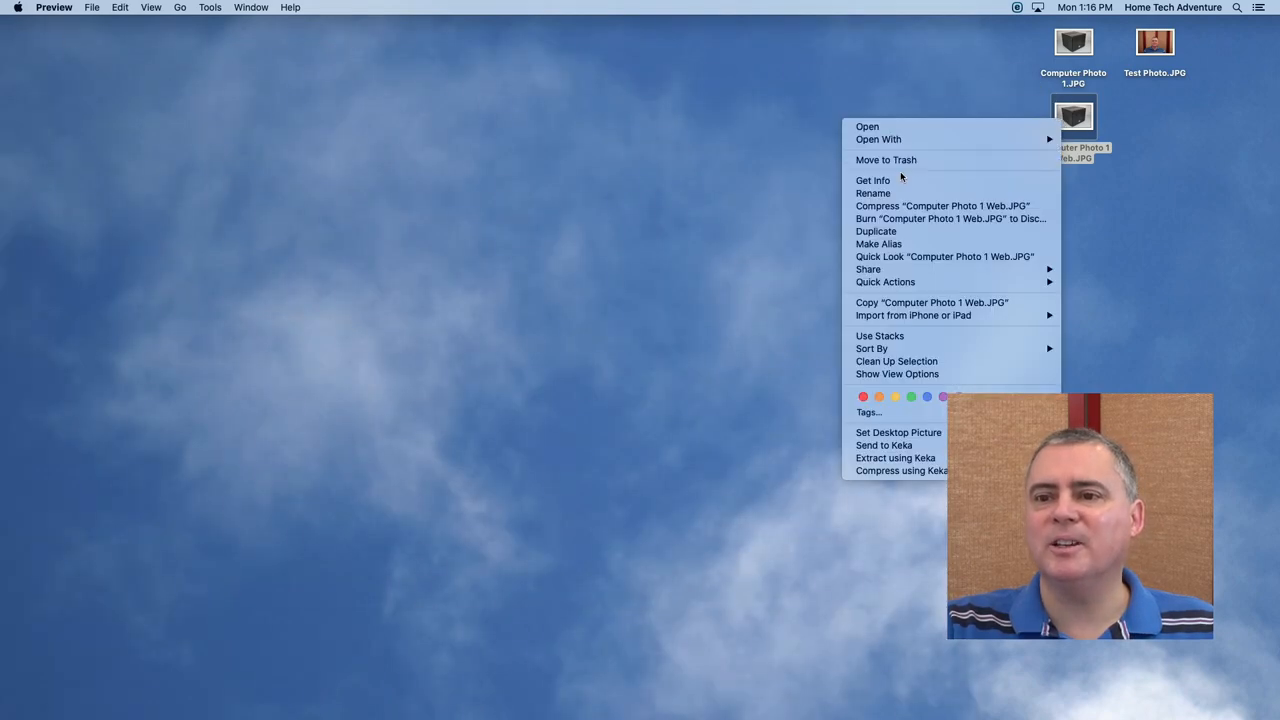
click(872, 180)
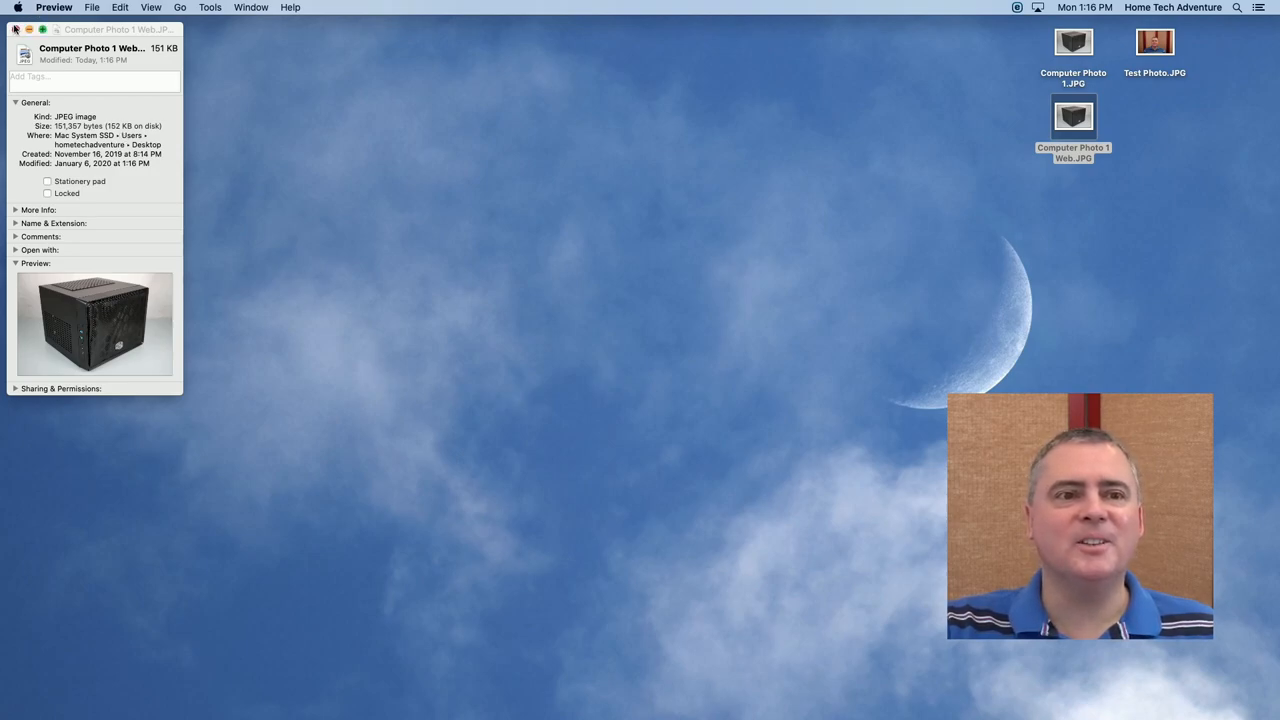
click(16, 30)
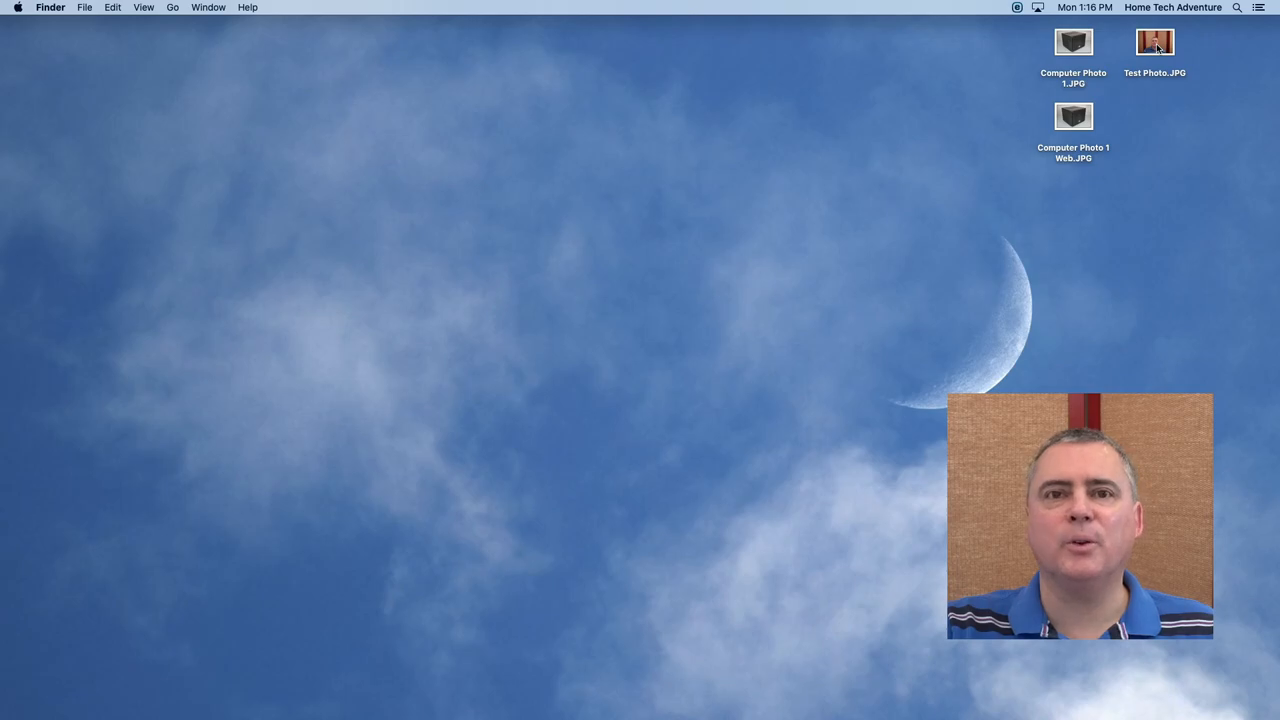
Step: Duplicate Test Photo.JPG into copies named Test Photo 300x300 and Test Photo 1920x1080
right_click(1154, 42)
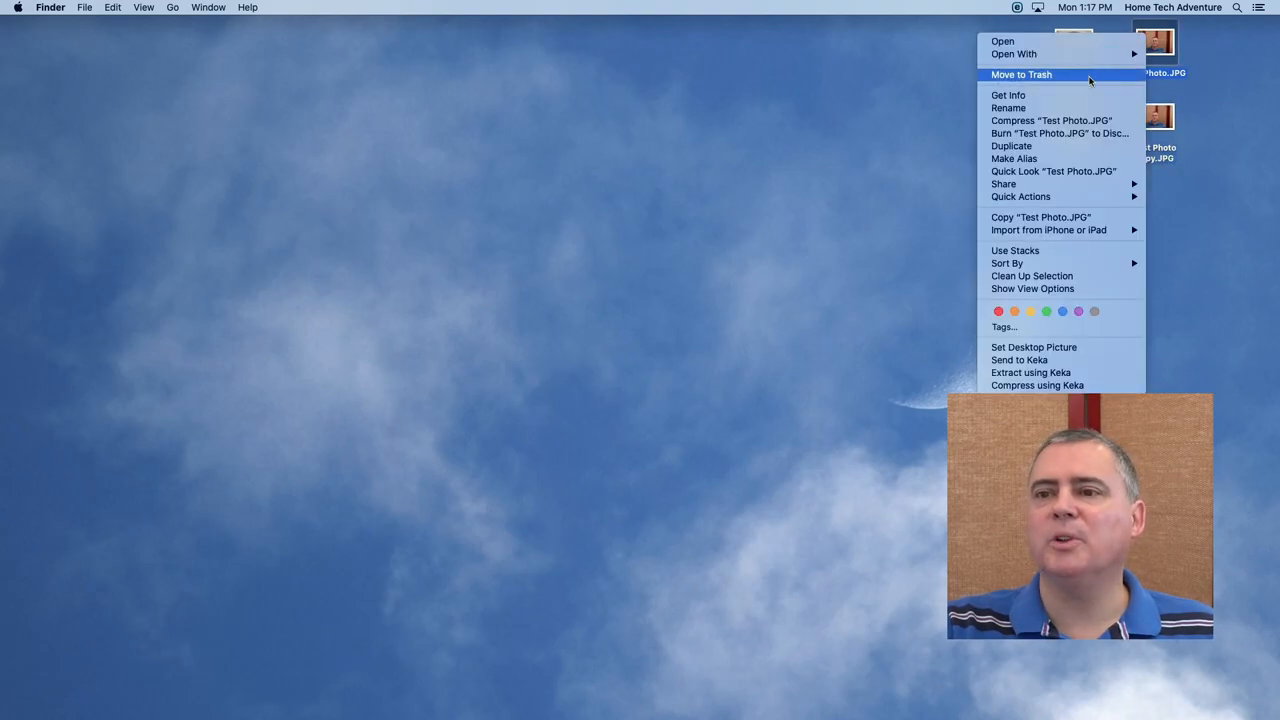
mouse_move(1040, 144)
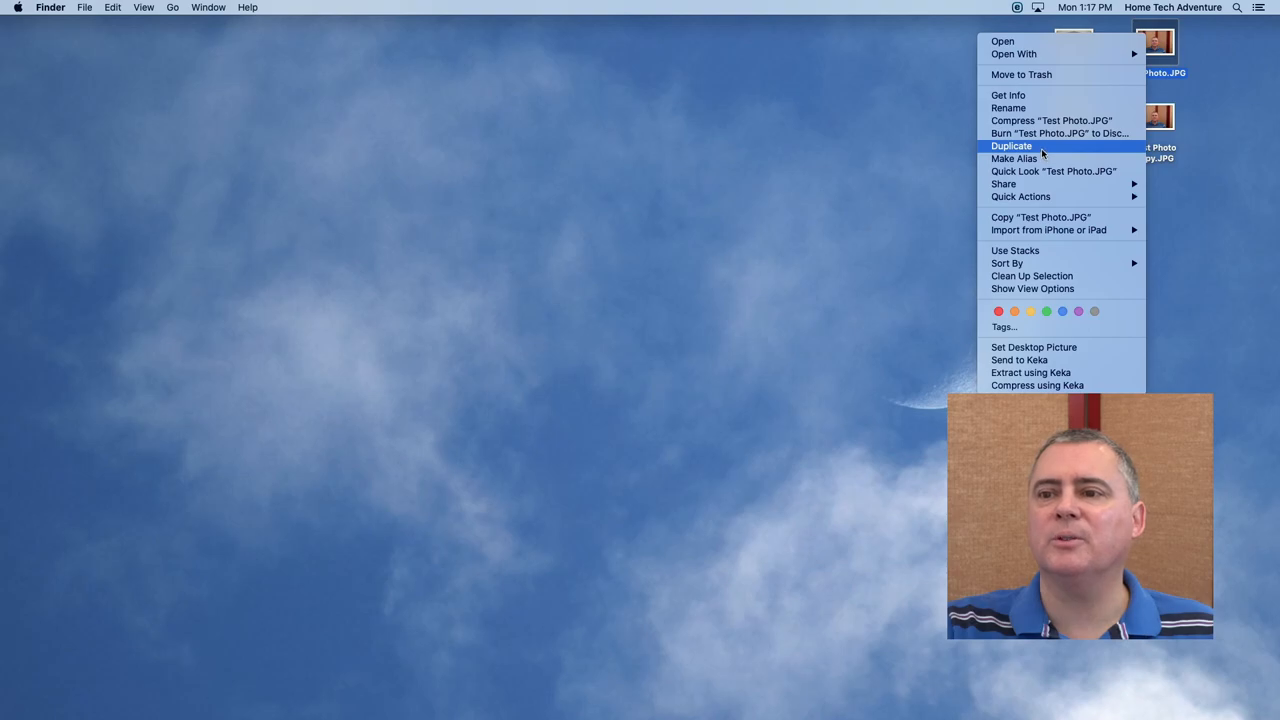
click(1012, 144)
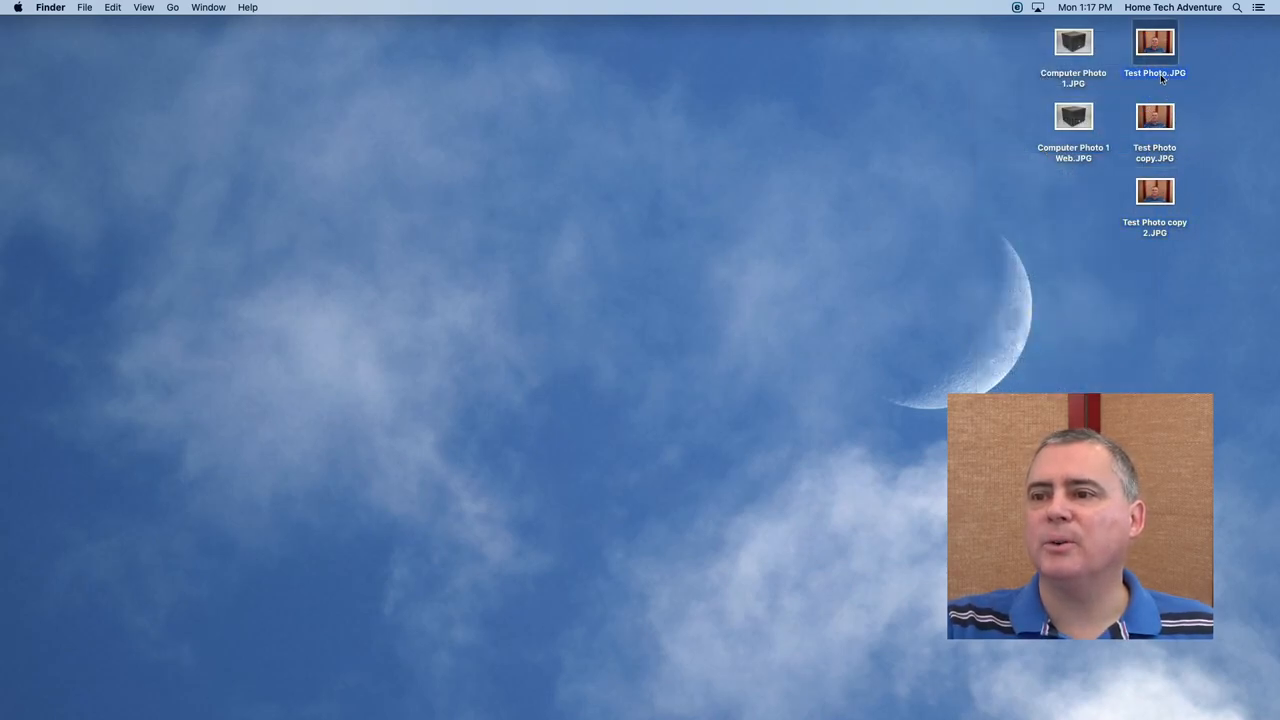
click(1154, 116)
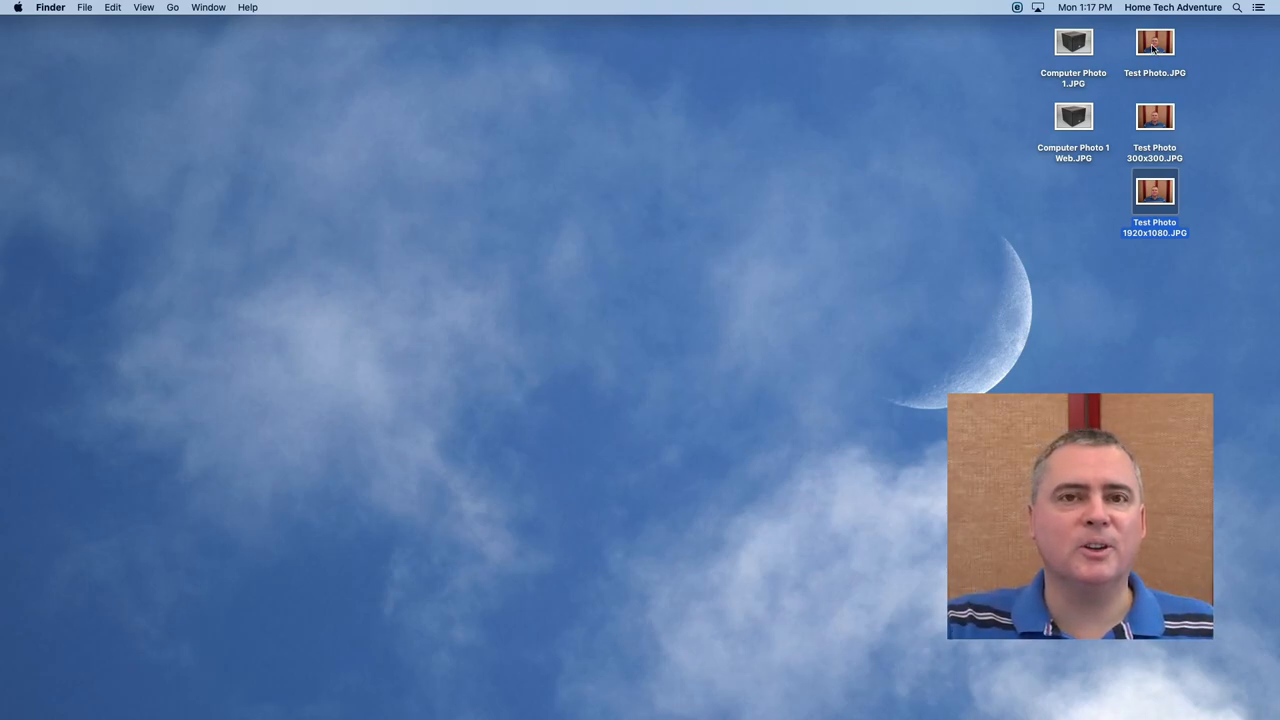
click(1154, 116)
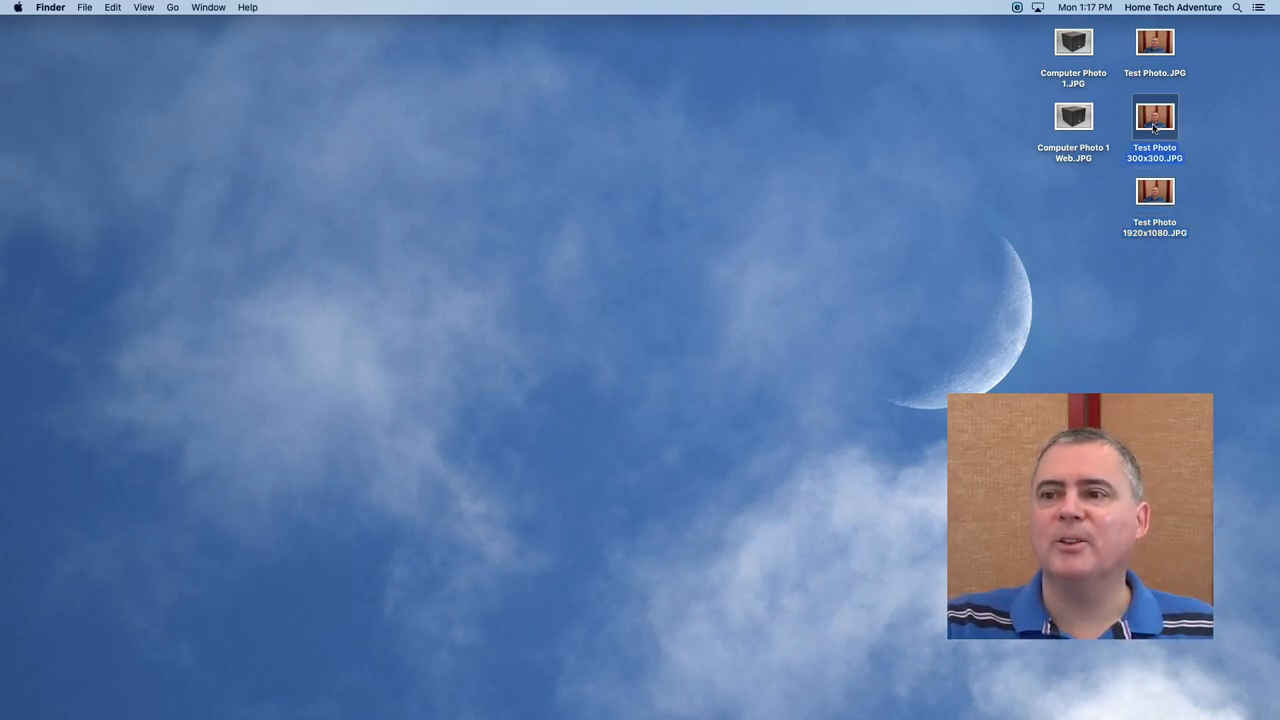
Step: Open Test Photo 300x300.JPG in Preview and show the markup toolbar
double_click(1154, 116)
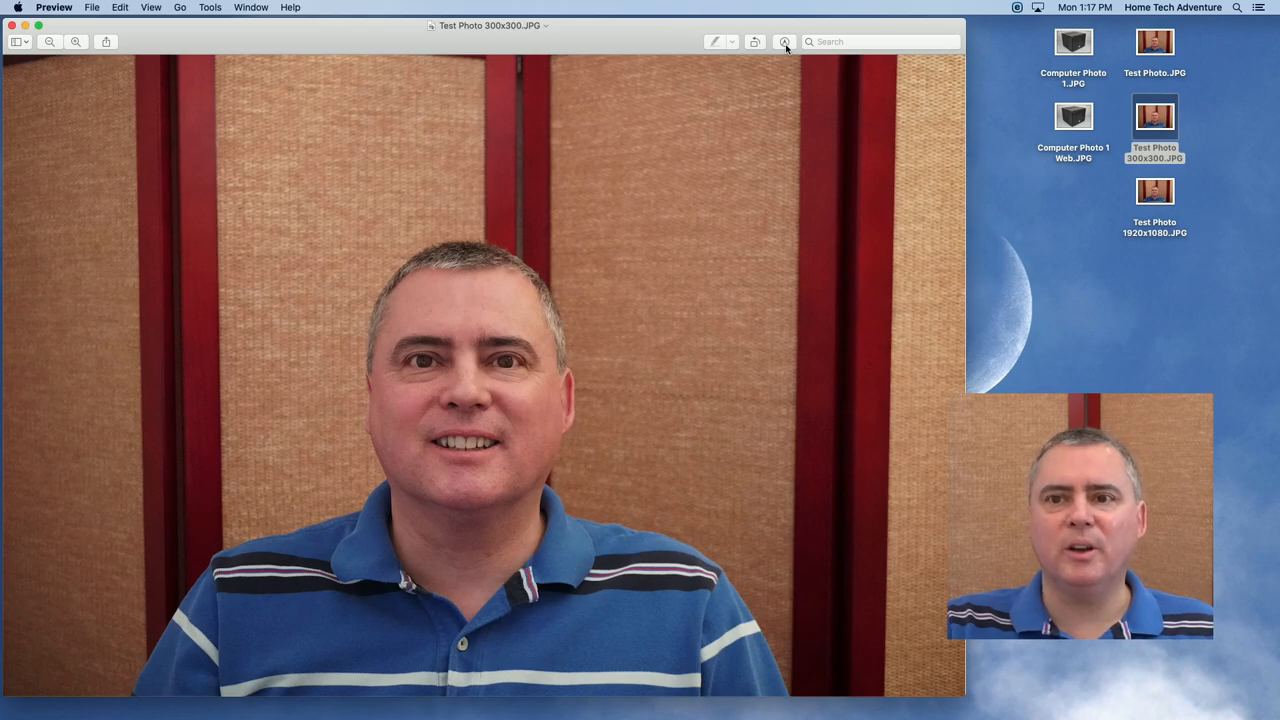
mouse_move(784, 42)
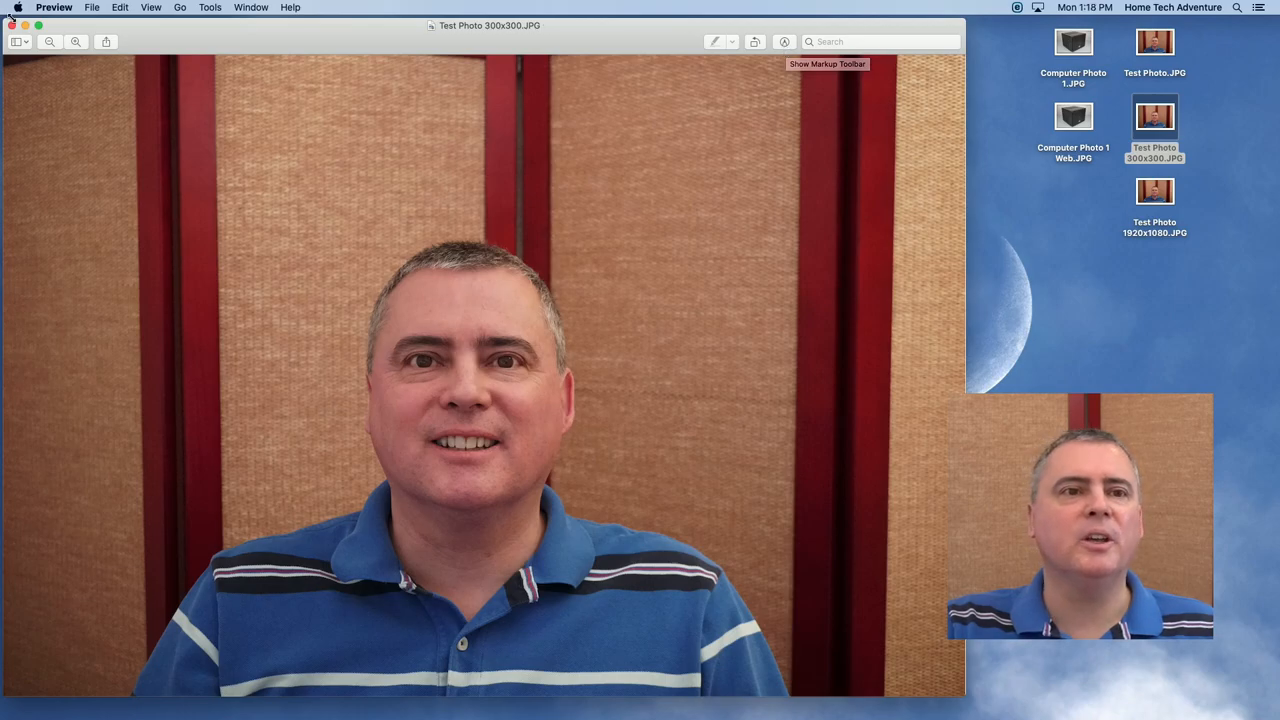
click(152, 8)
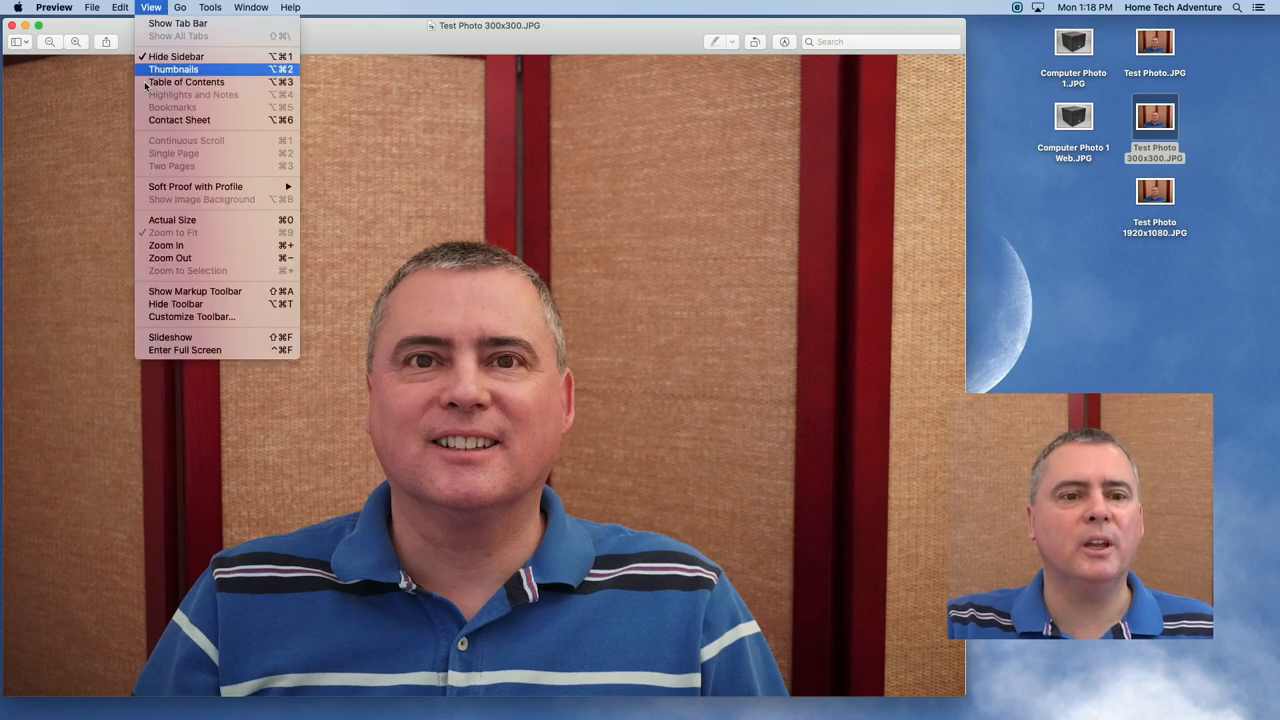
mouse_move(196, 292)
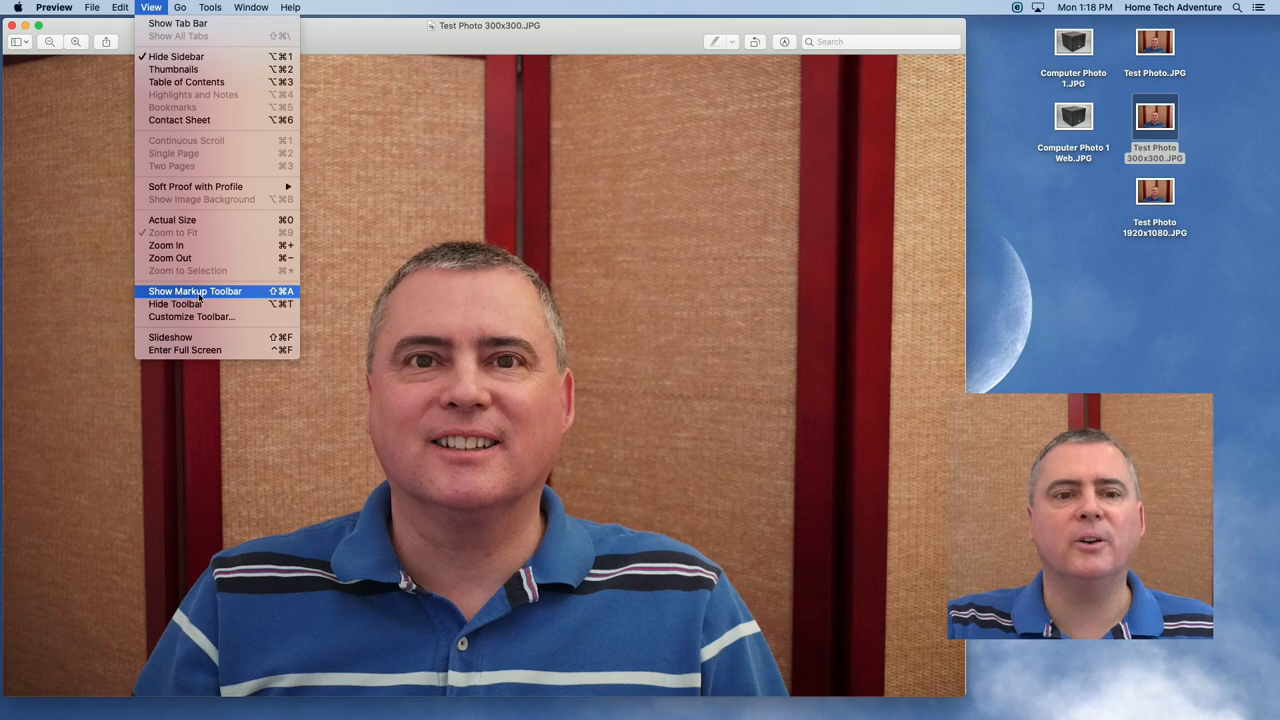
mouse_move(612, 28)
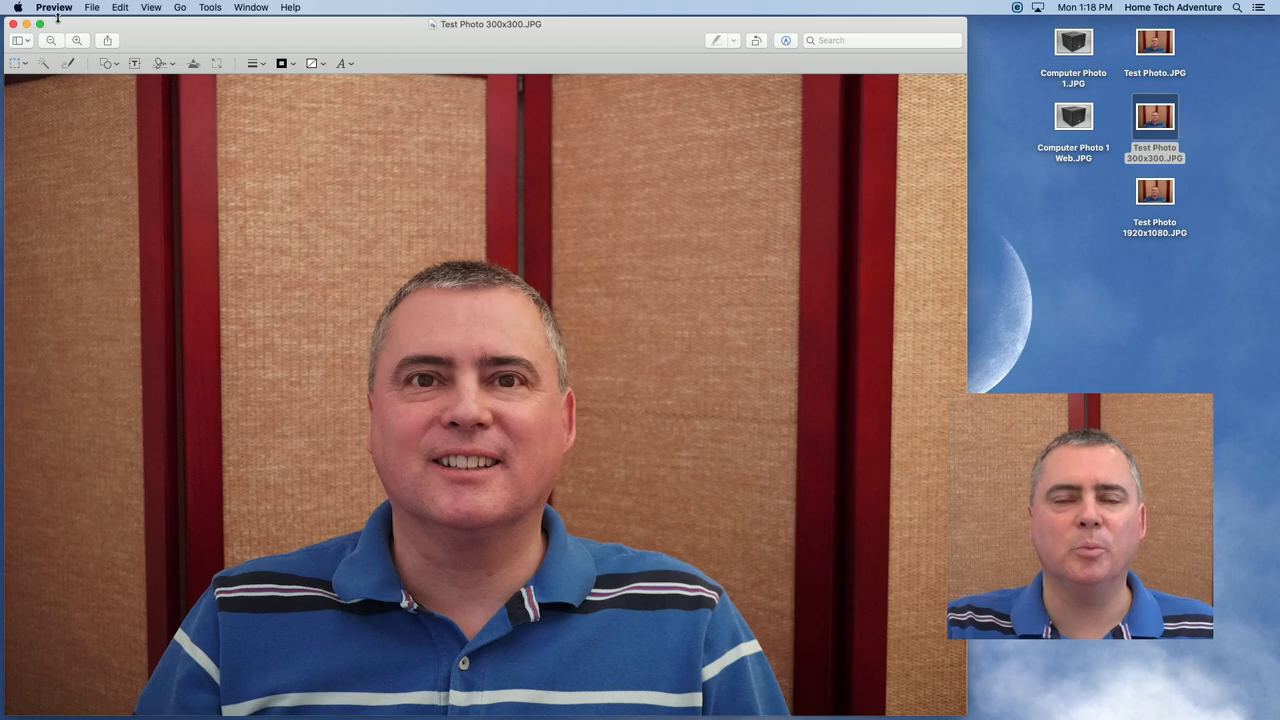
right_click(1156, 116)
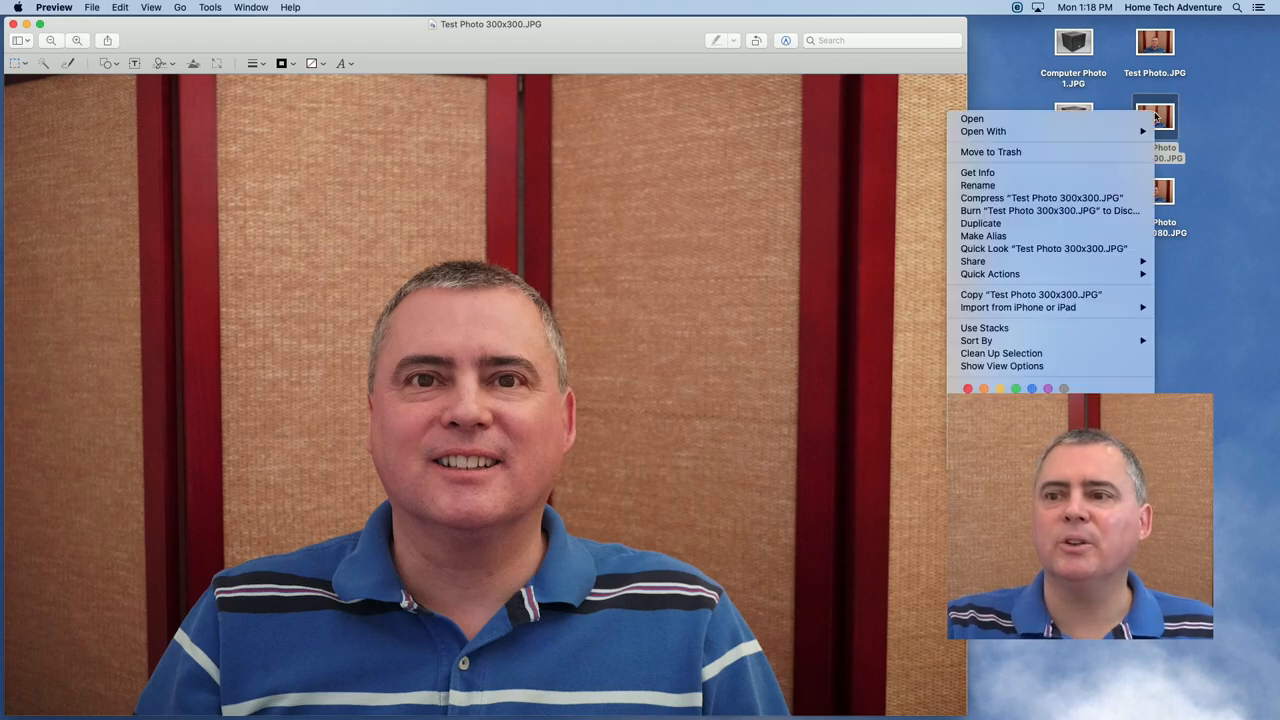
mouse_move(1016, 308)
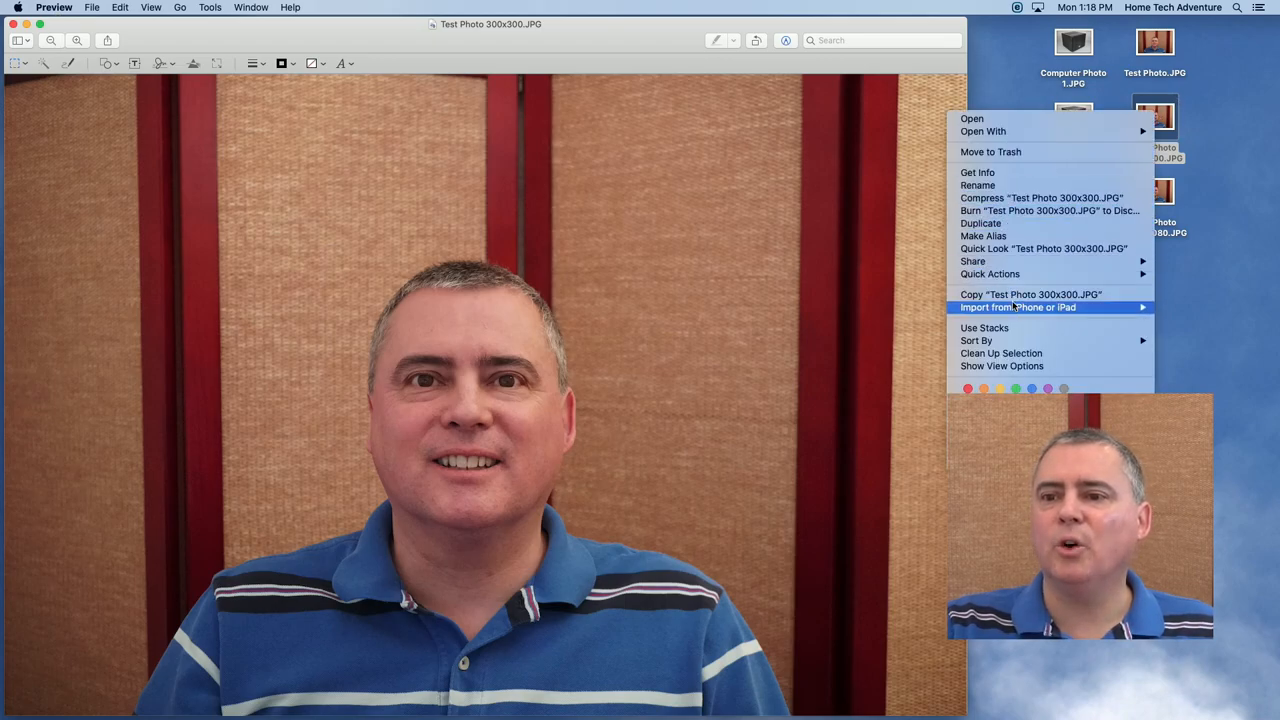
mouse_move(990, 272)
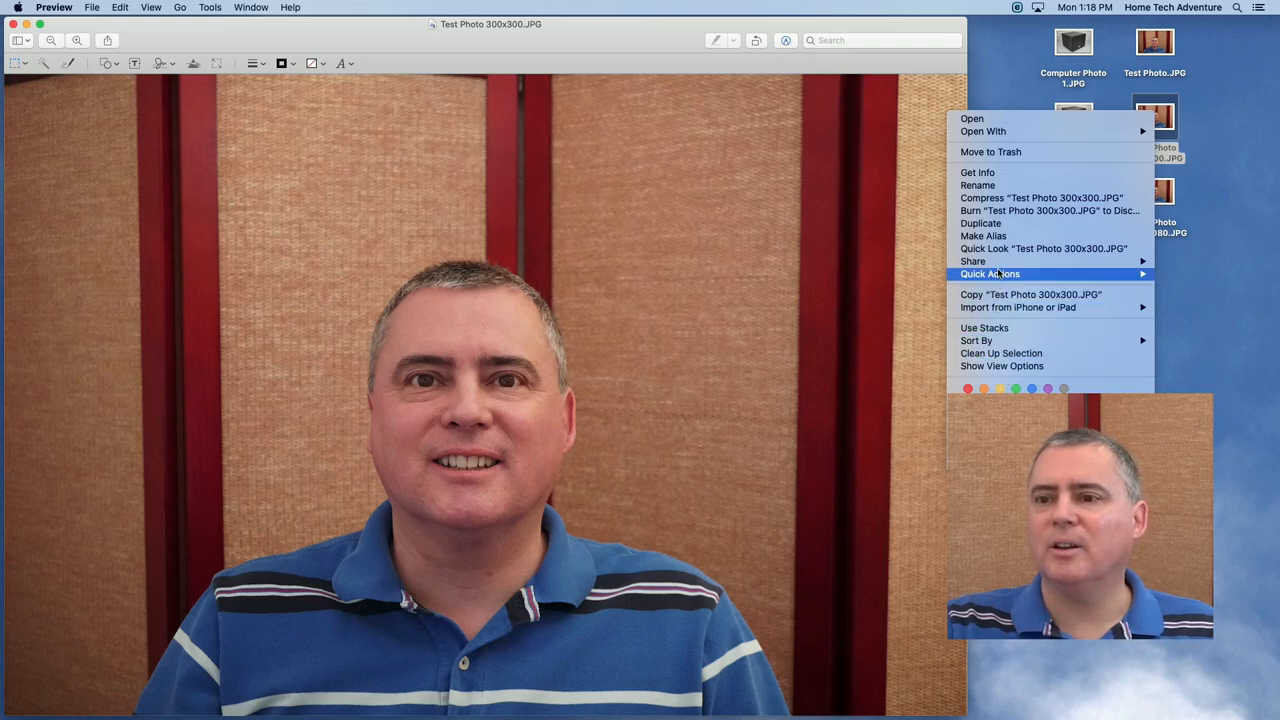
mouse_move(984, 132)
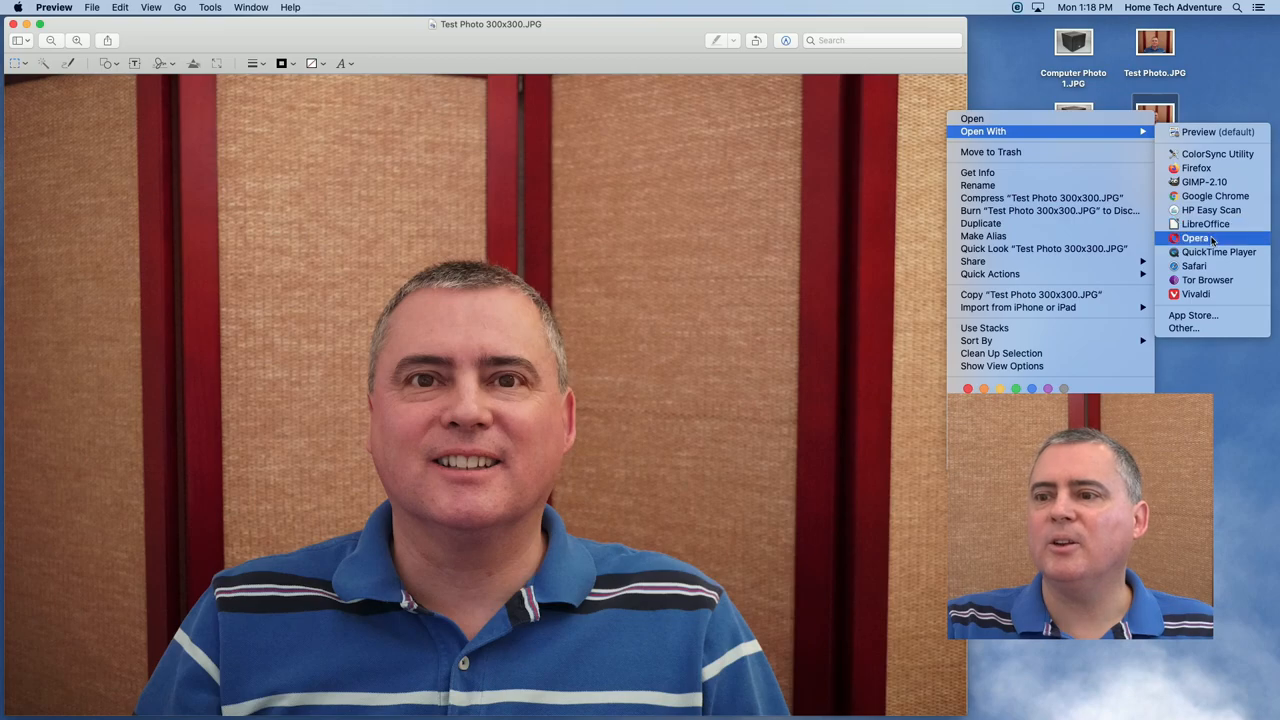
mouse_move(1216, 132)
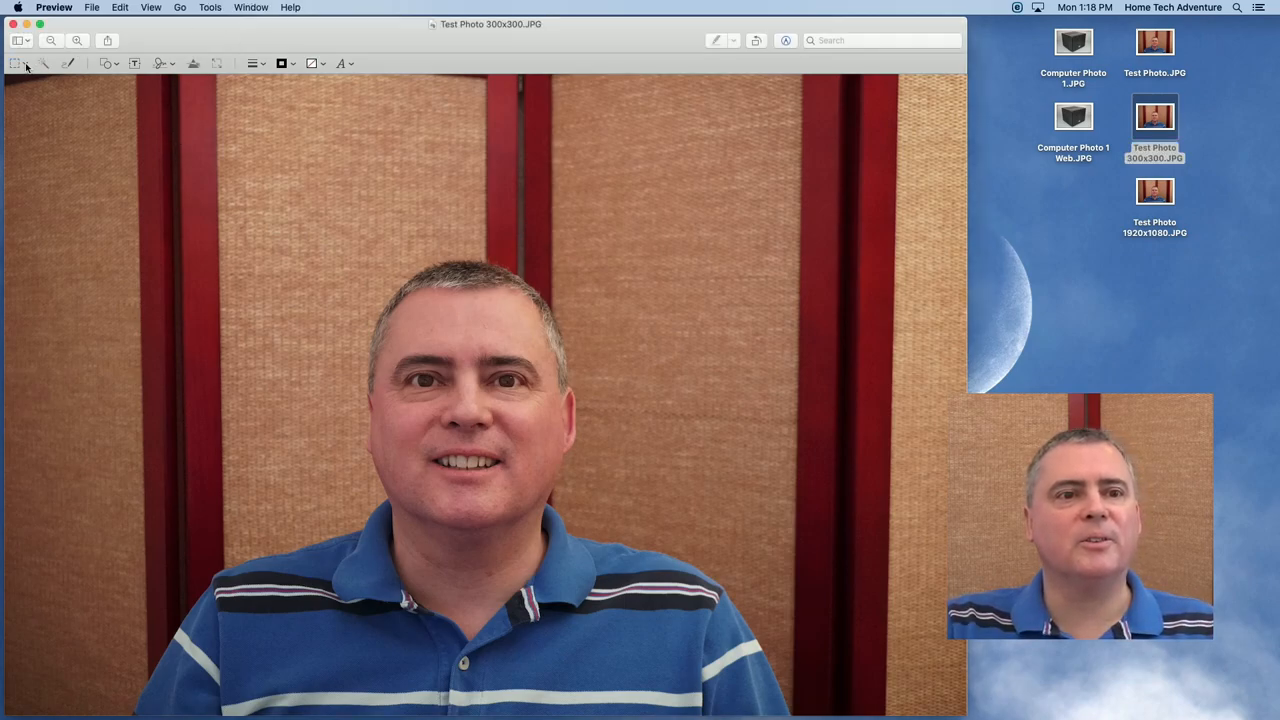
Step: Draw a square rectangular selection around the man's head and shoulders
click(18, 62)
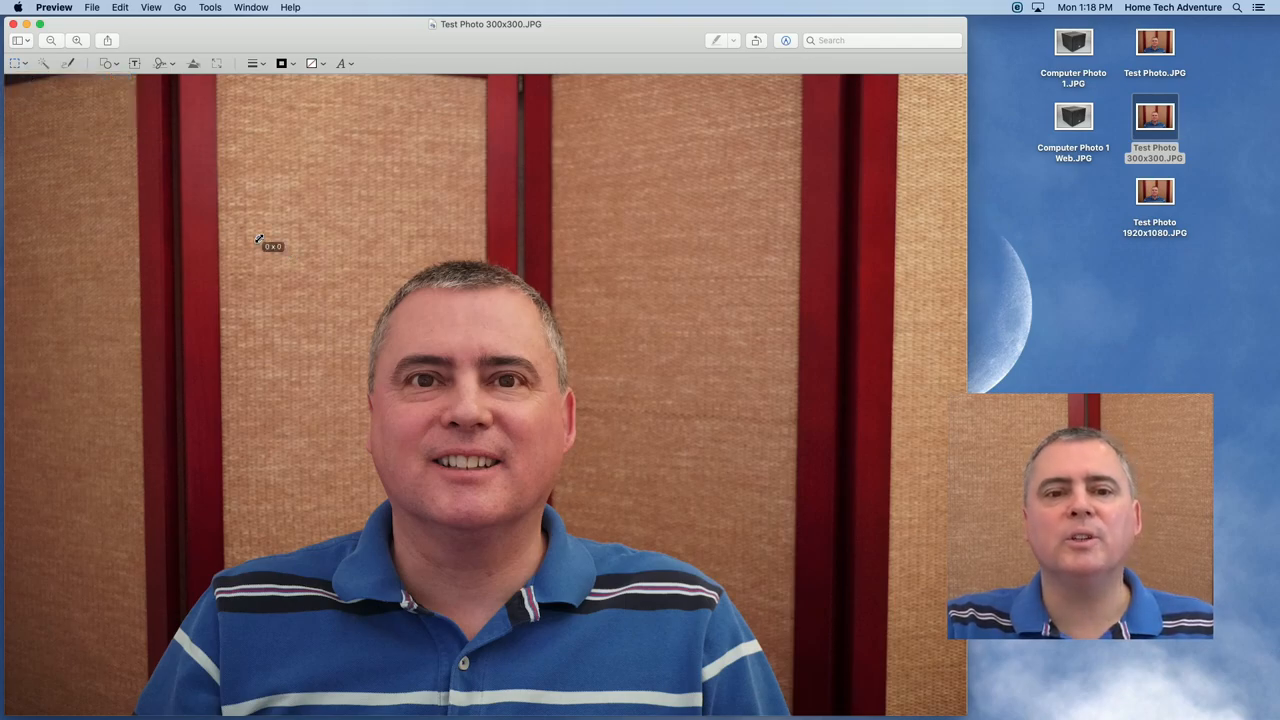
drag(260, 238, 440, 420)
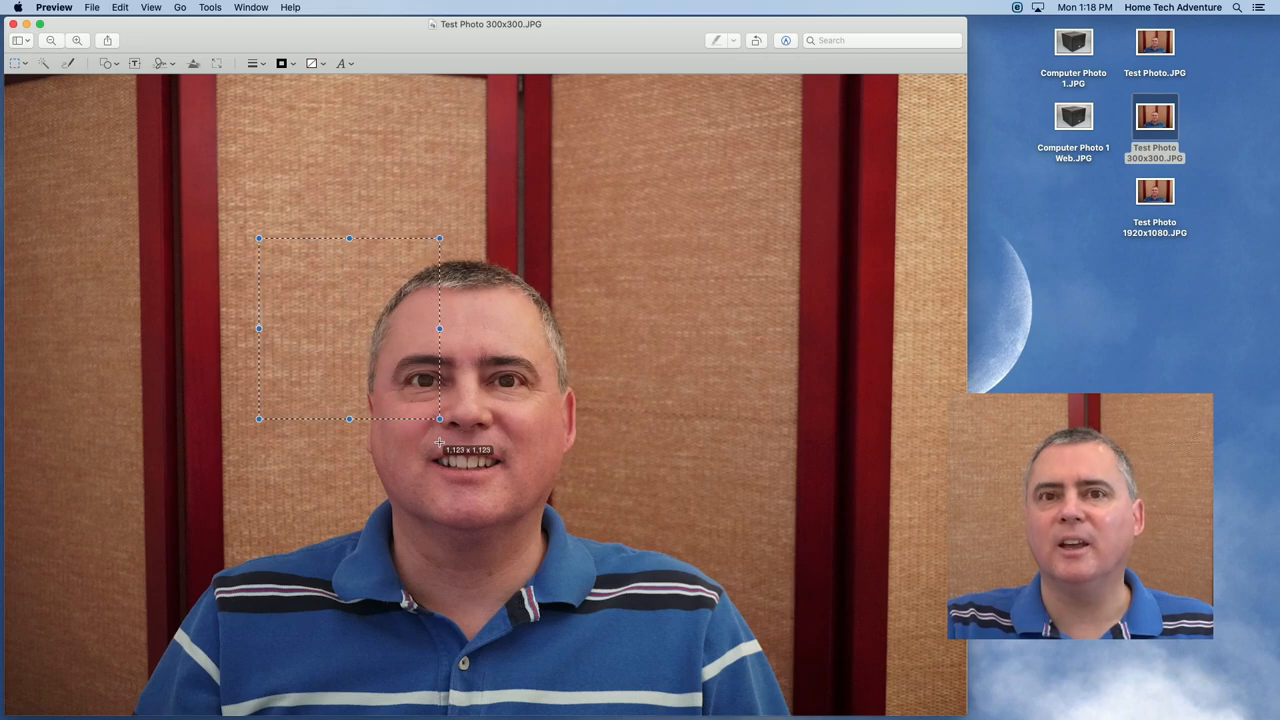
drag(440, 420, 548, 528)
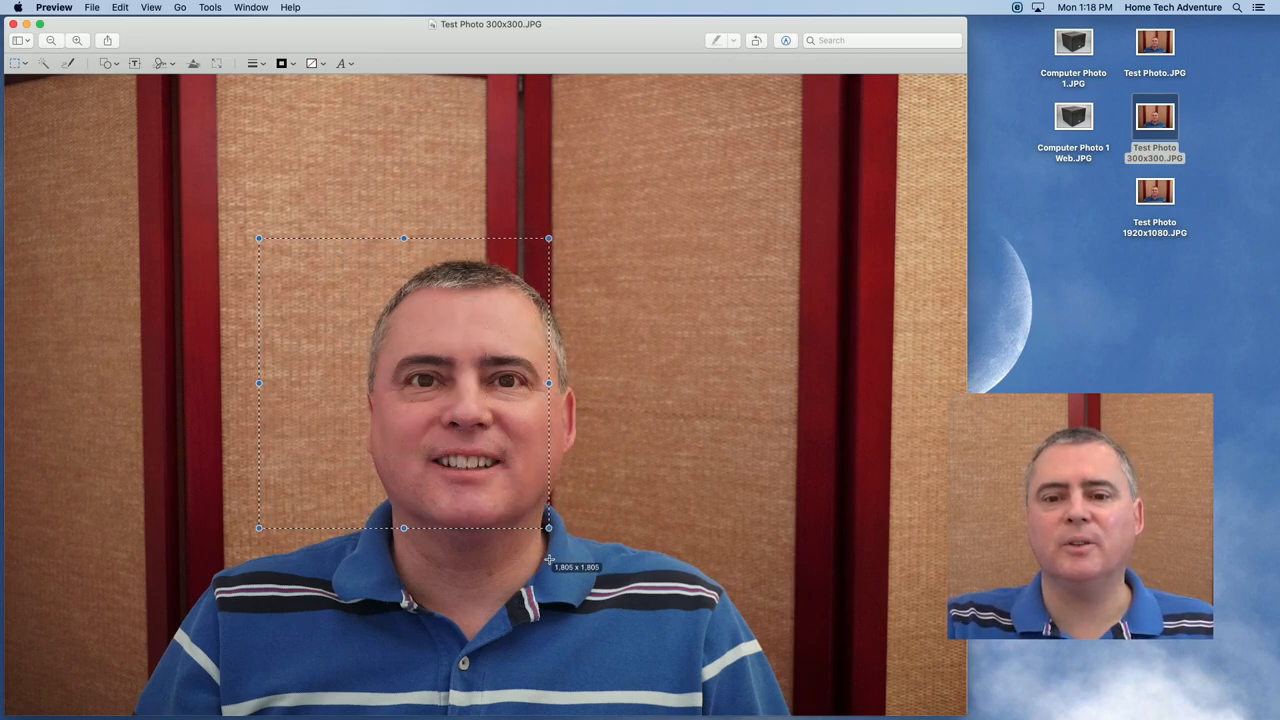
drag(548, 528, 544, 524)
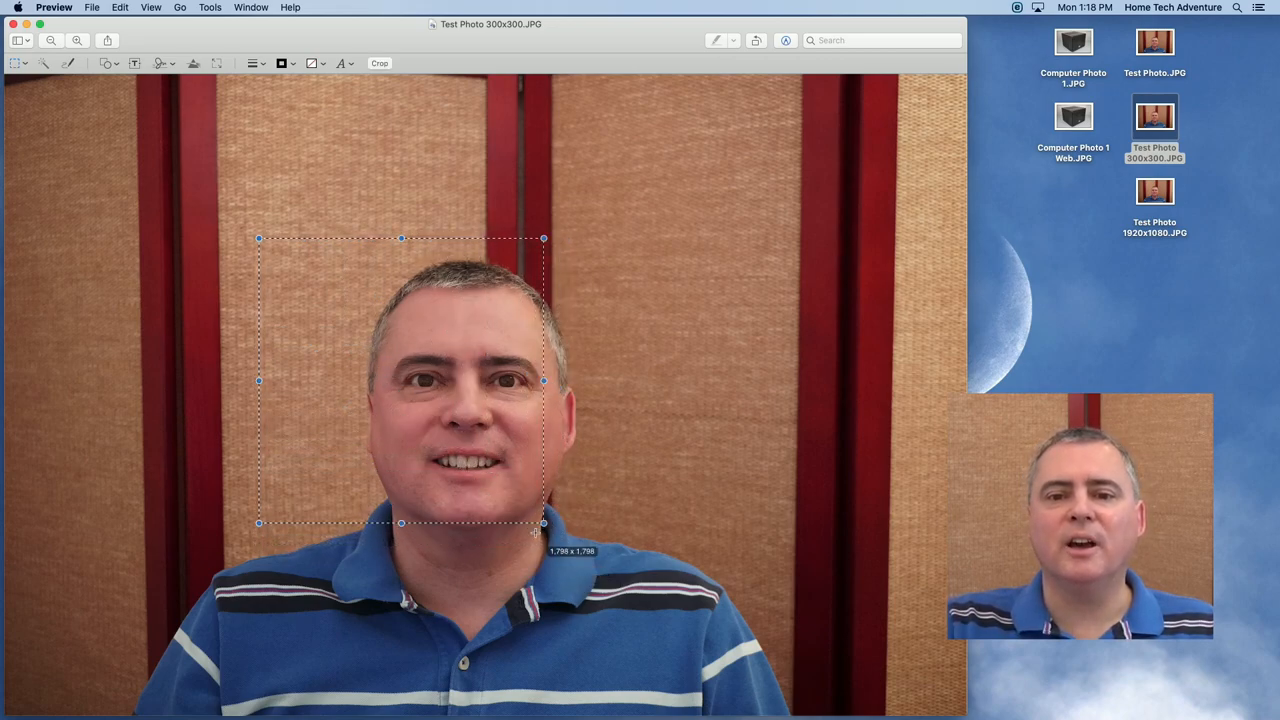
drag(544, 524, 536, 516)
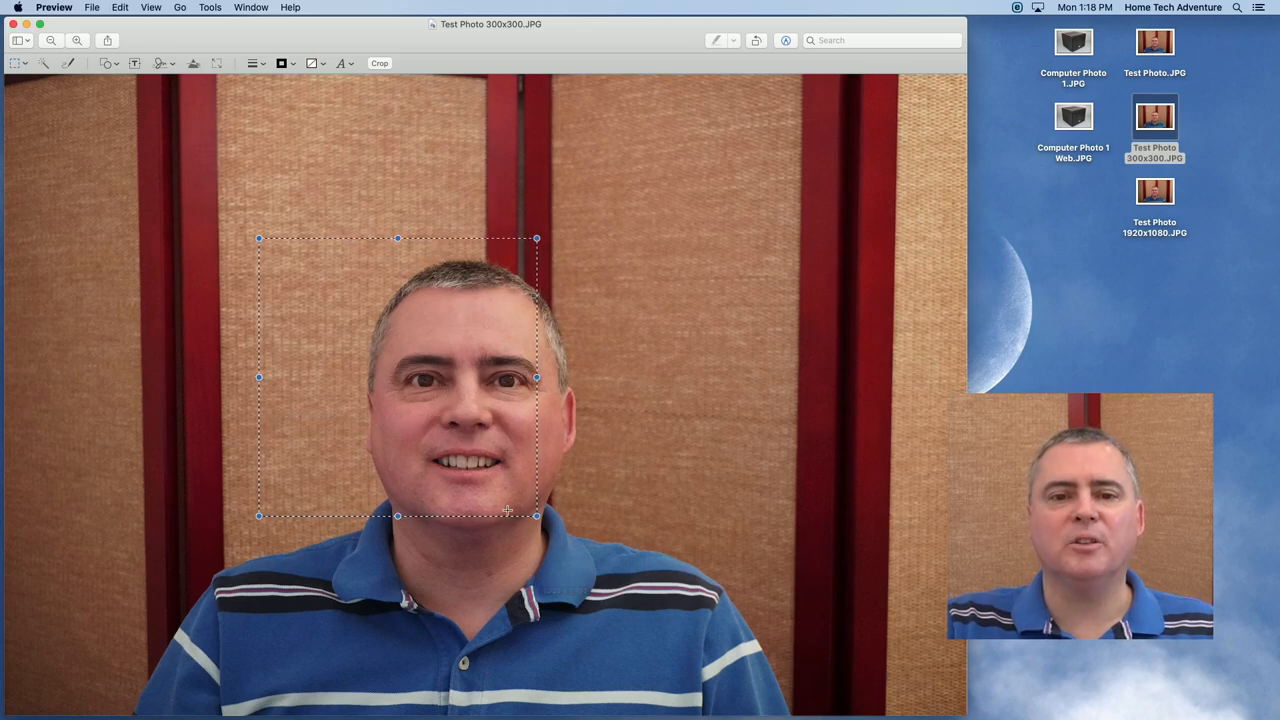
mouse_move(376, 338)
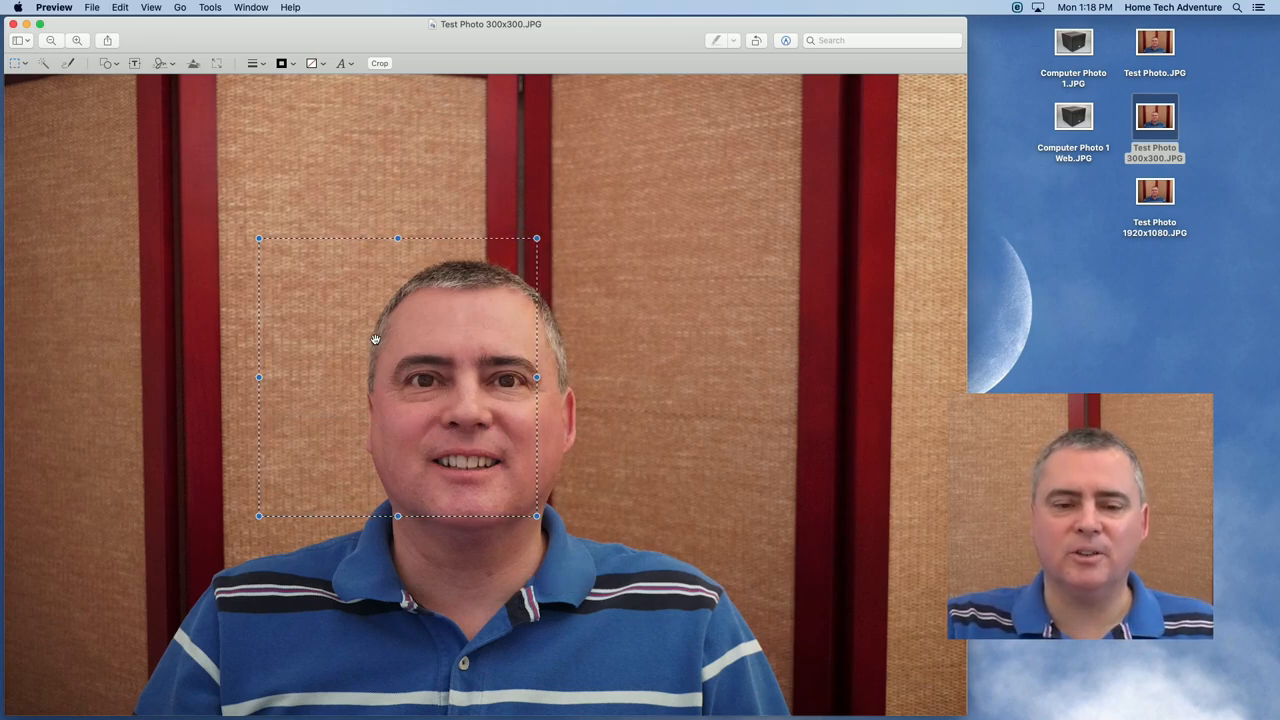
drag(398, 376, 460, 396)
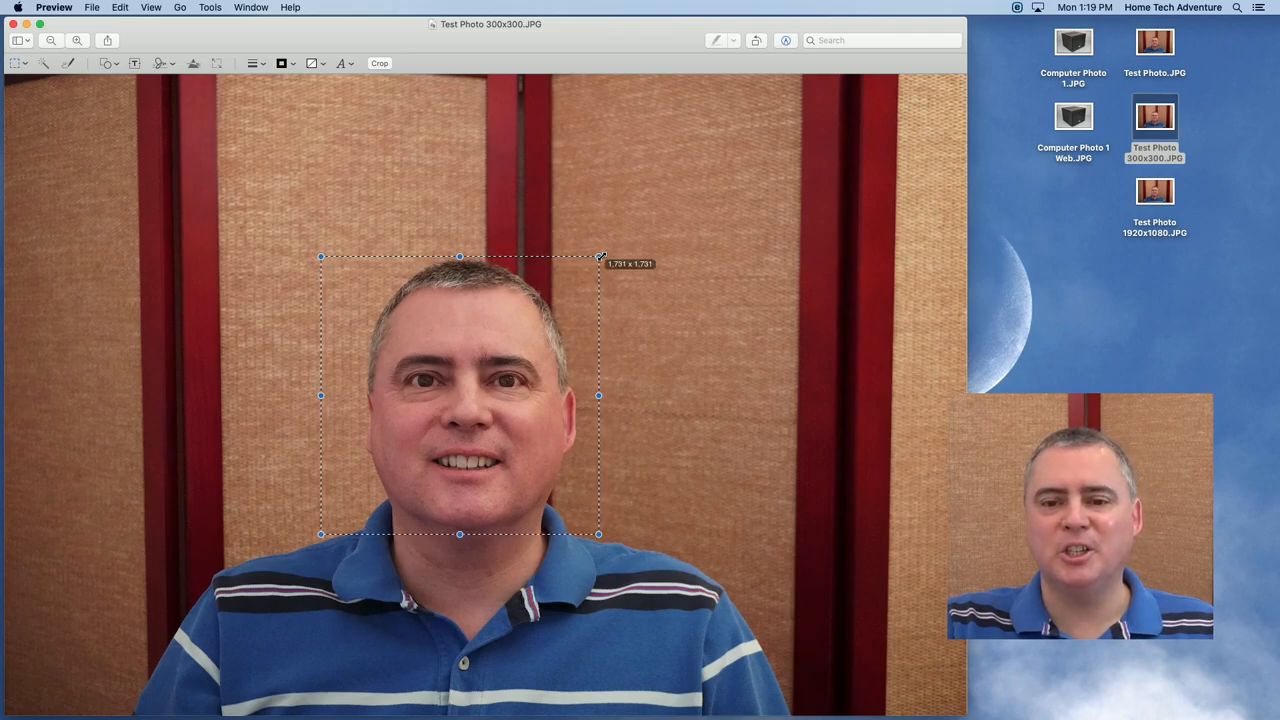
drag(598, 256, 650, 204)
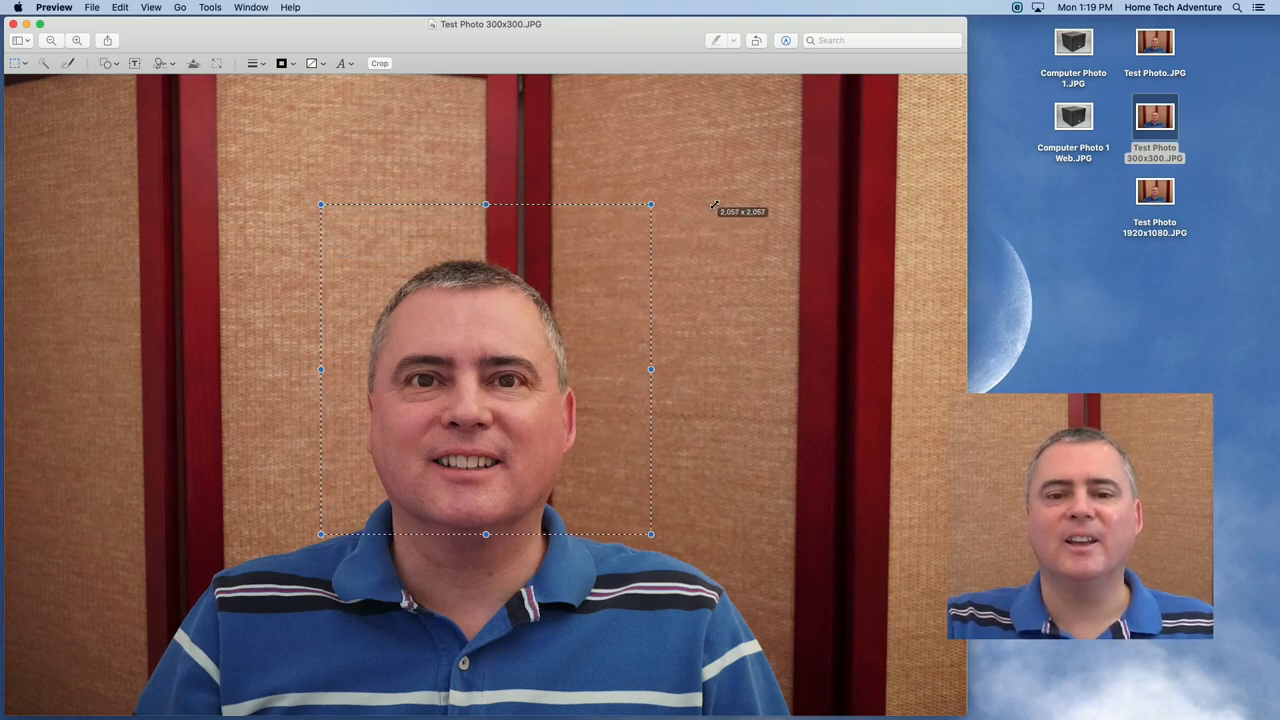
drag(484, 370, 464, 390)
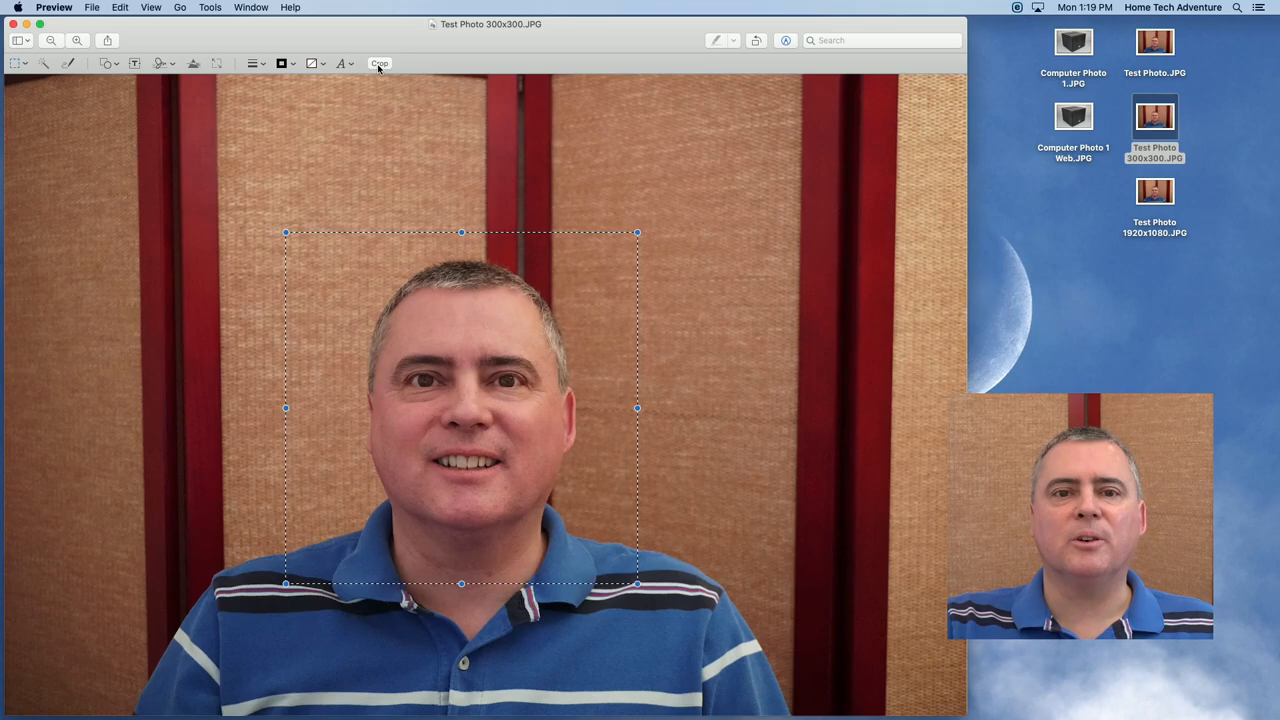
Step: Crop to the square selection and resize the headshot to 300 by 300 pixels
click(380, 62)
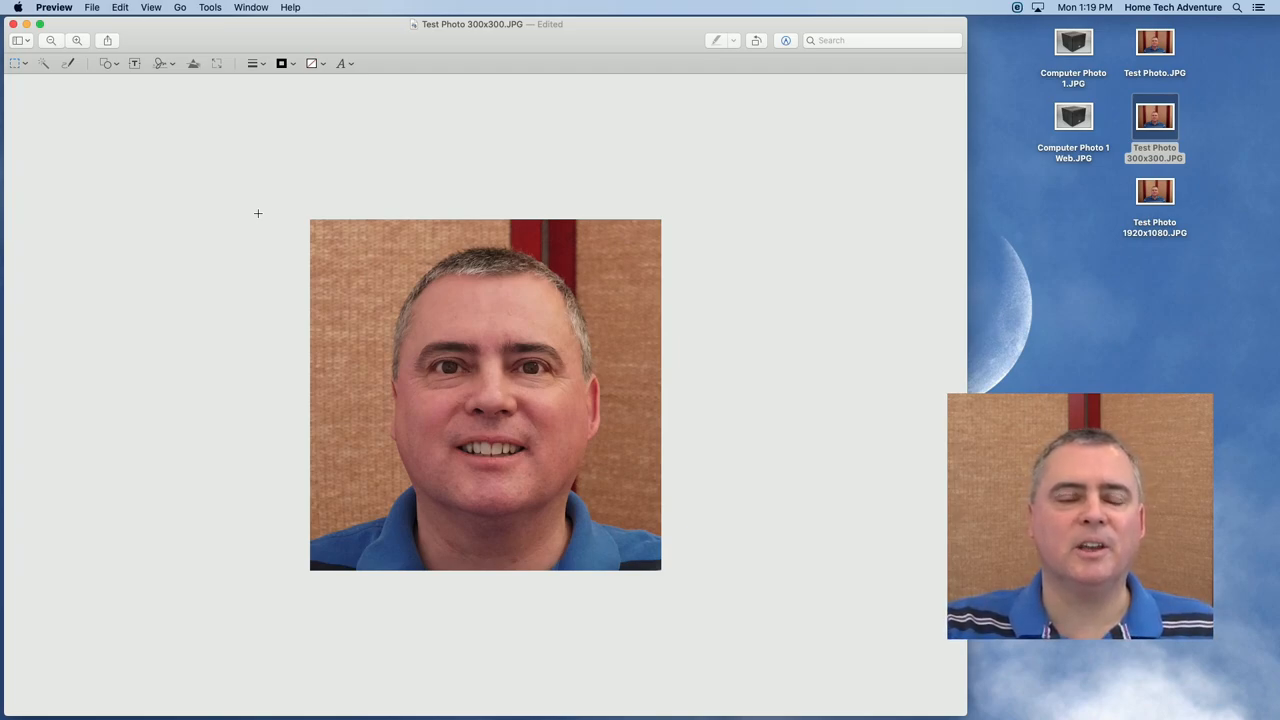
click(210, 8)
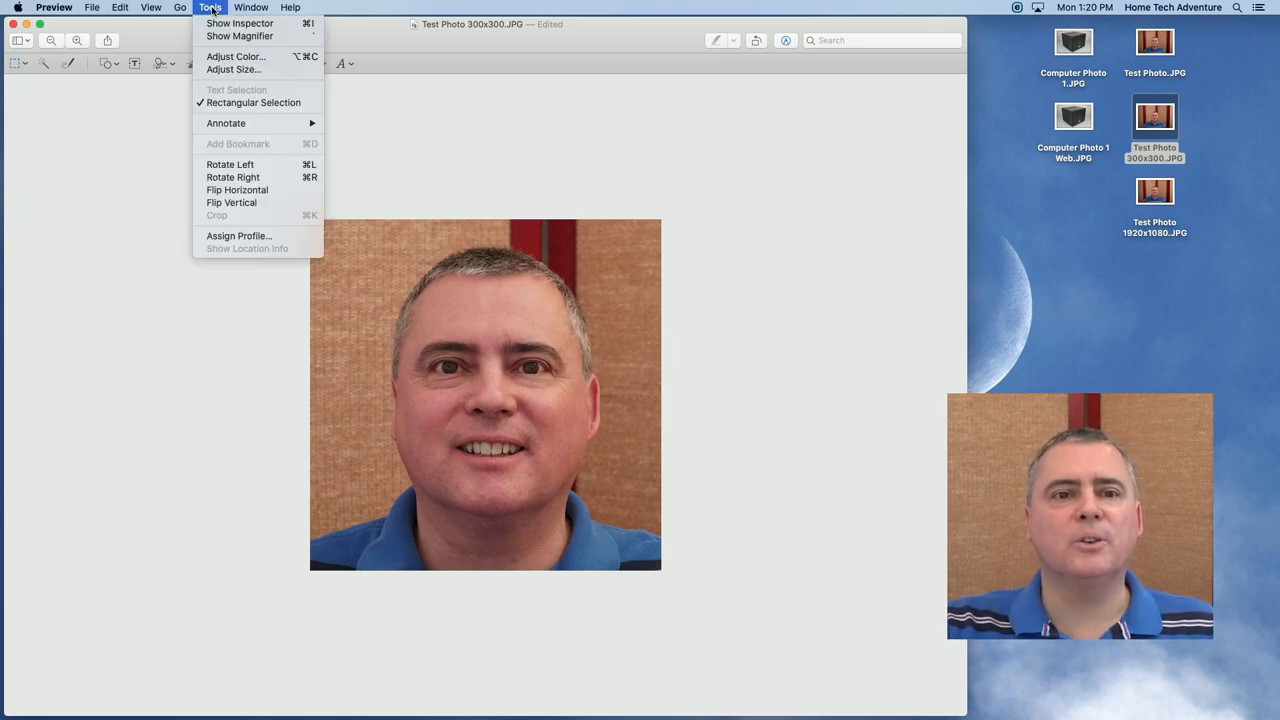
mouse_move(234, 68)
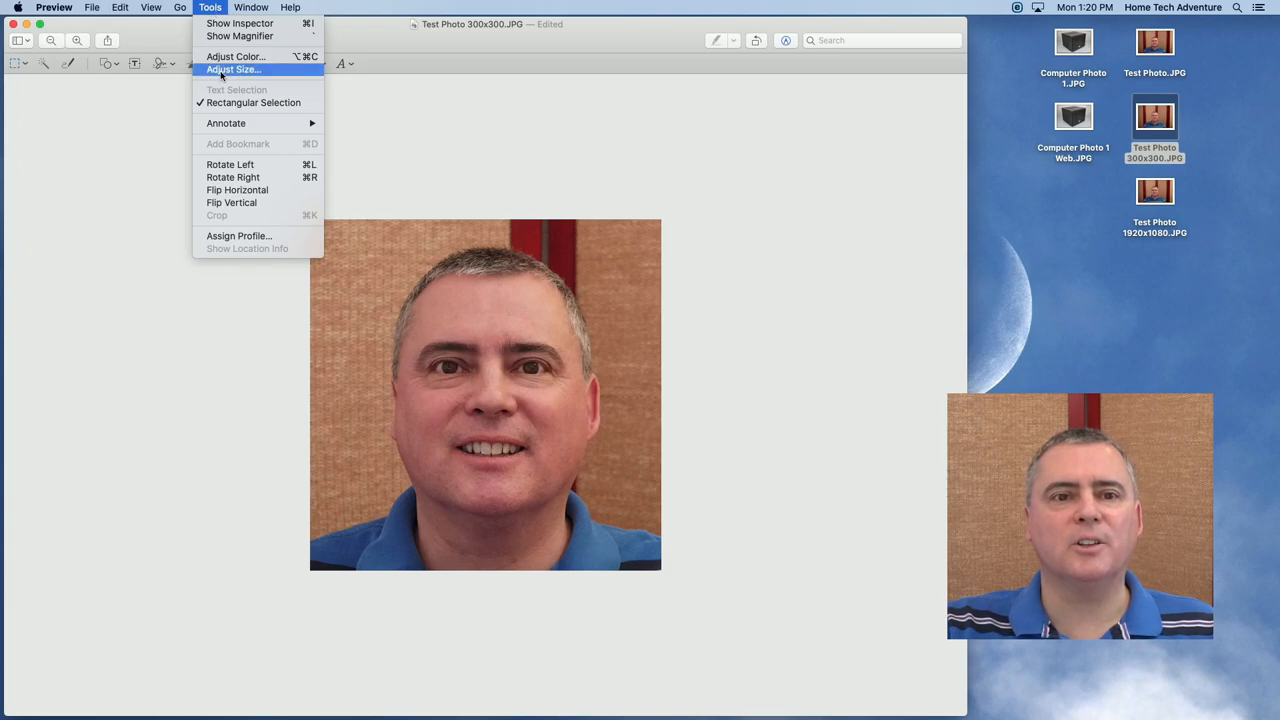
click(234, 68)
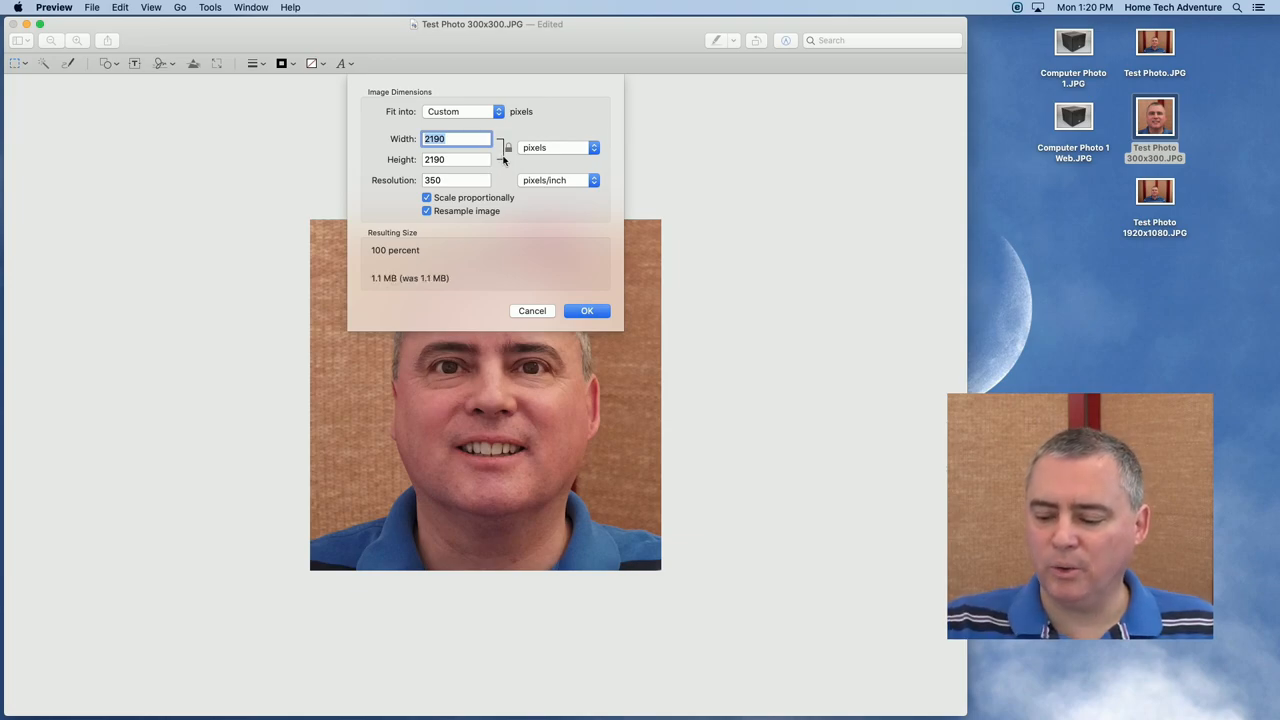
text(300)
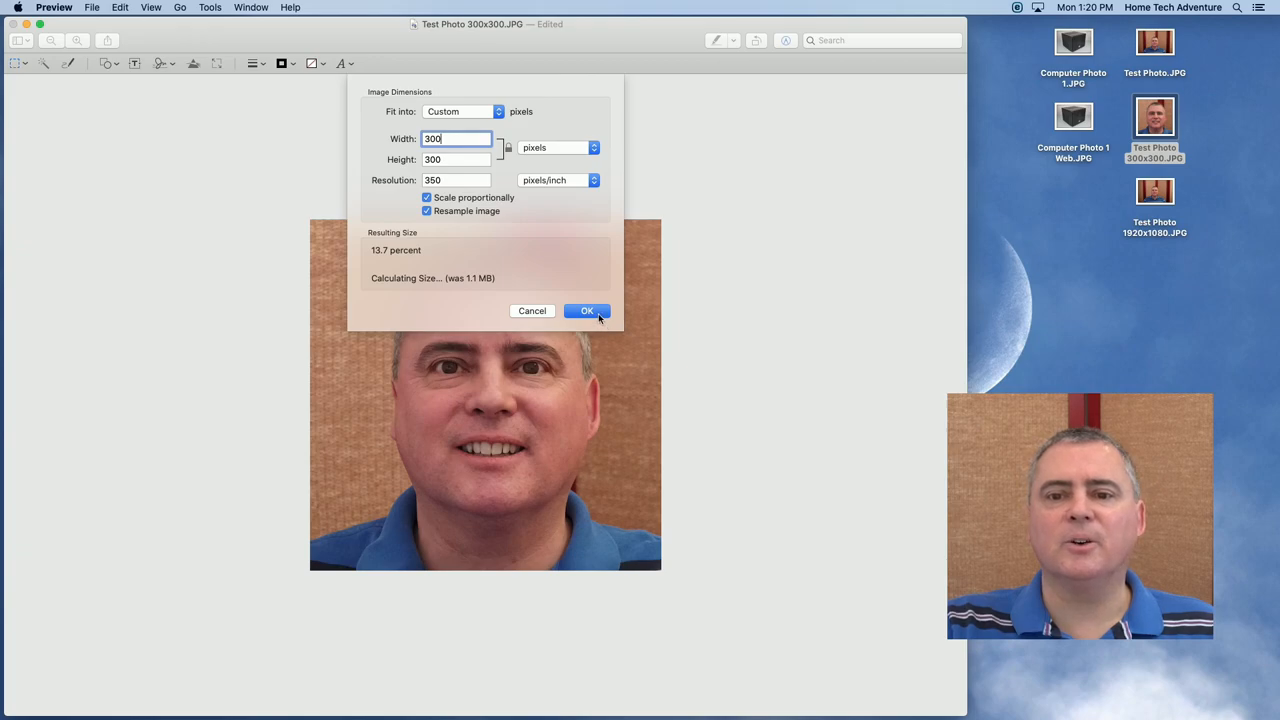
click(588, 310)
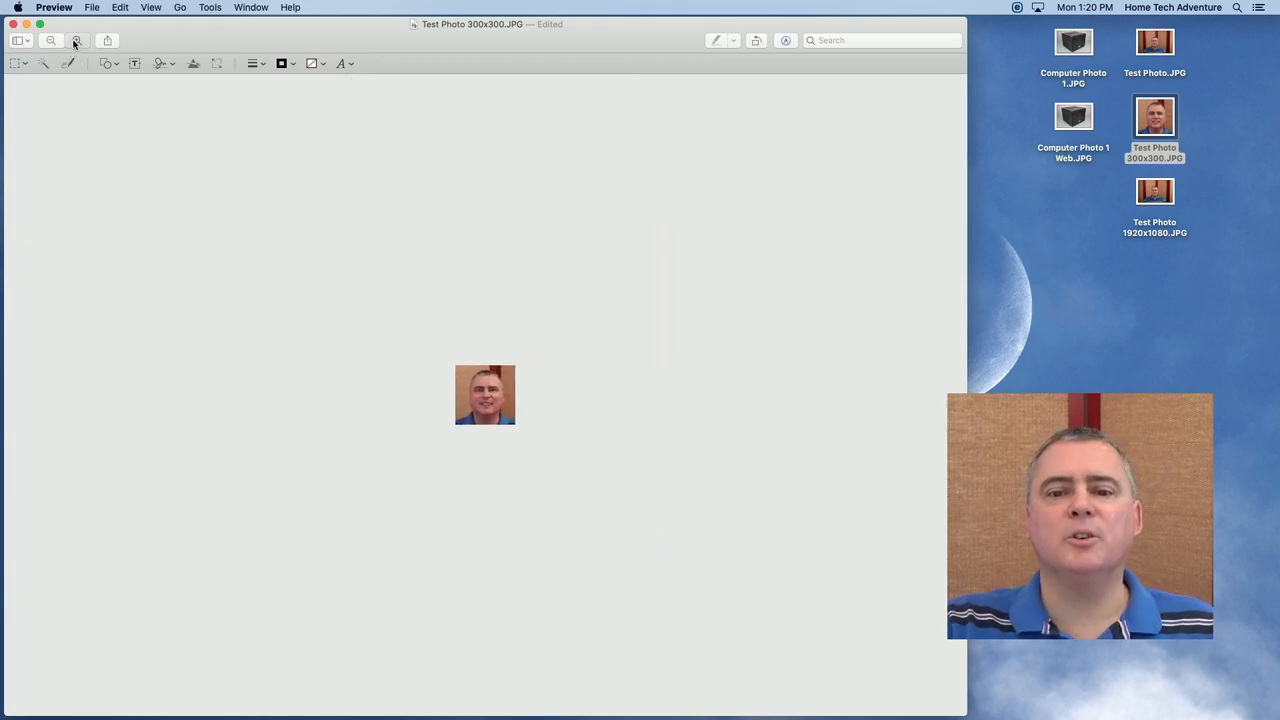
Step: Zoom in and out to inspect the 300x300 headshot at several sizes
click(76, 40)
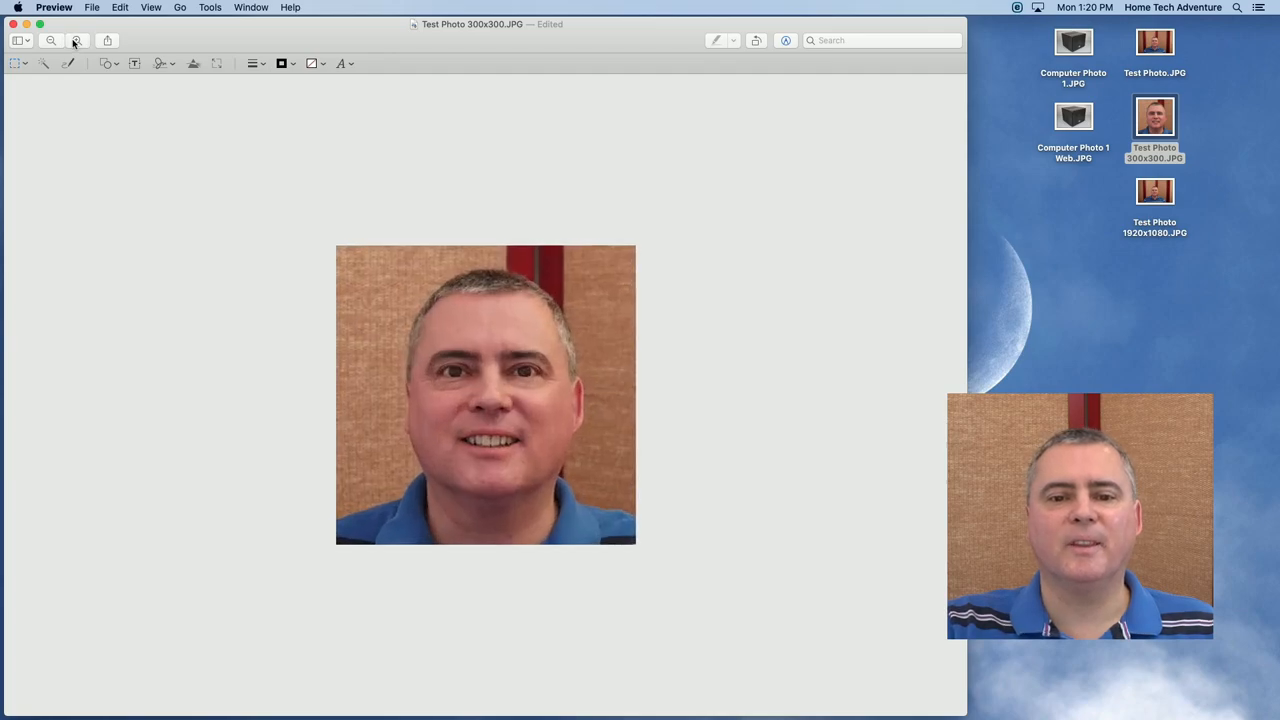
click(52, 40)
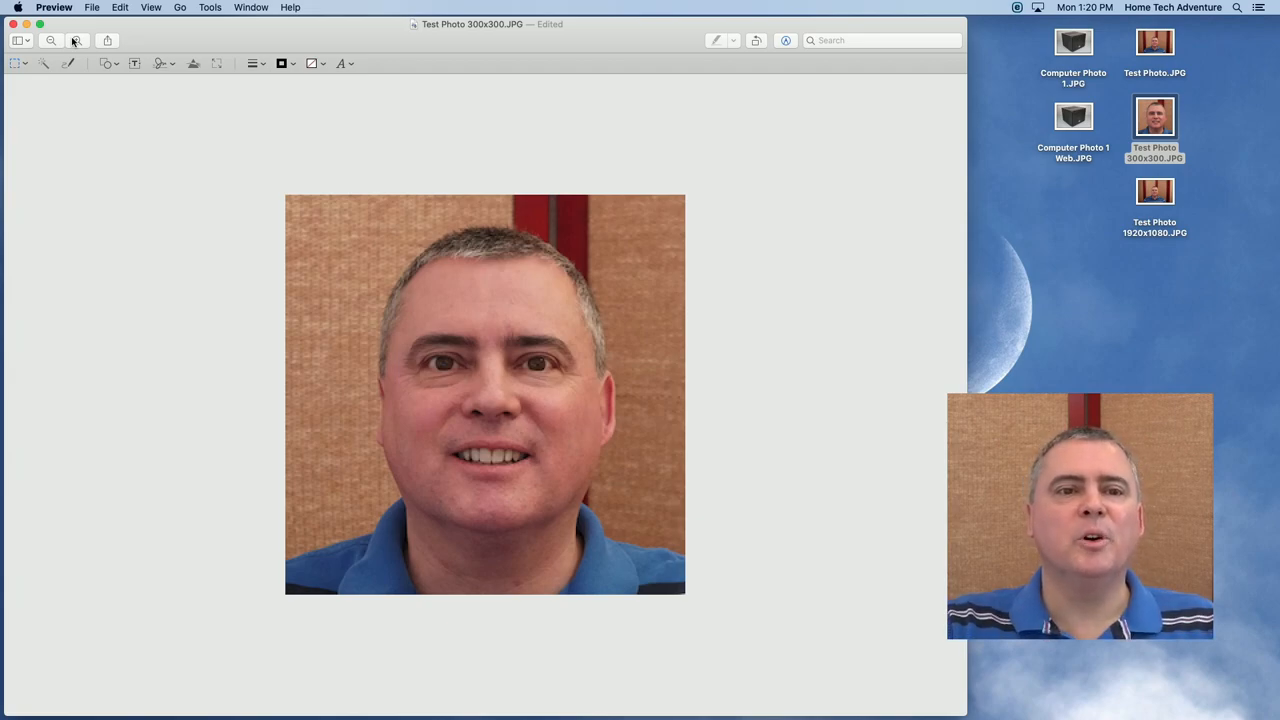
click(52, 40)
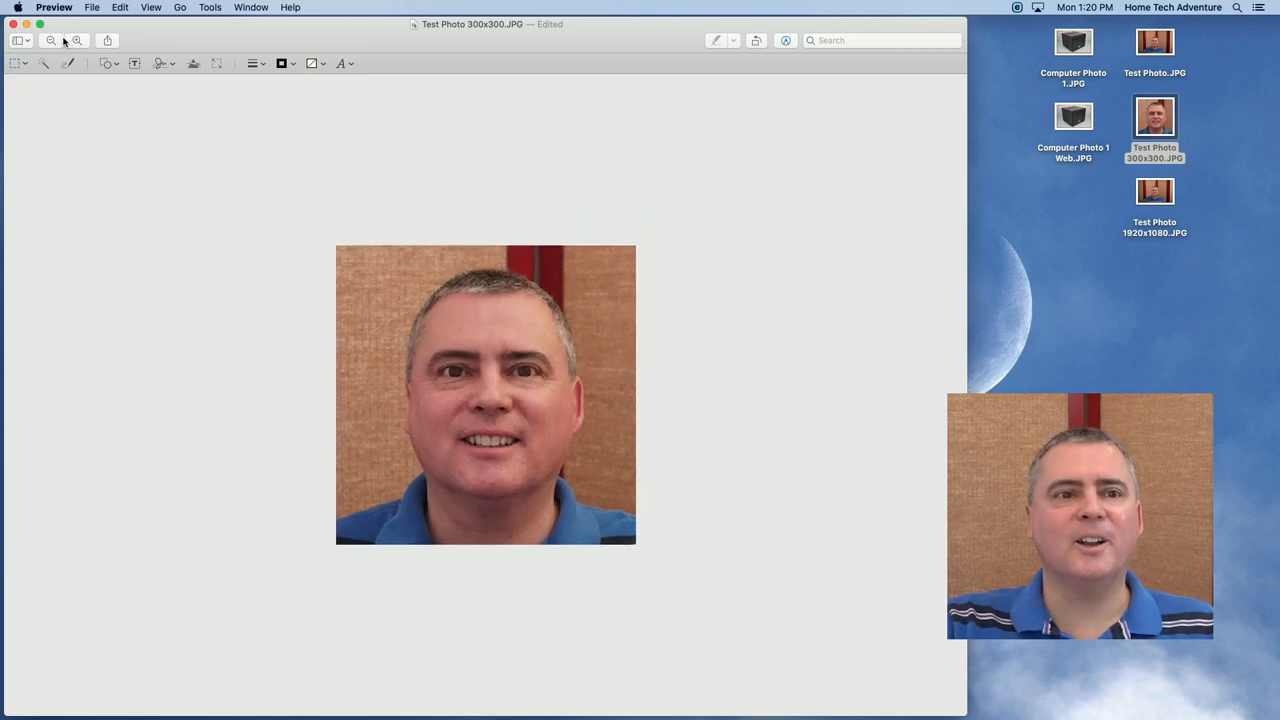
click(50, 40)
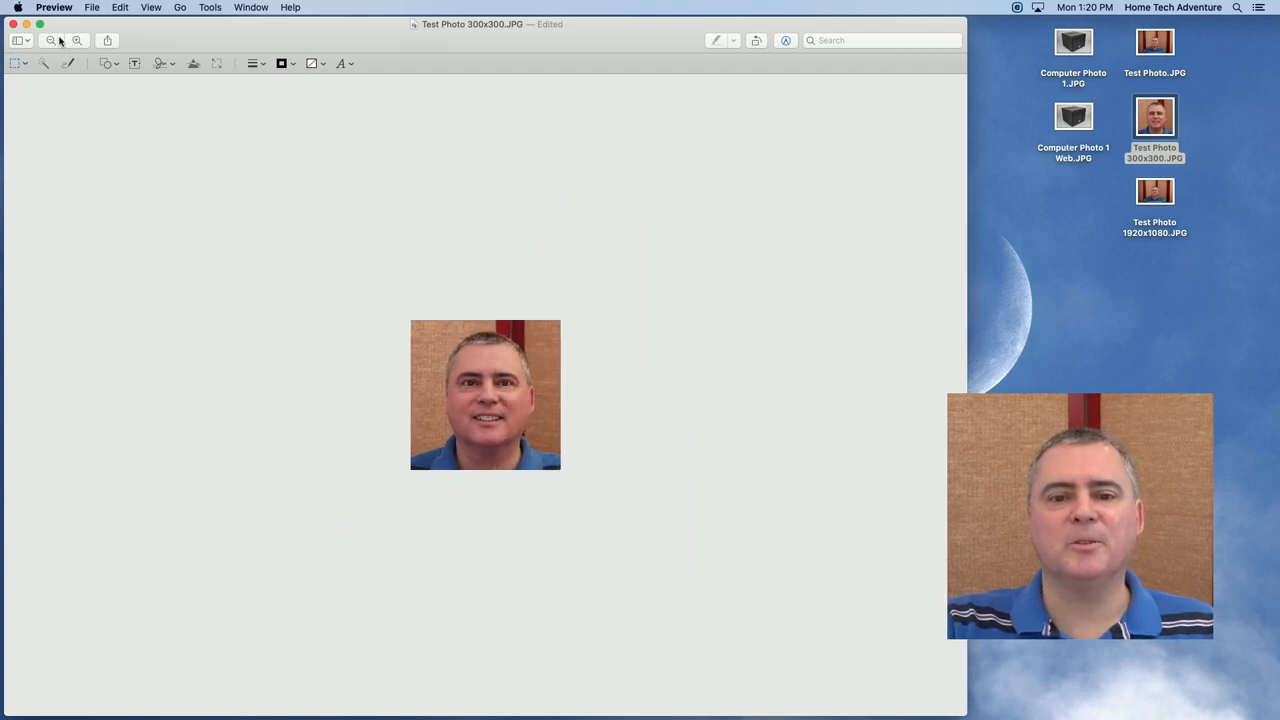
click(76, 40)
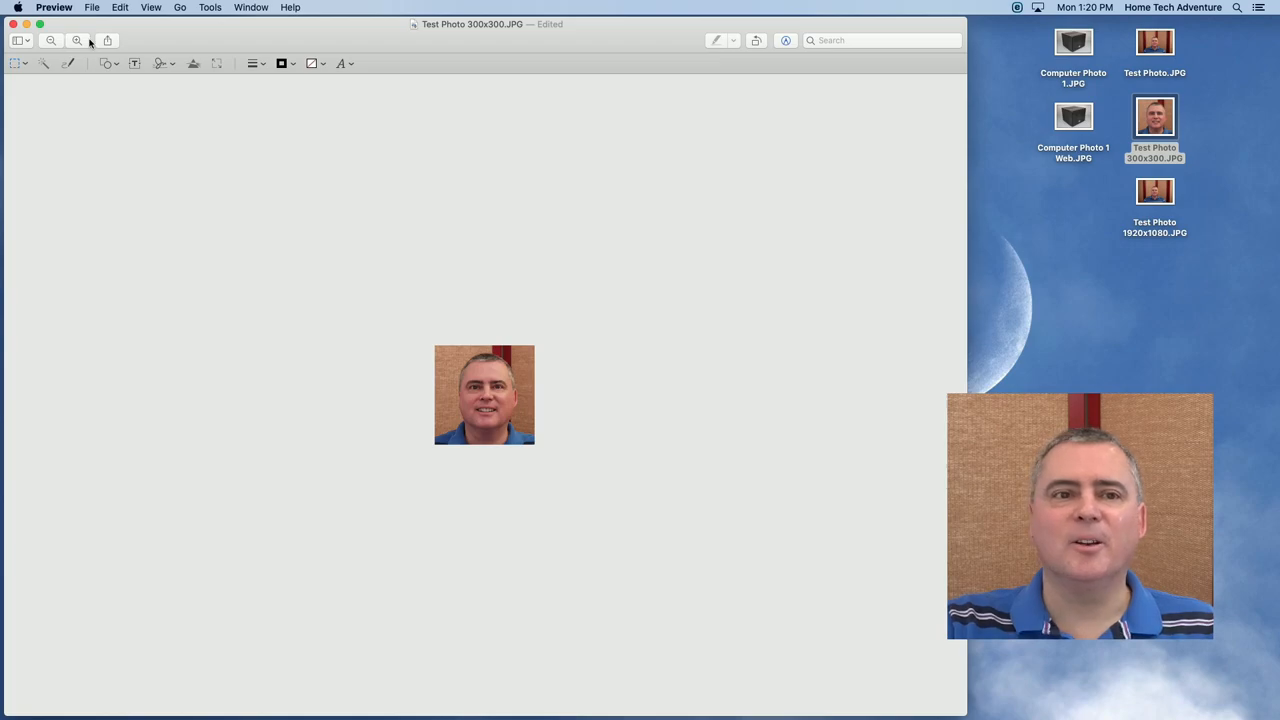
click(76, 40)
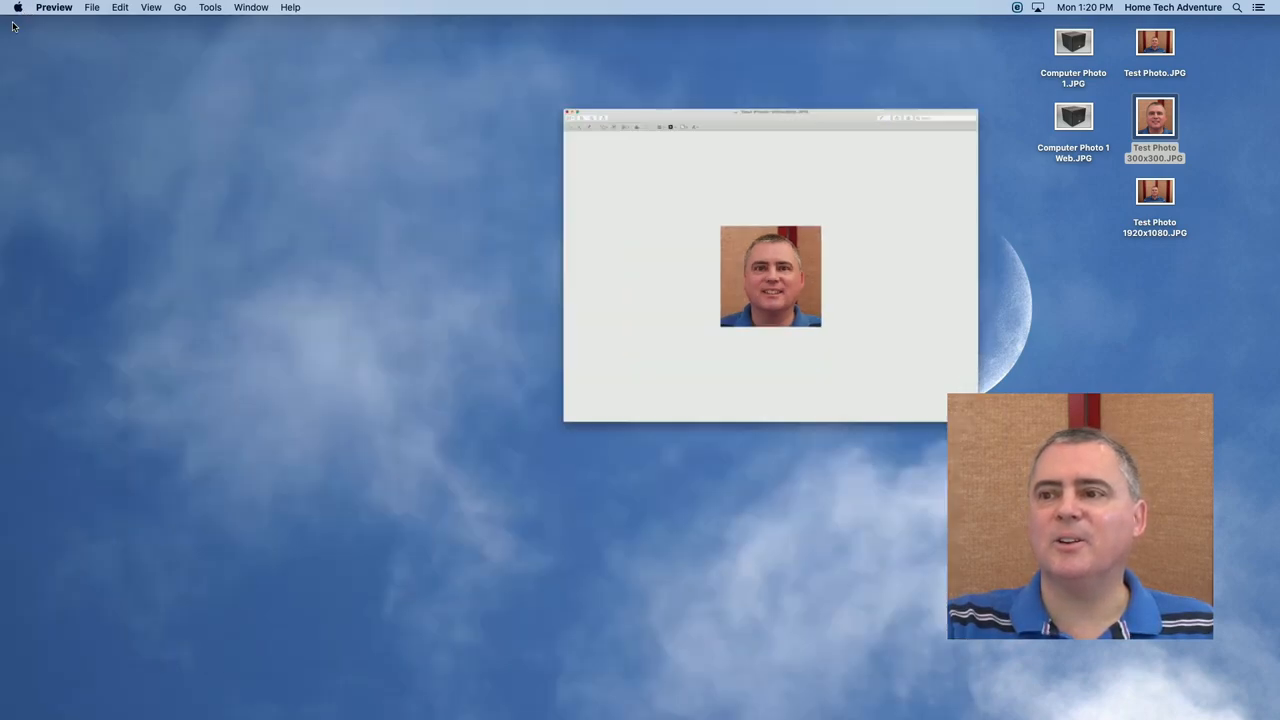
Step: Open Test Photo 1920x1080.JPG in Preview and enlarge its window
click(572, 116)
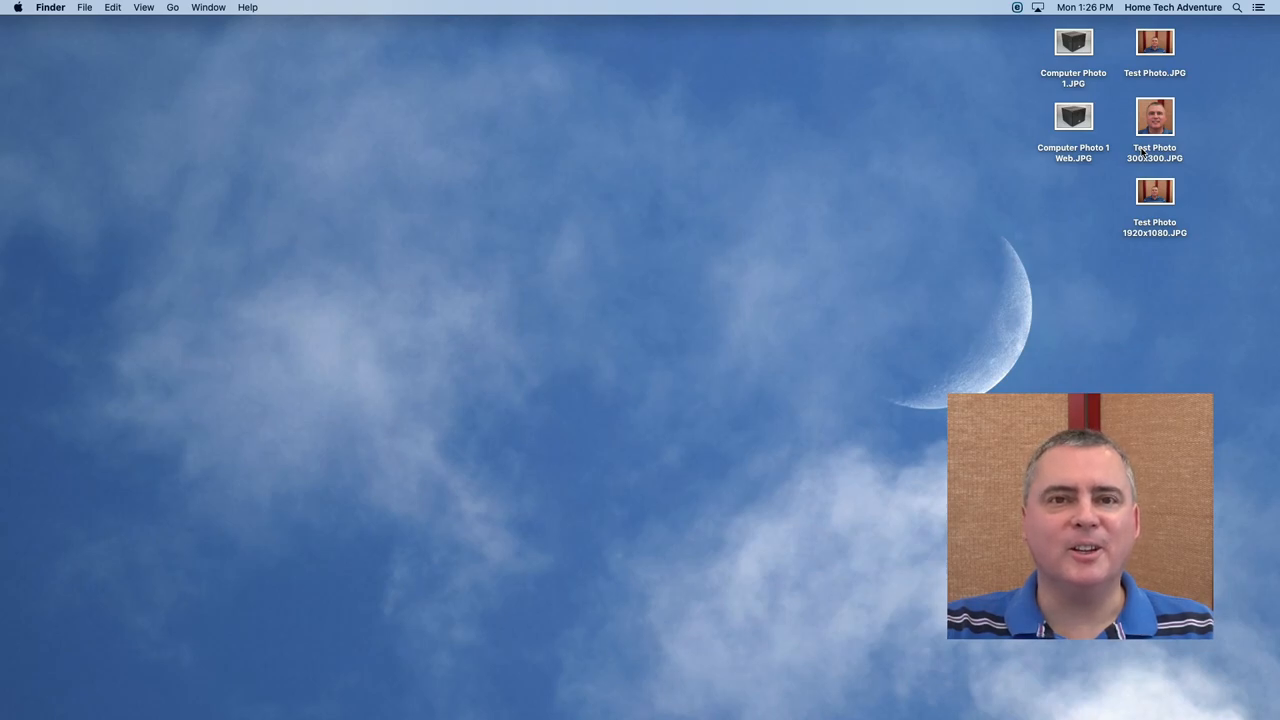
mouse_move(1178, 196)
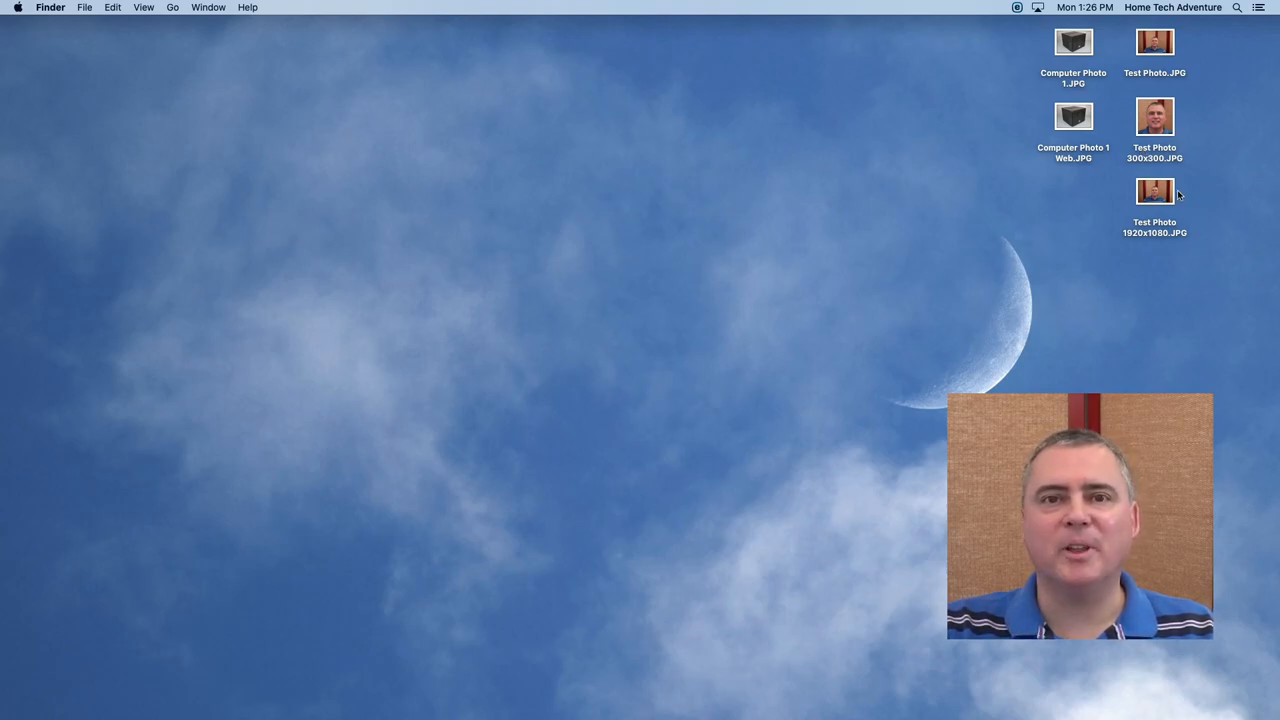
double_click(1154, 190)
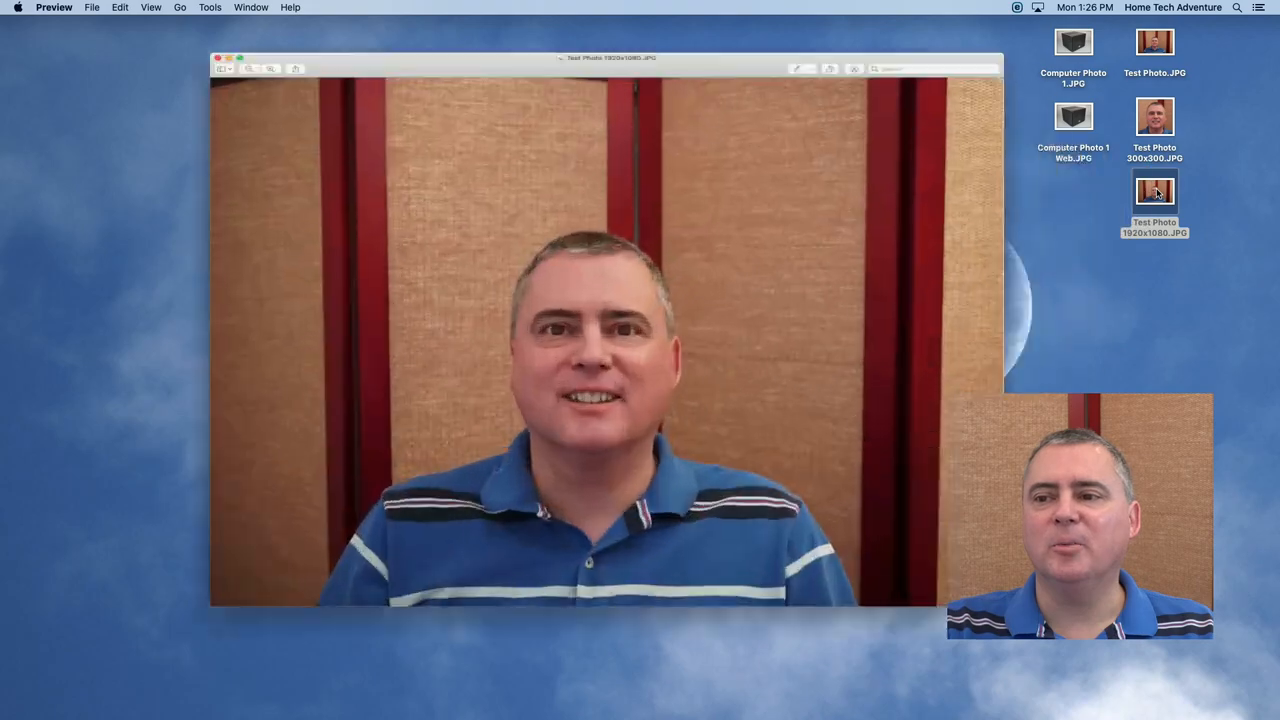
click(228, 56)
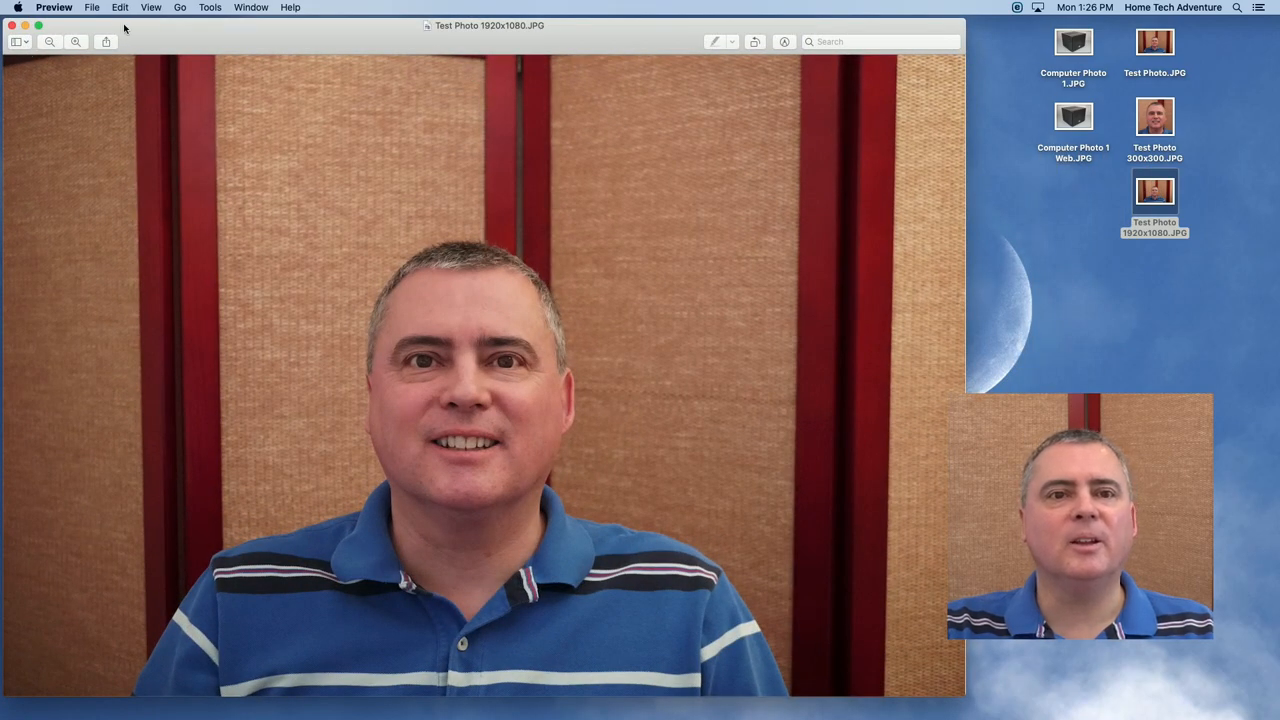
Step: Resize the image to 1920 px wide (1920 by 1280) with Scale proportionally kept
click(210, 8)
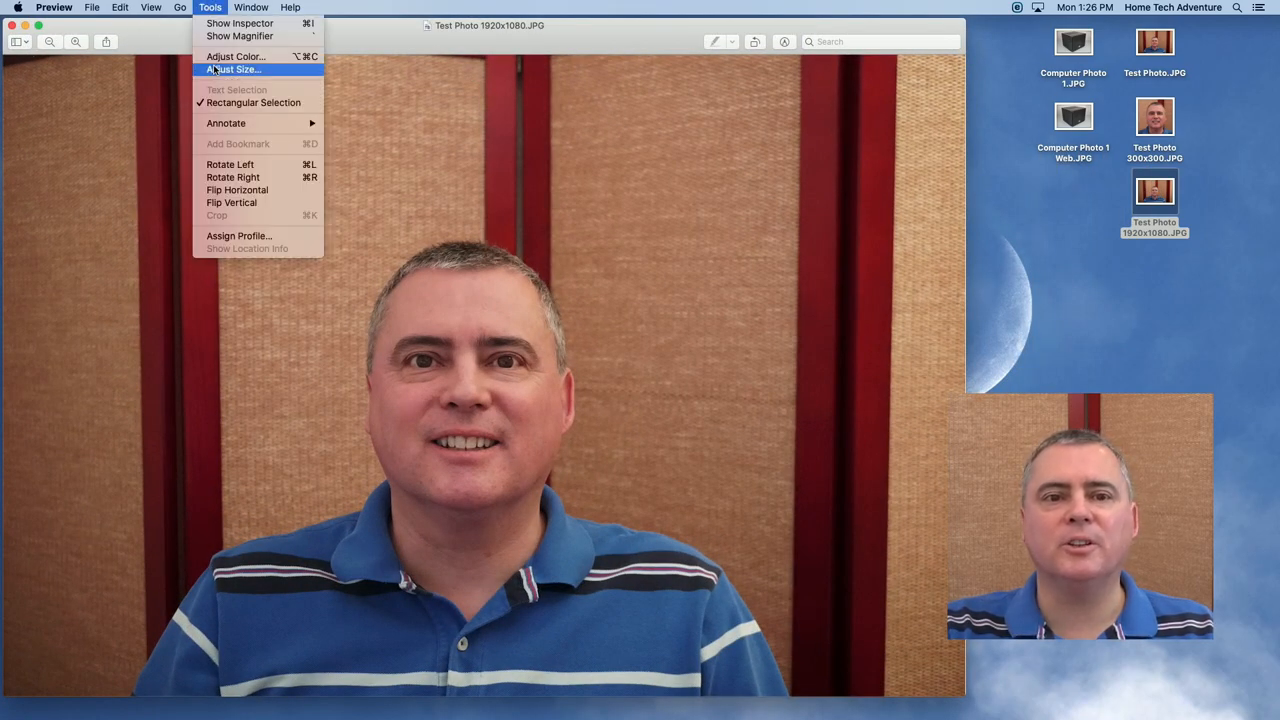
click(234, 68)
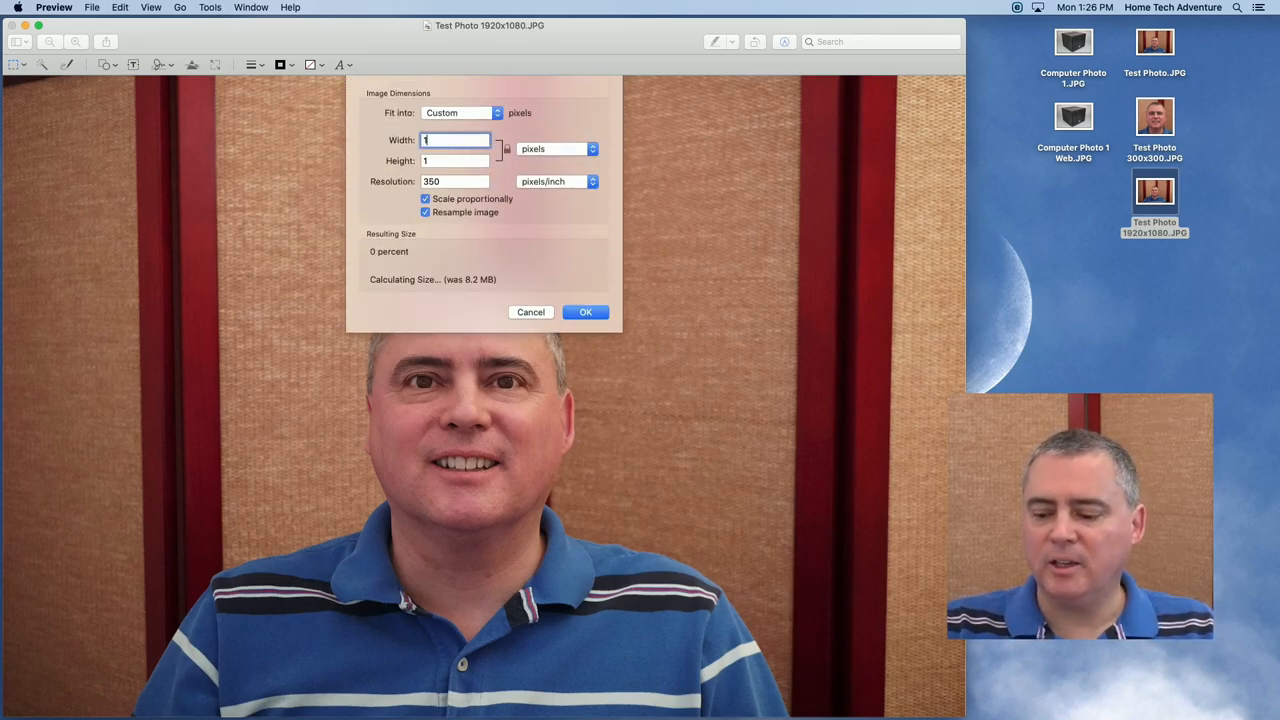
text(1920)
click(454, 160)
text(080)
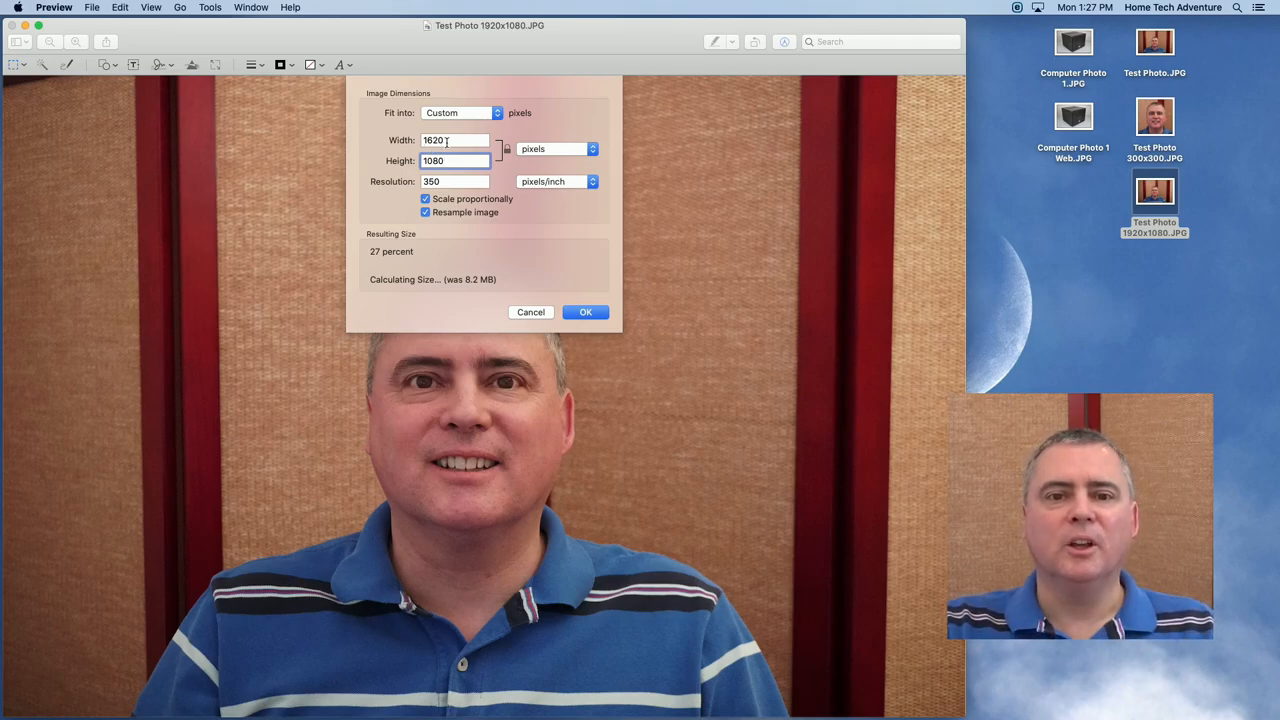
triple_click(456, 140)
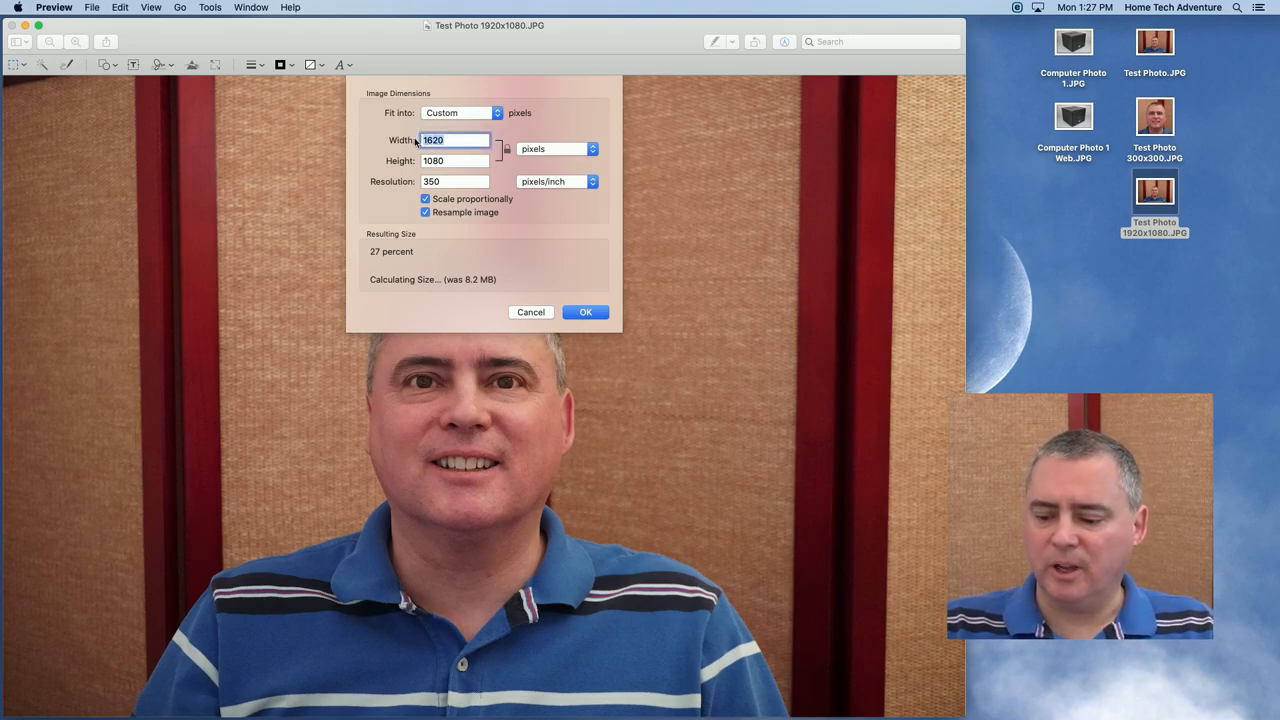
text(1920)
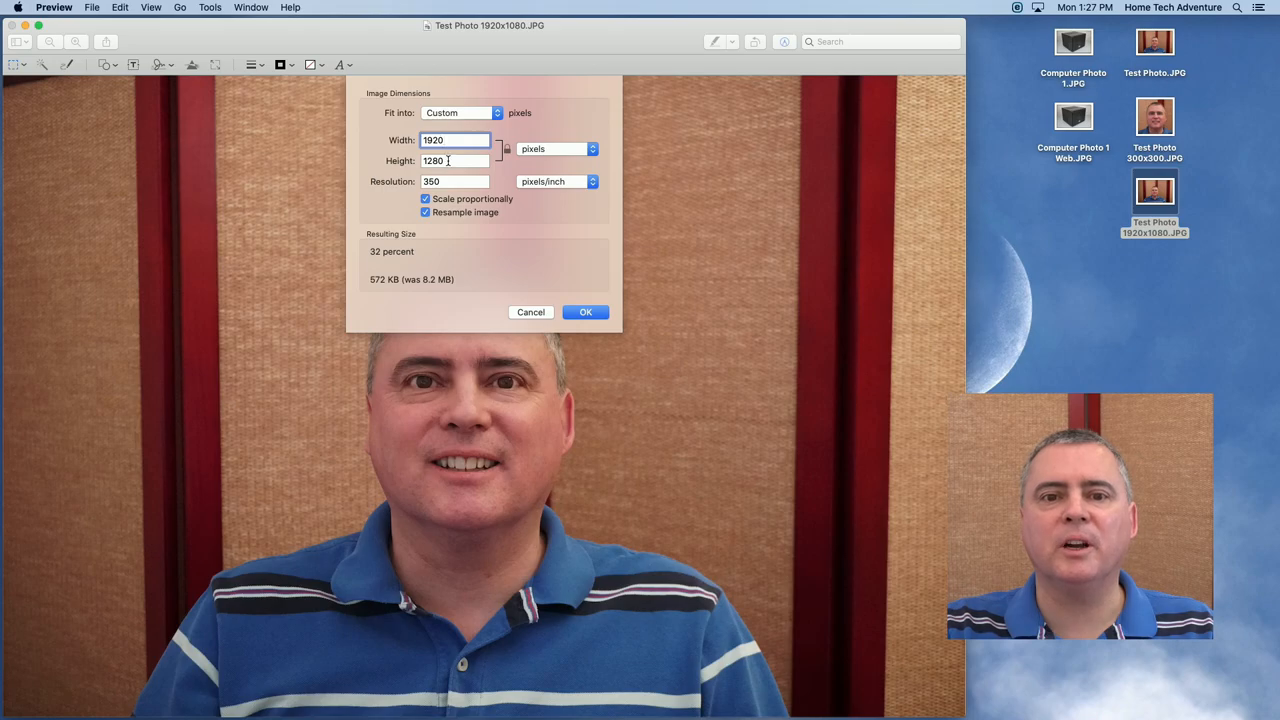
click(584, 308)
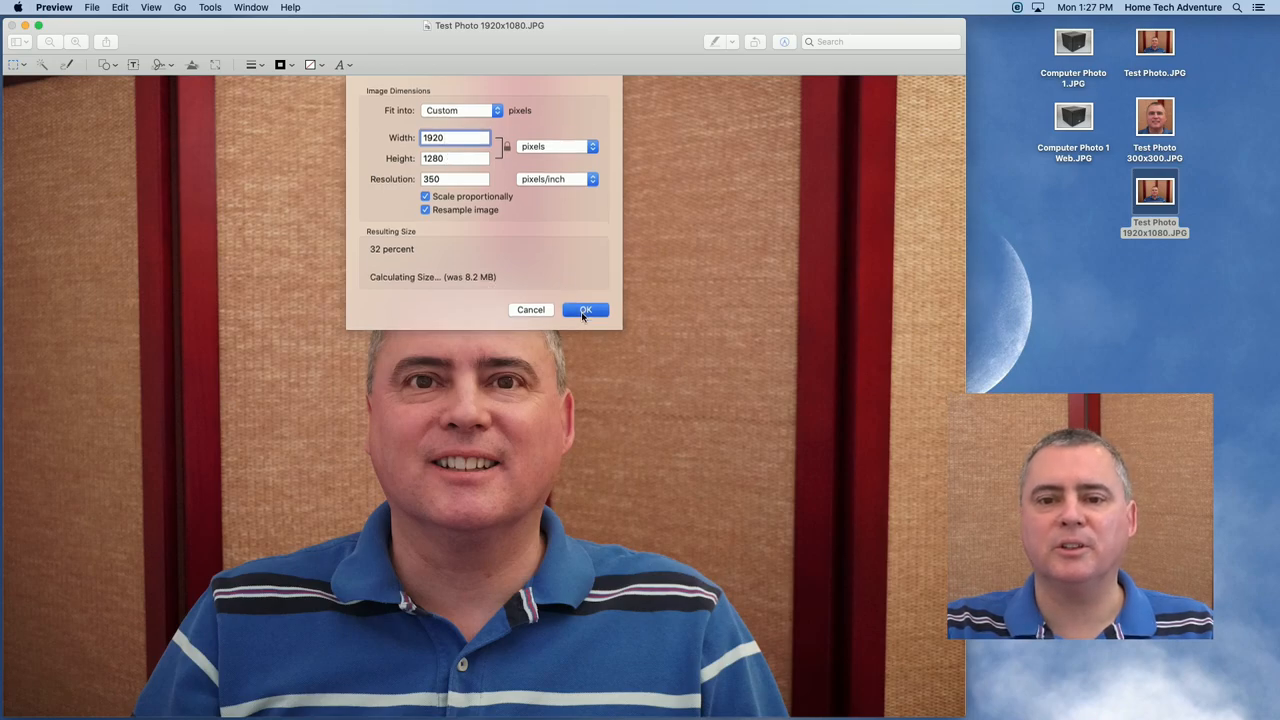
click(584, 308)
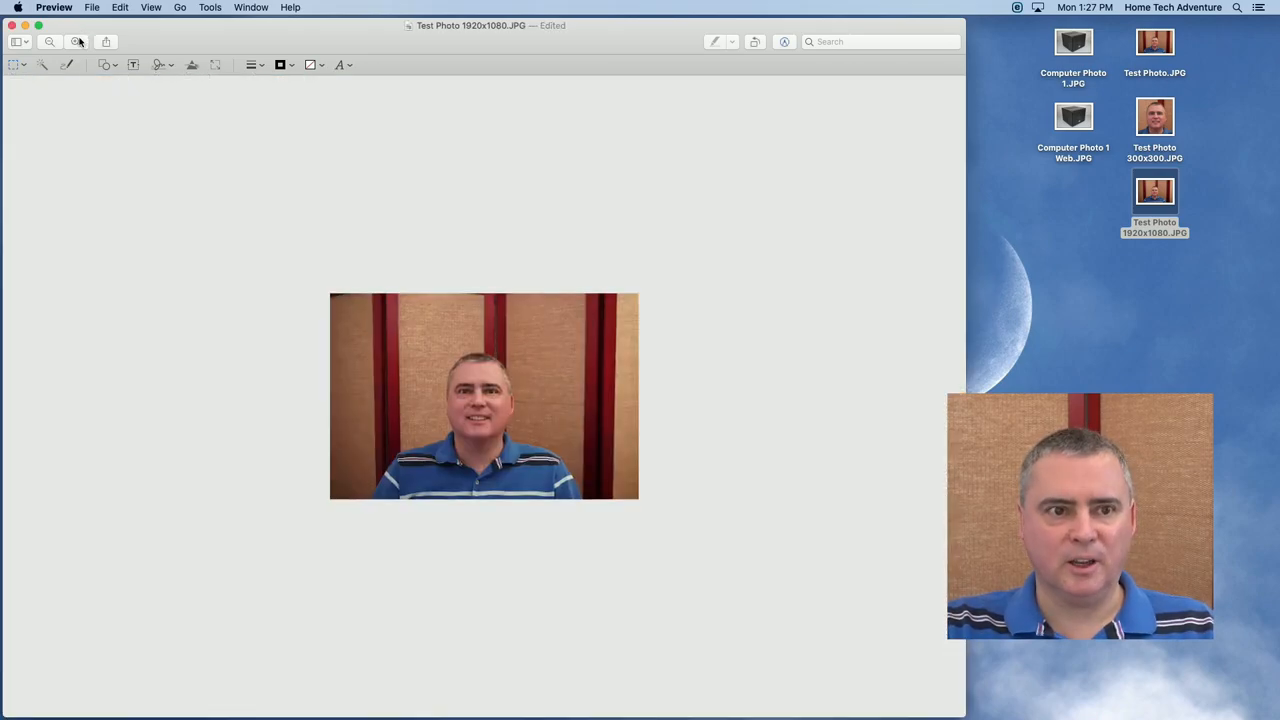
Step: Zoom in on the resized photo to inspect it
click(76, 40)
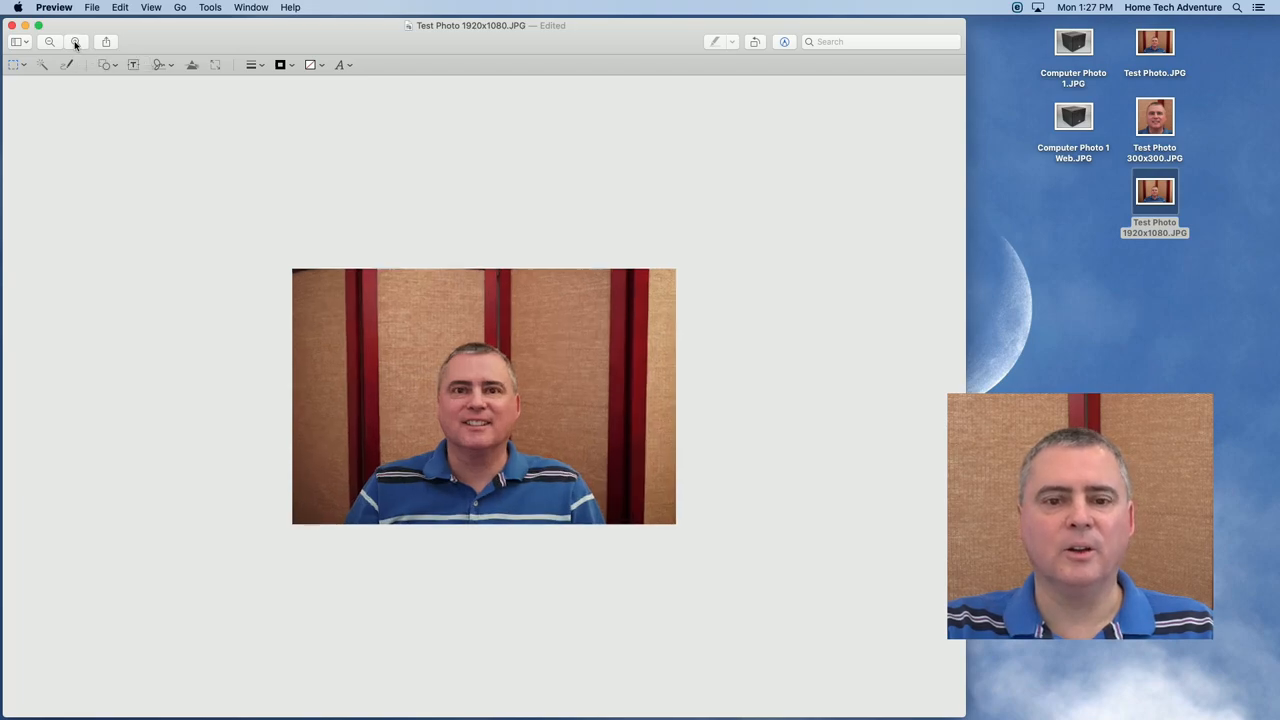
click(50, 40)
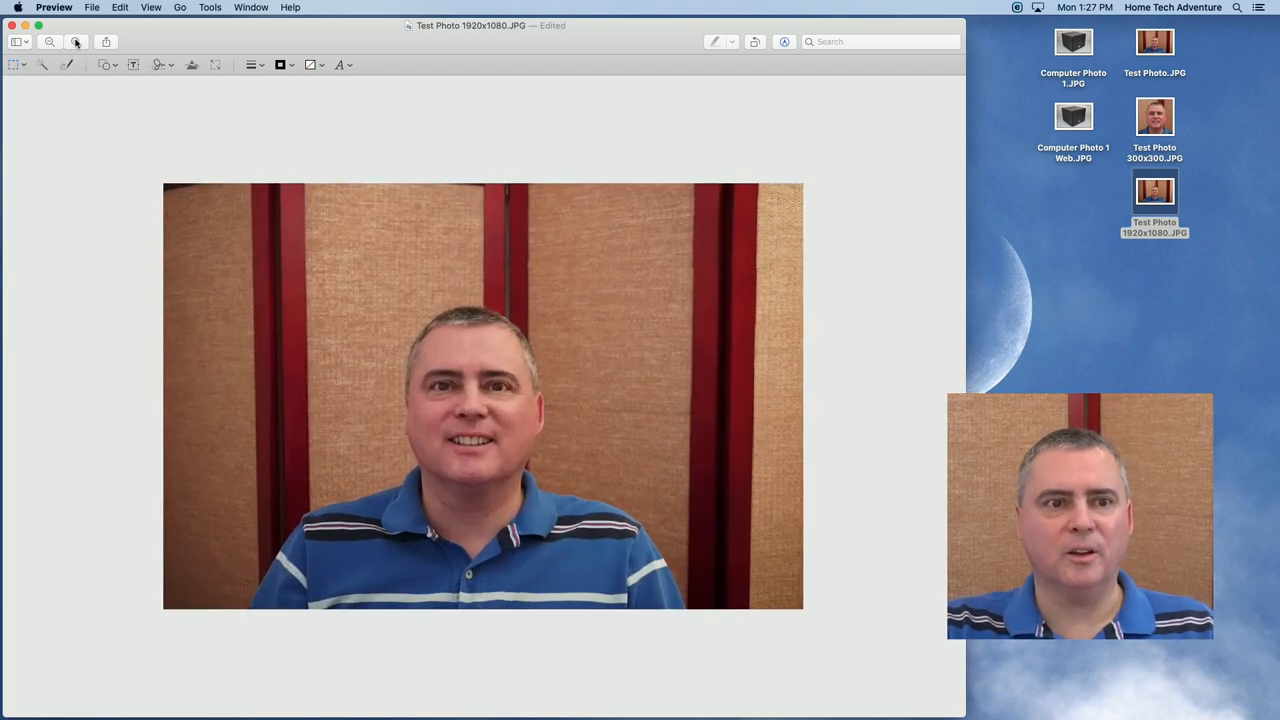
click(76, 40)
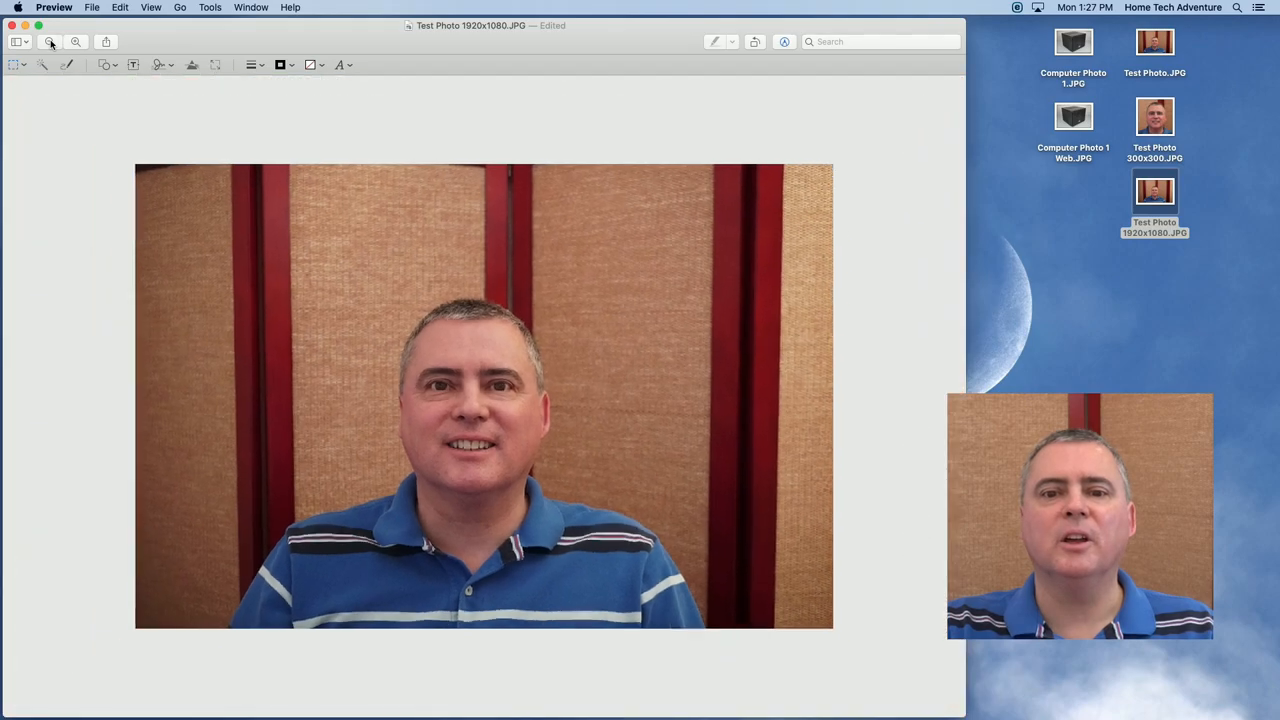
click(50, 40)
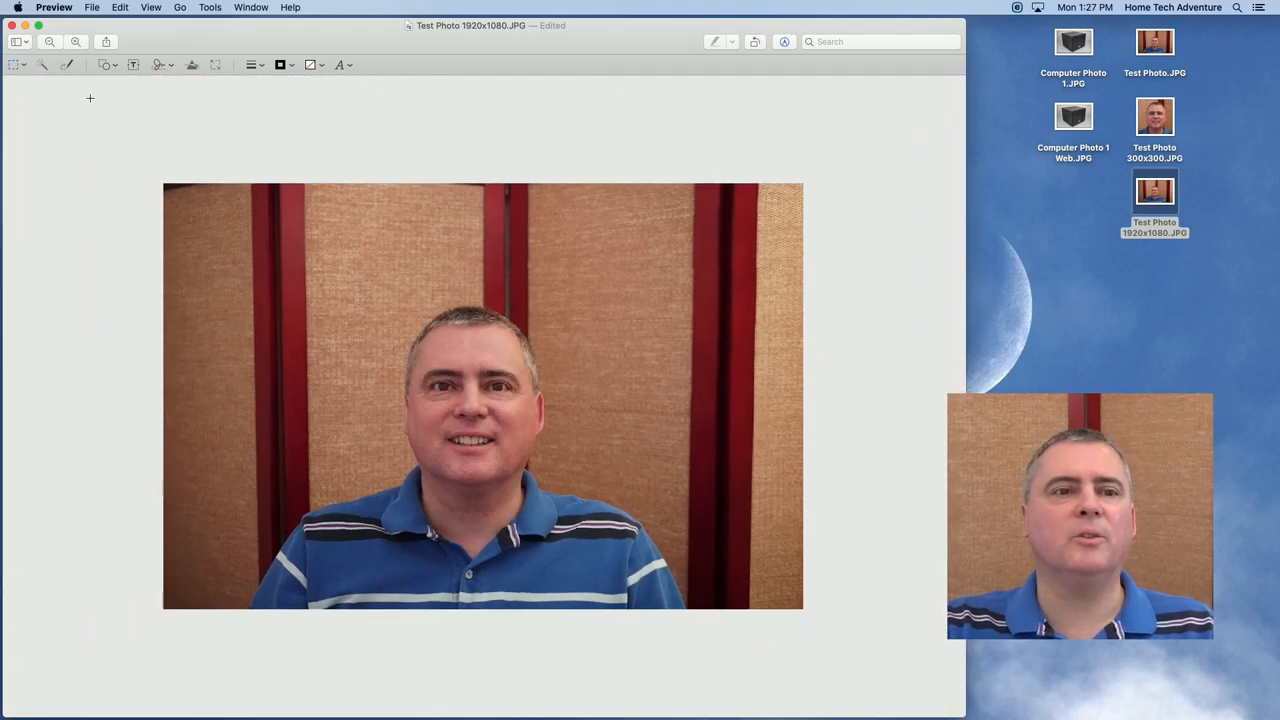
click(16, 64)
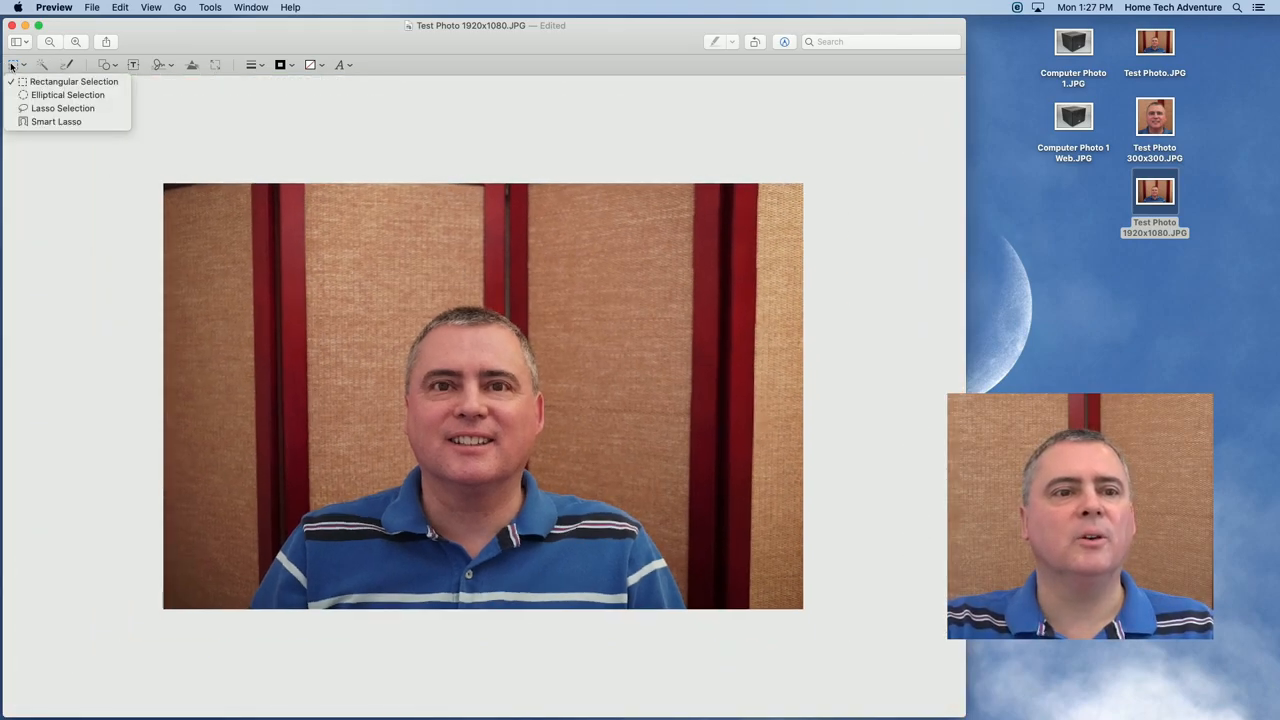
click(72, 80)
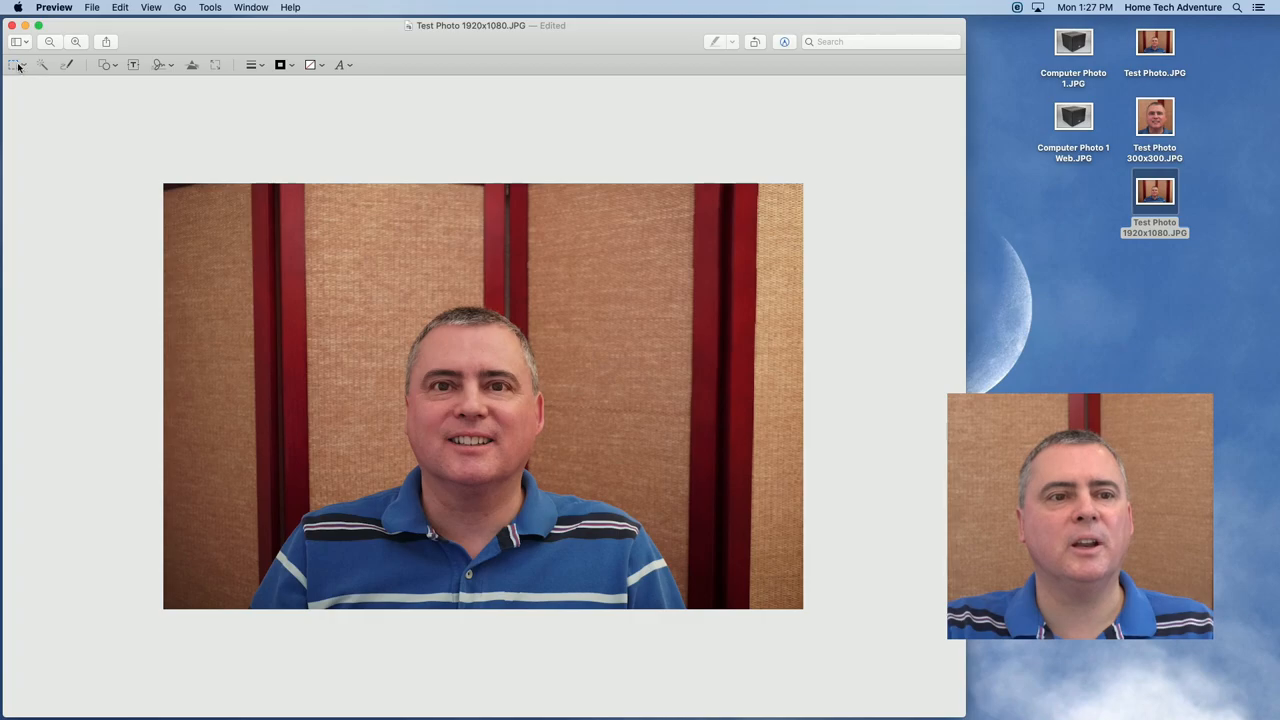
mouse_move(172, 240)
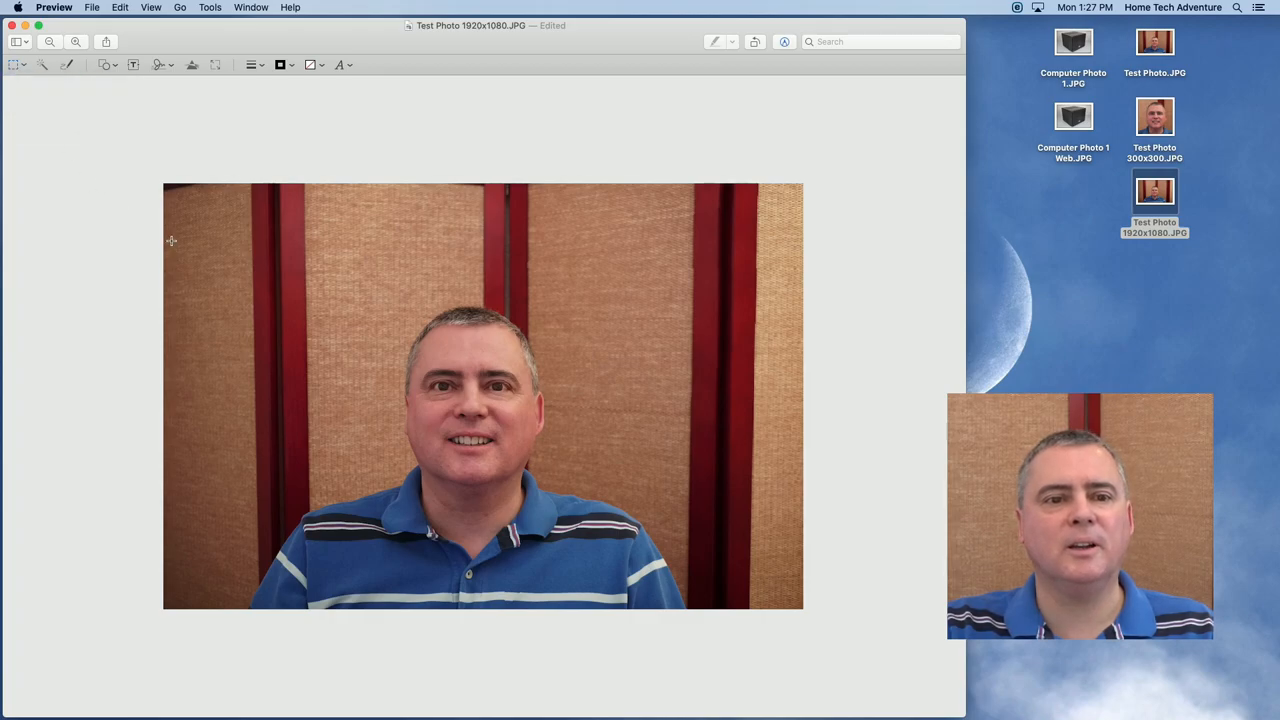
Step: Draw a full-width selection framing the man and shirt, excluding the top backdrop strip
drag(172, 240, 804, 524)
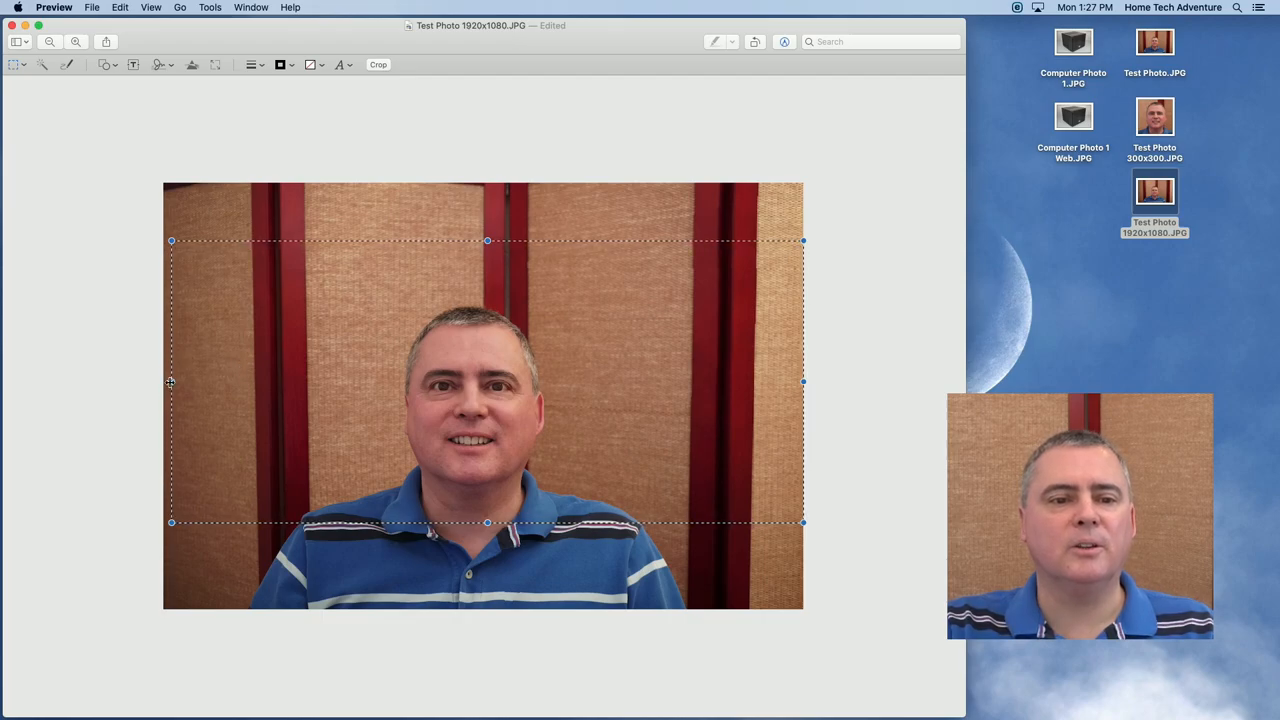
drag(172, 382, 164, 384)
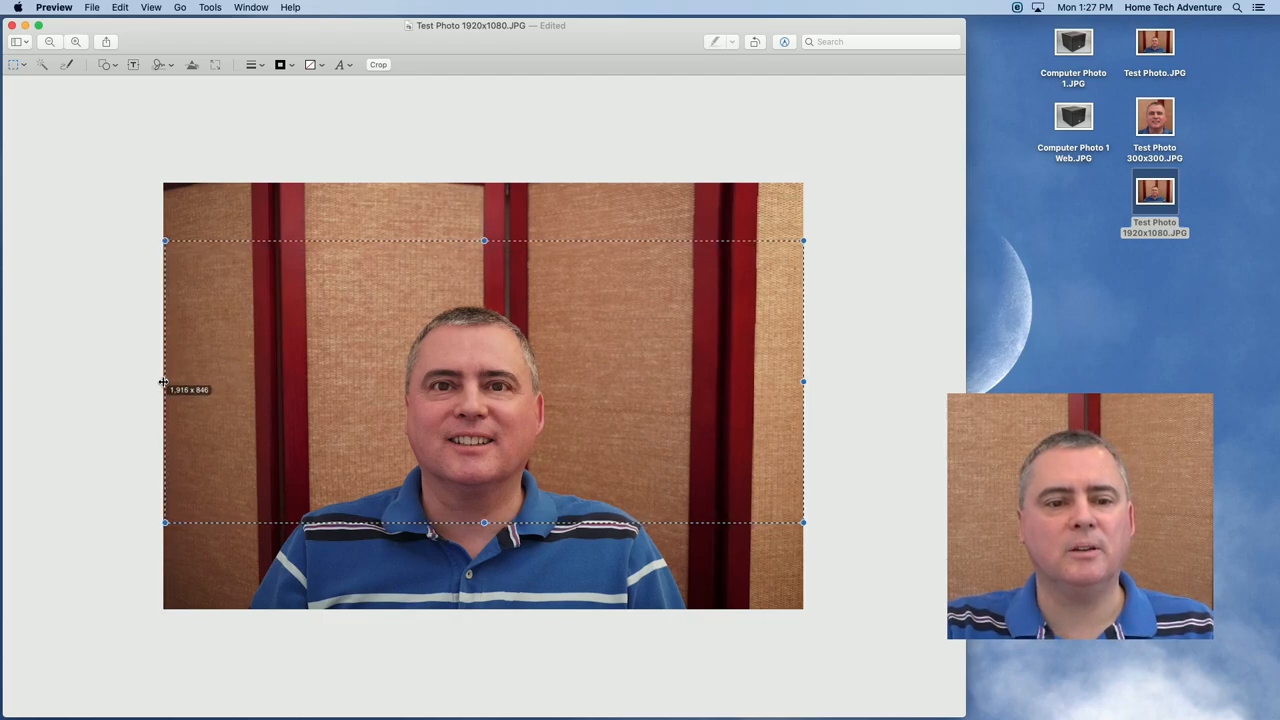
drag(164, 382, 164, 382)
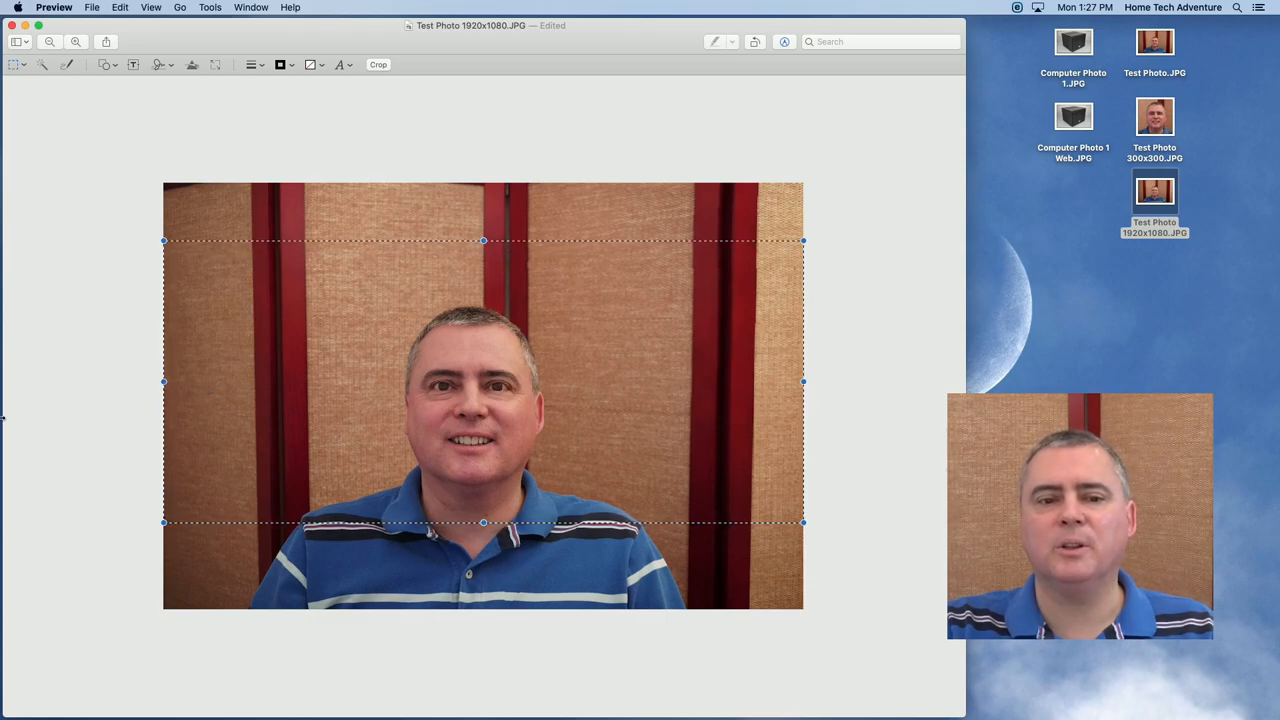
mouse_move(828, 332)
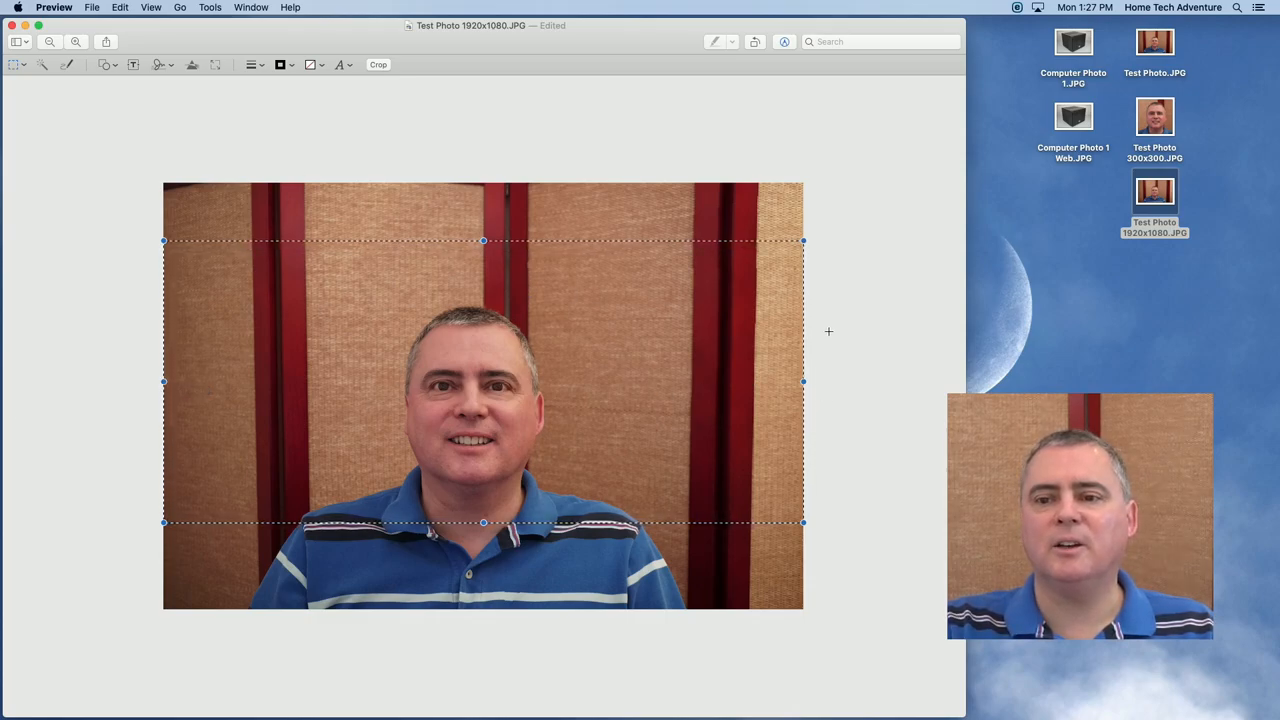
mouse_move(840, 364)
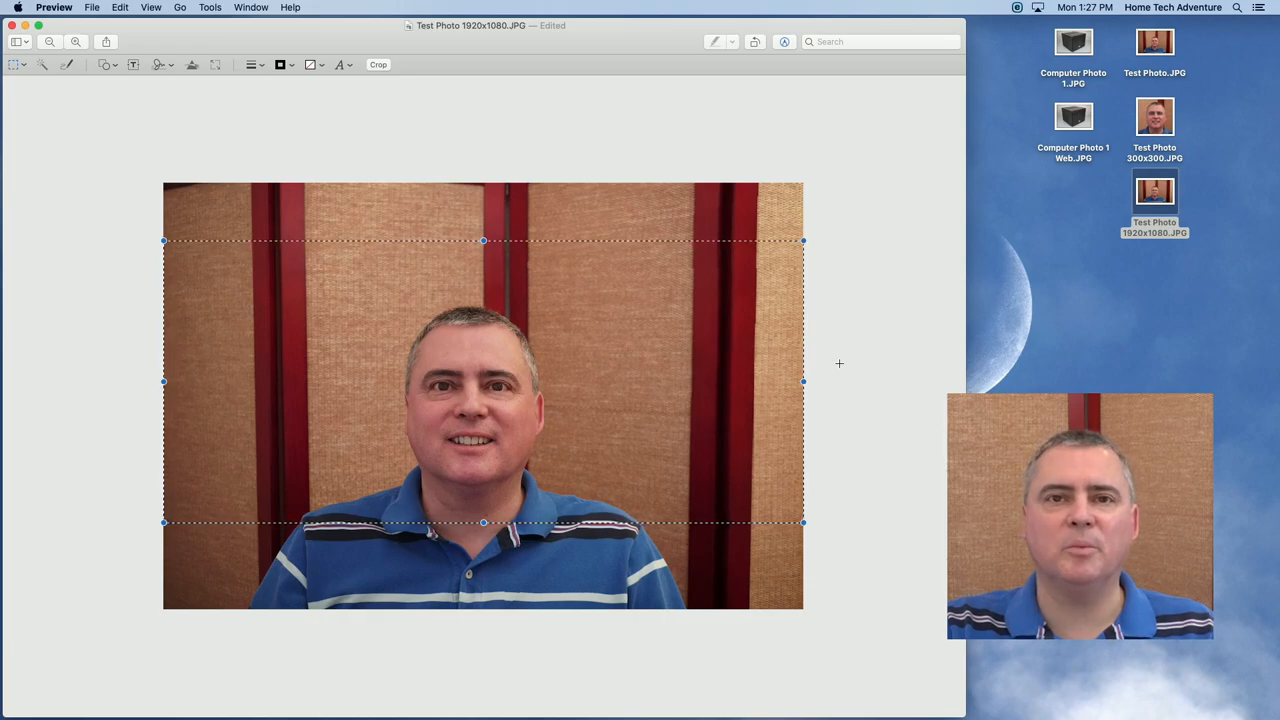
mouse_move(484, 240)
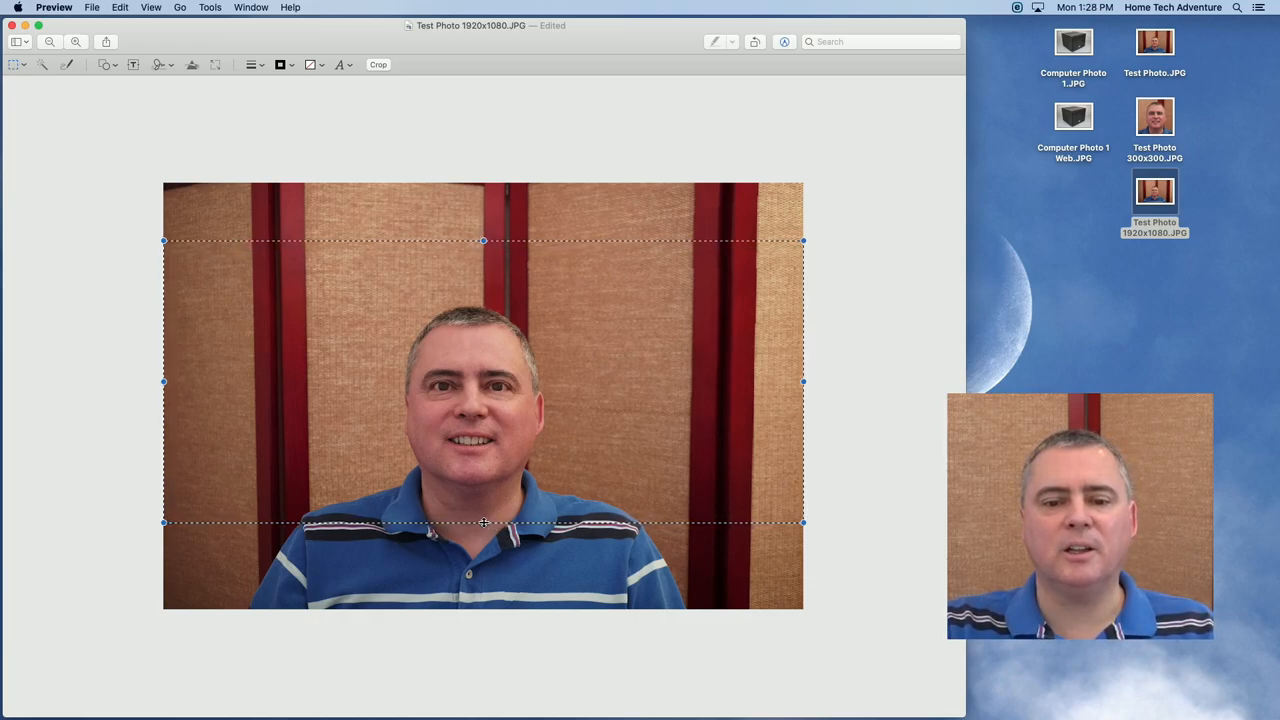
drag(484, 522, 484, 598)
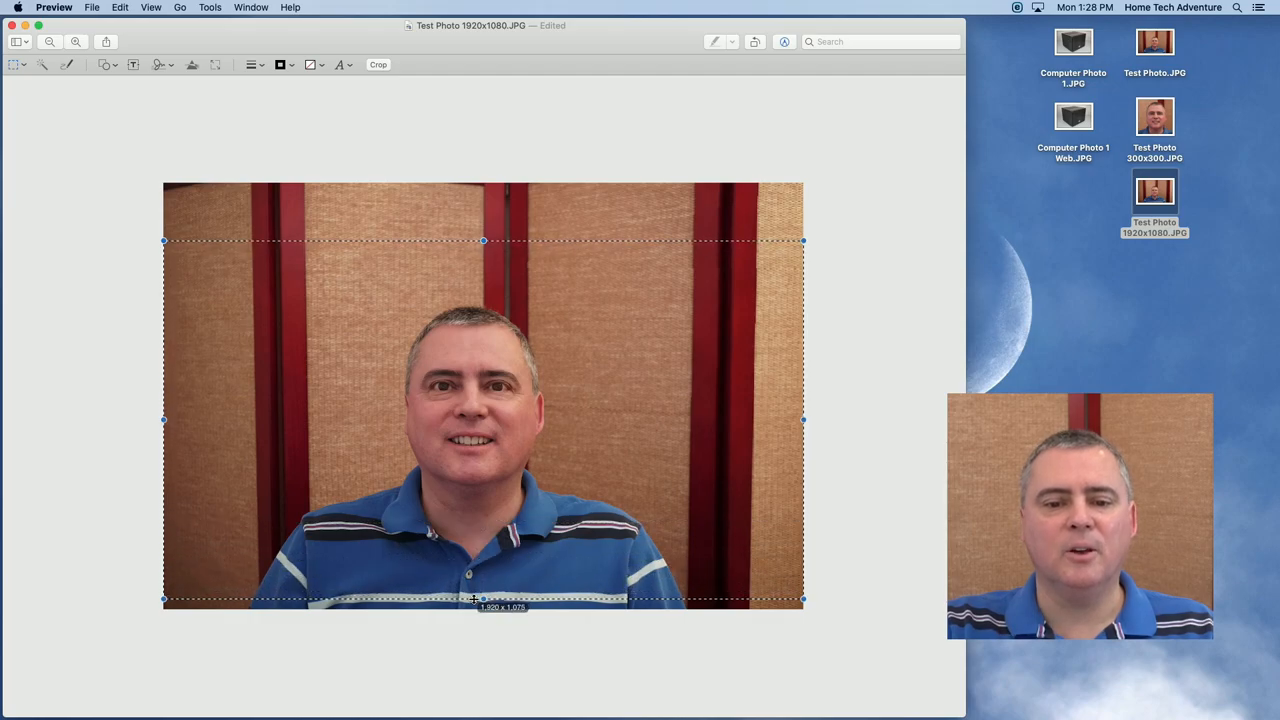
drag(484, 600, 484, 604)
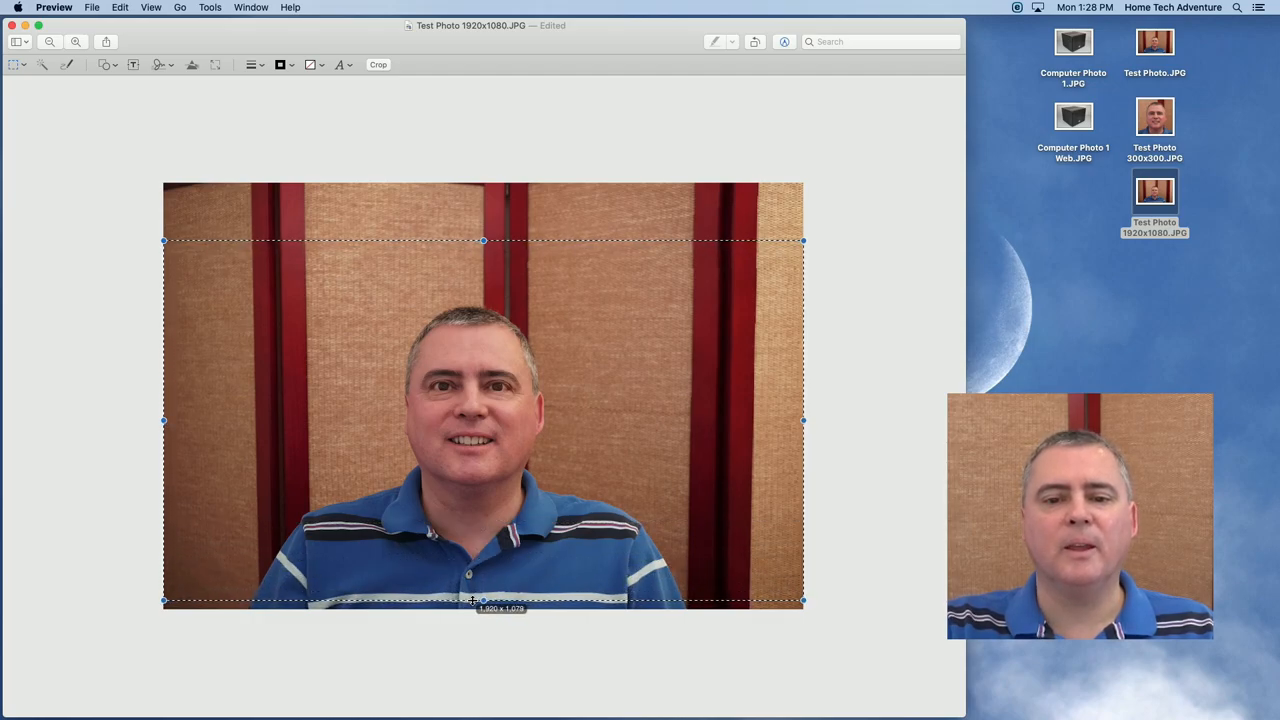
drag(472, 600, 472, 604)
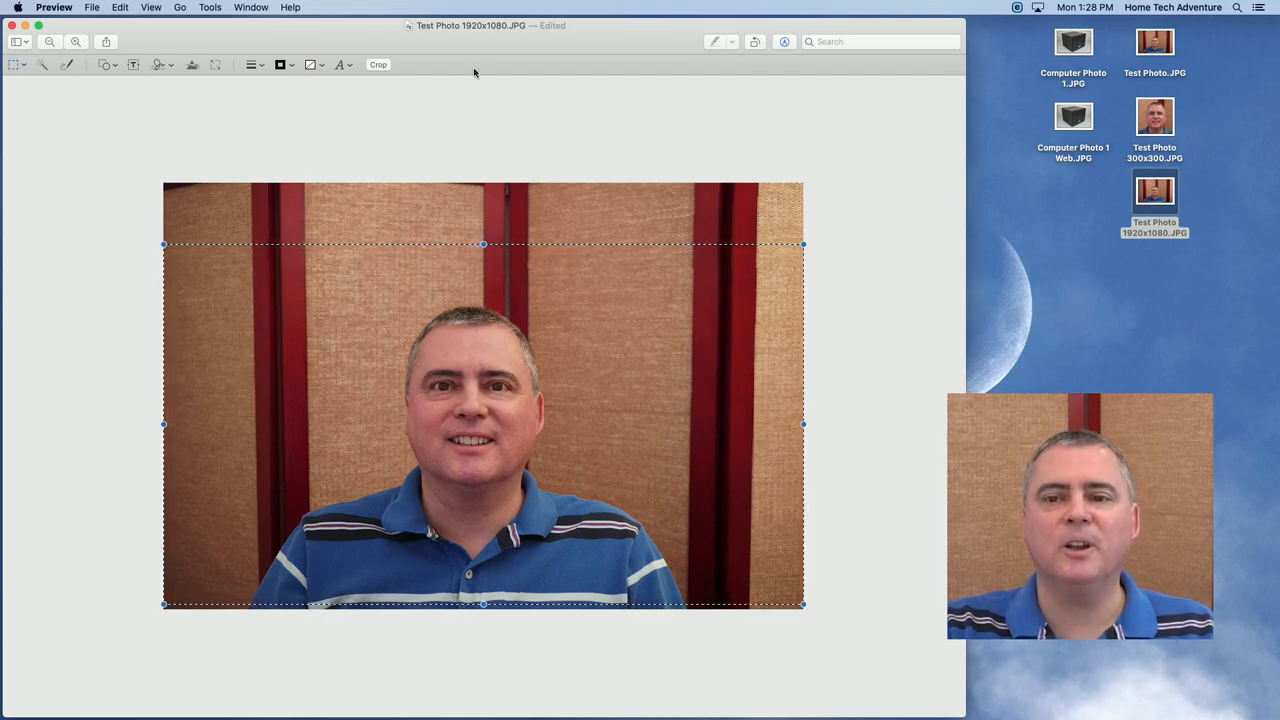
Step: Crop the photo to the selection and confirm it measures 1920 by 1080 pixels
click(378, 64)
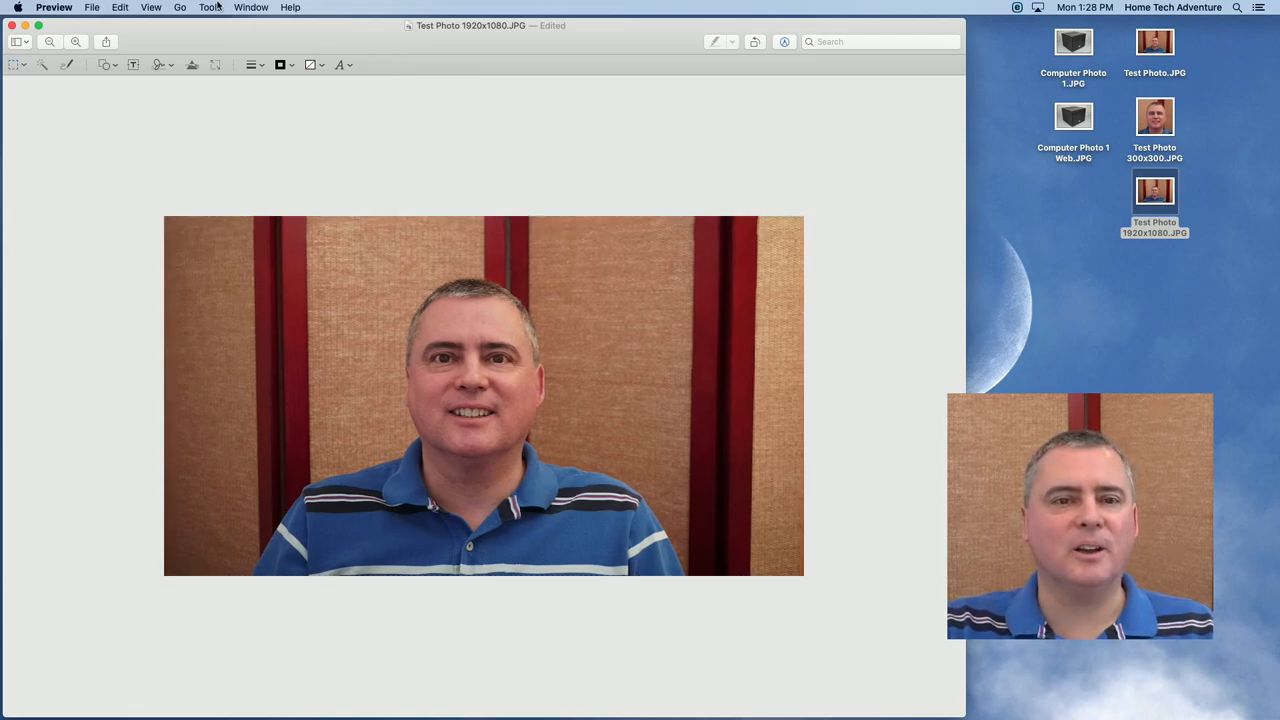
click(210, 8)
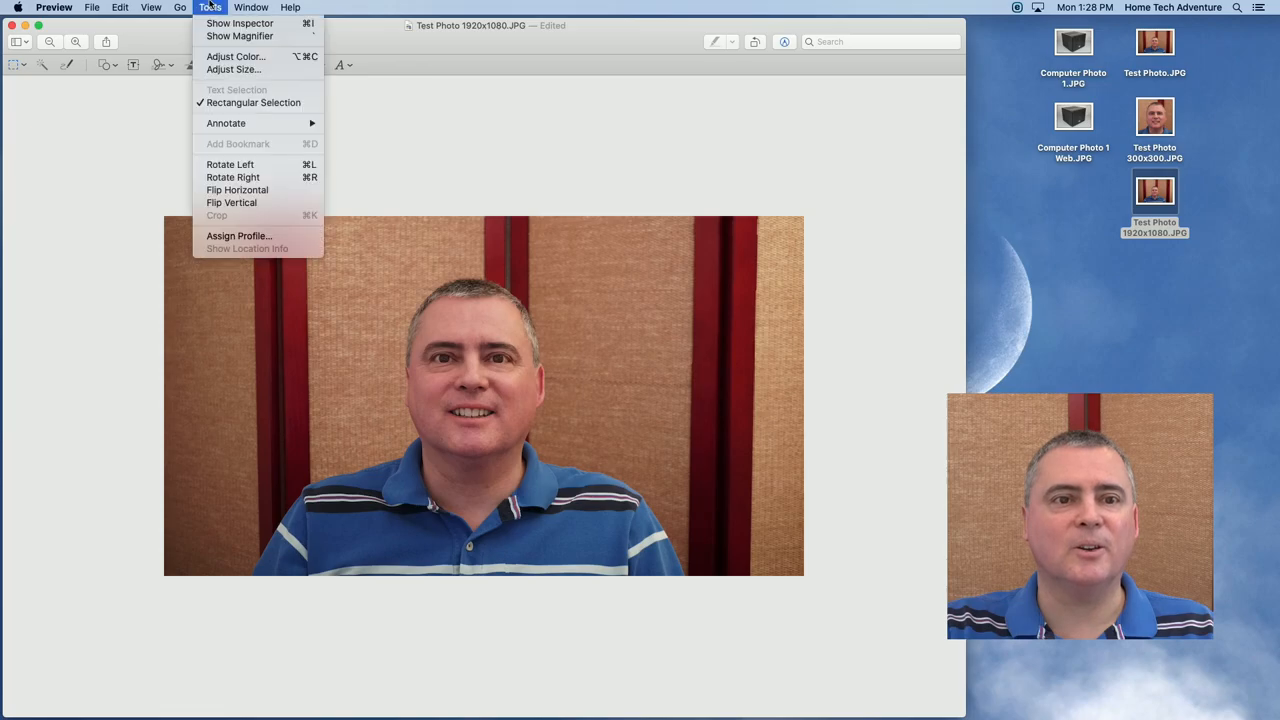
click(234, 68)
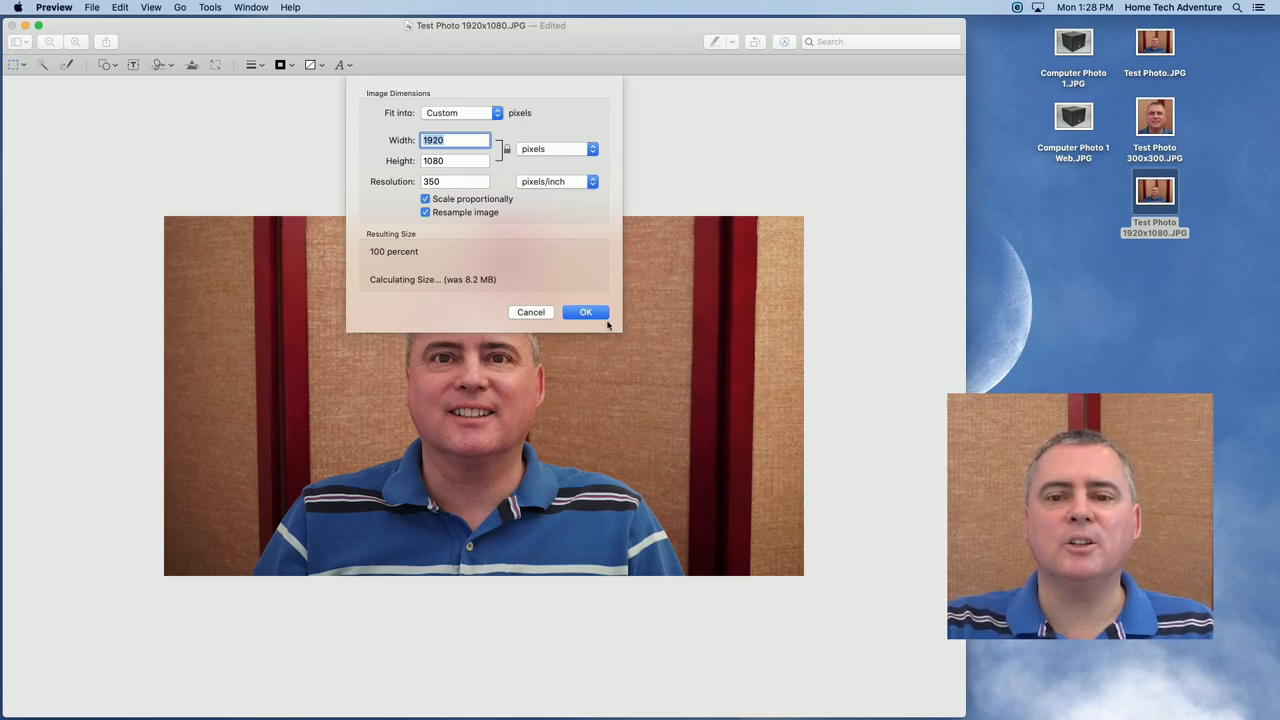
click(586, 312)
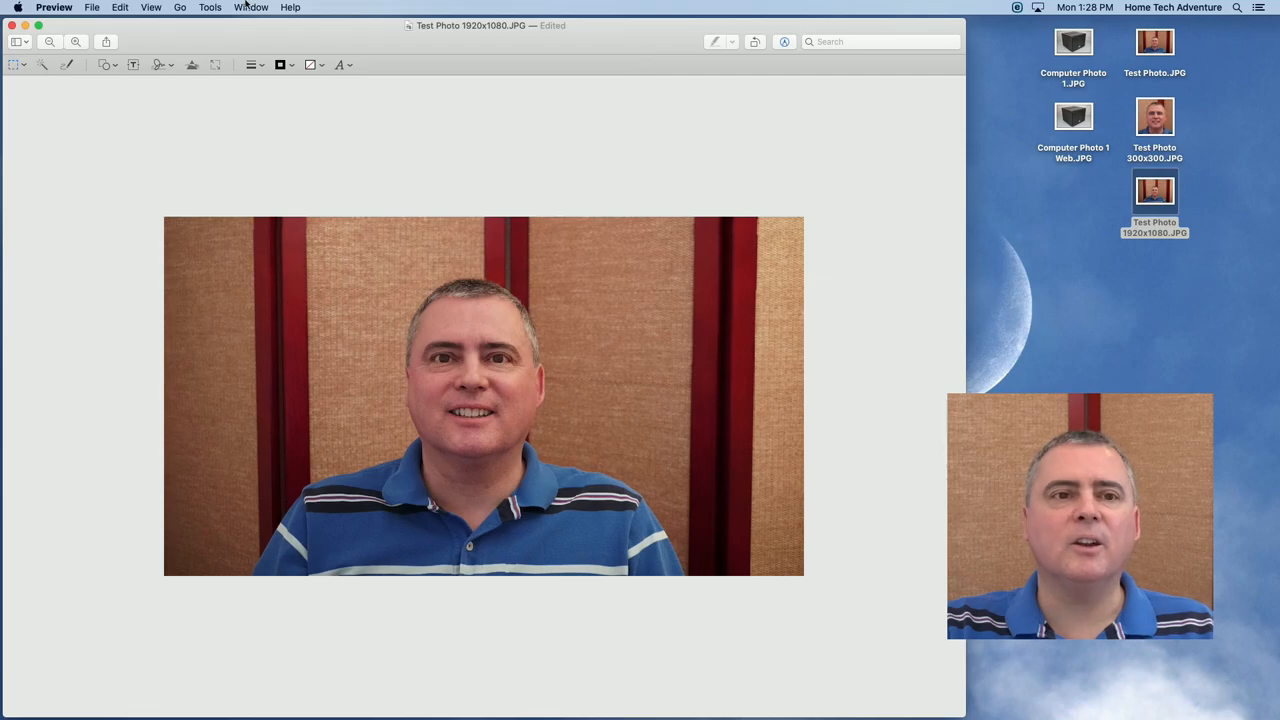
click(92, 8)
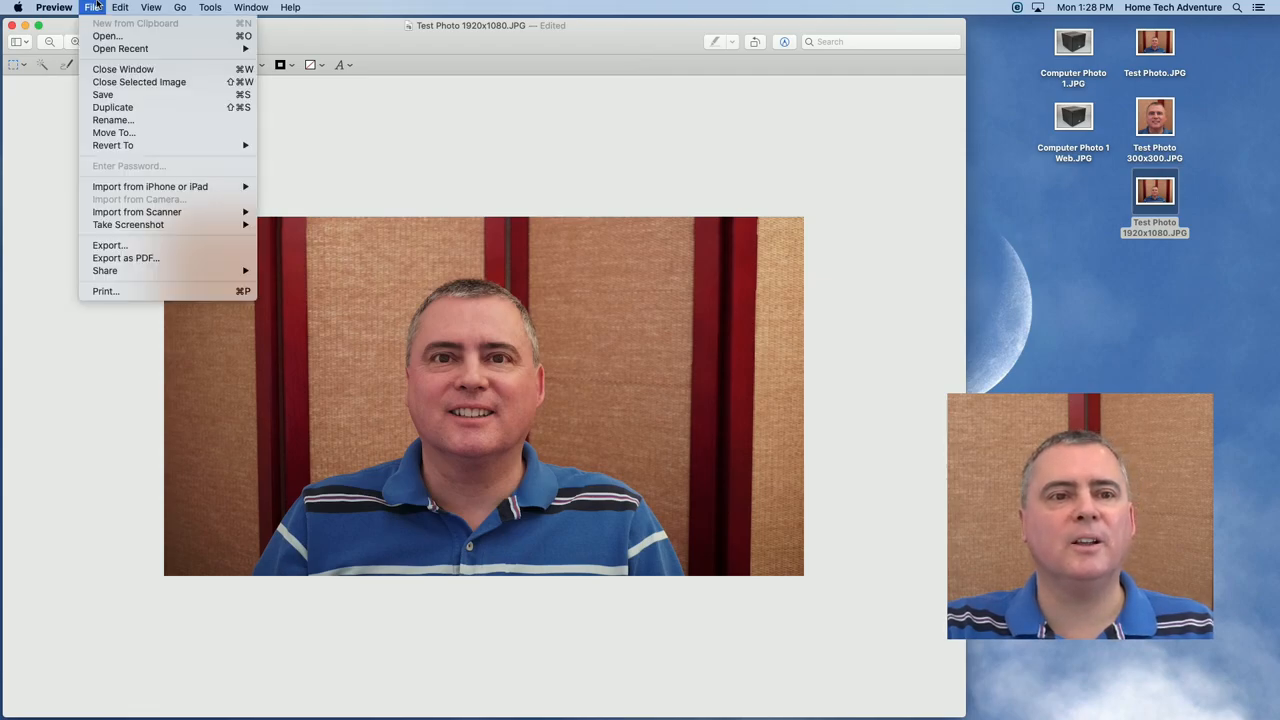
Step: Save the cropped 1920x1080 photo and close its window
click(120, 8)
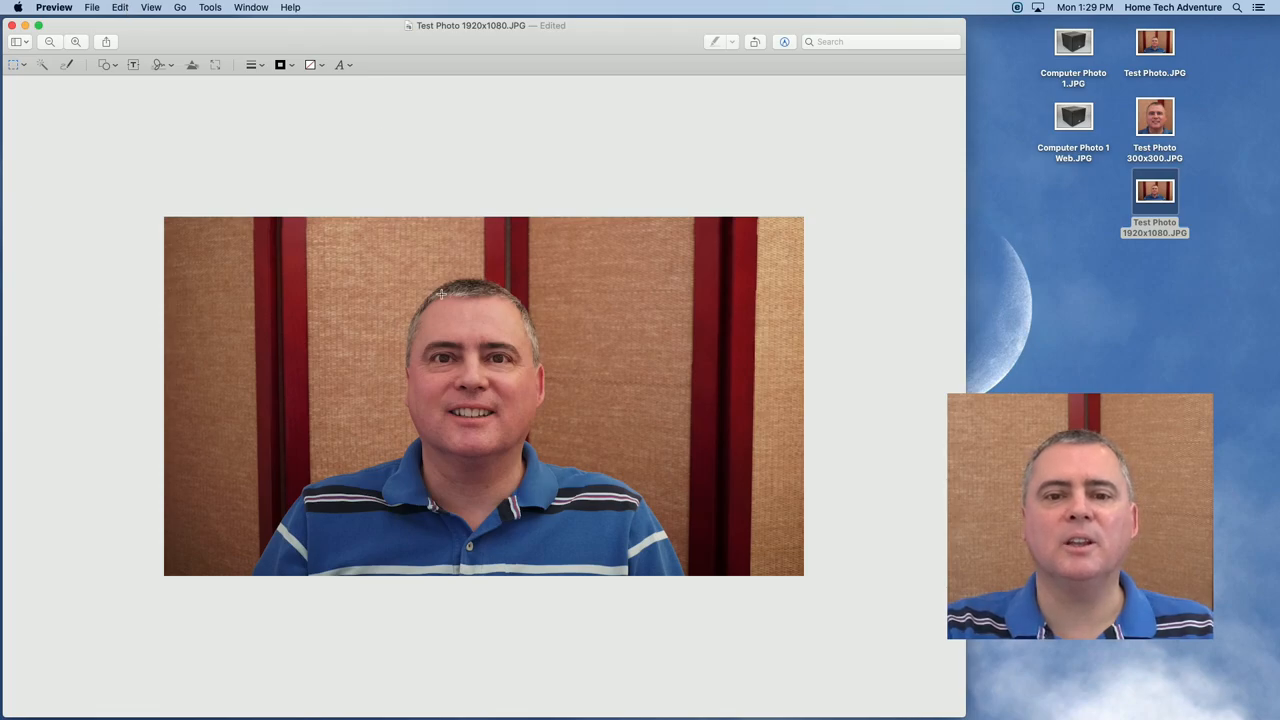
mouse_move(544, 264)
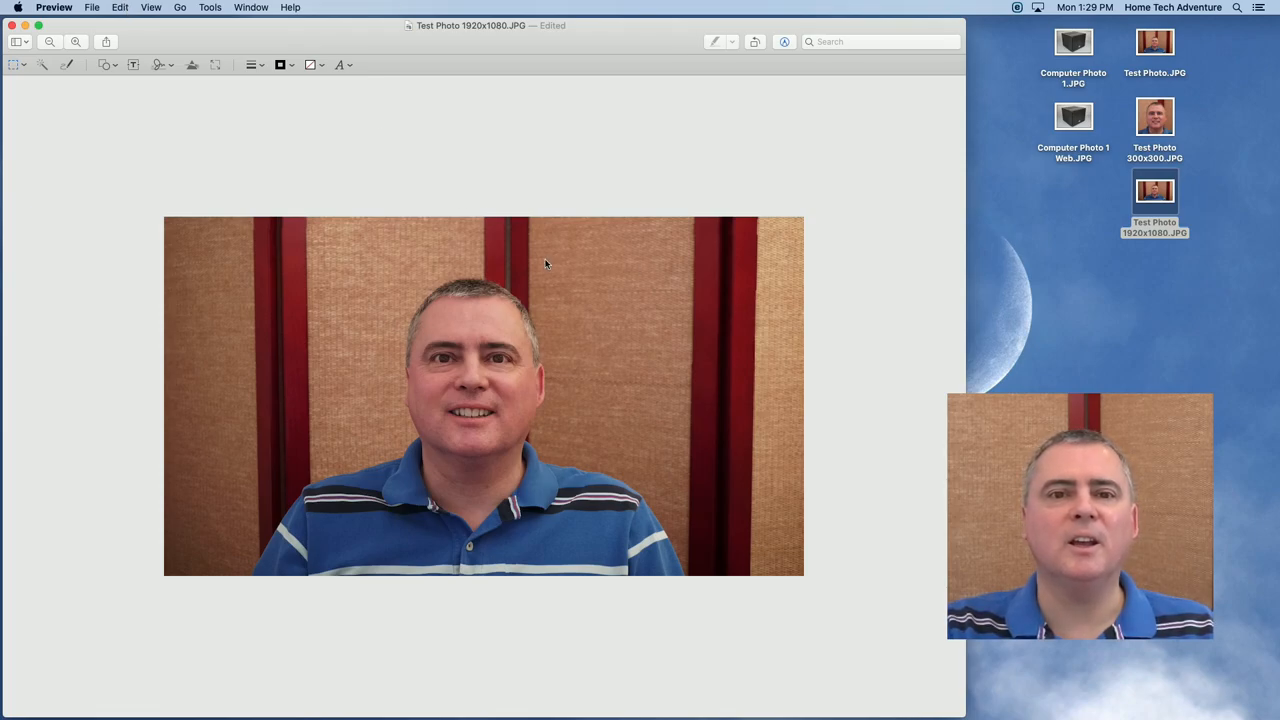
mouse_move(372, 140)
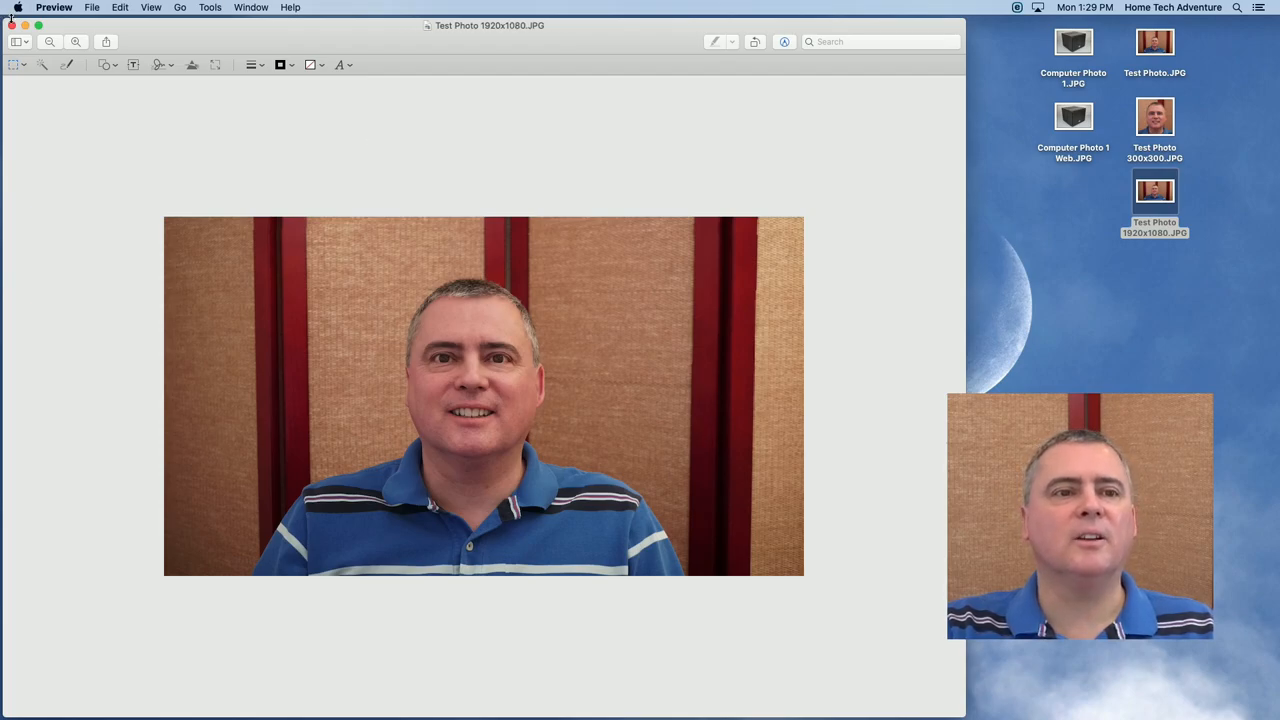
click(12, 24)
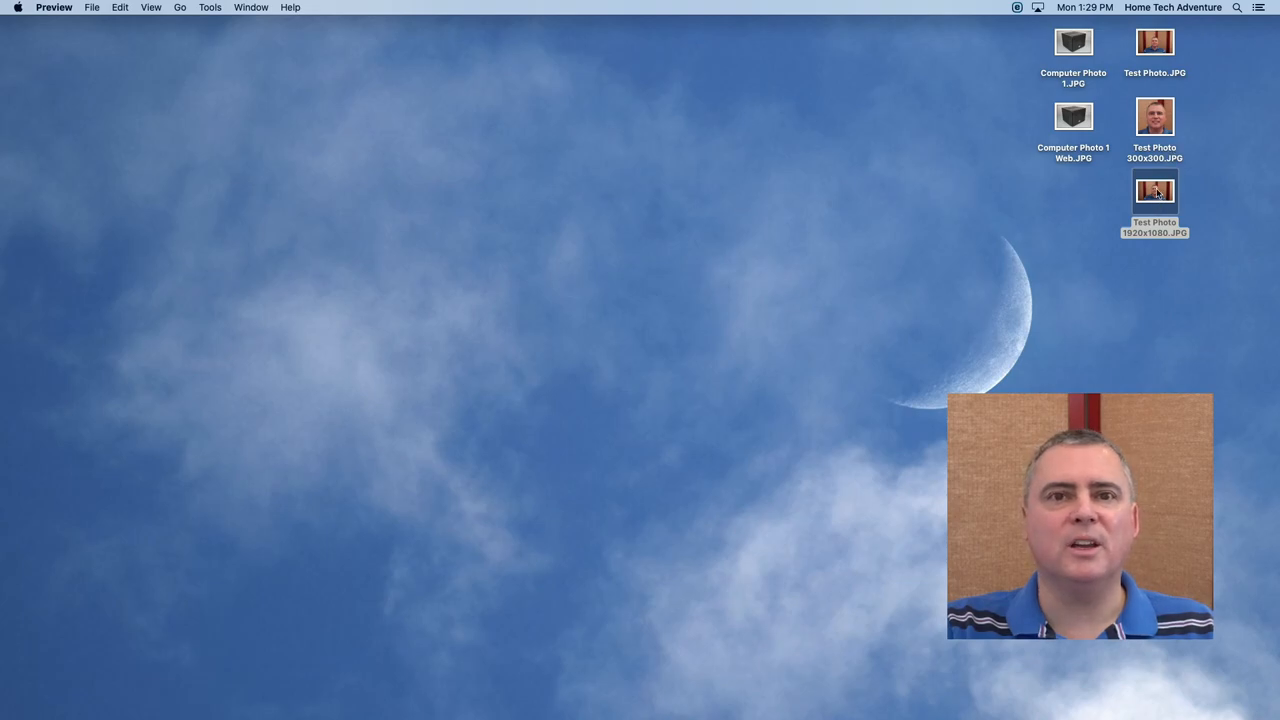
Step: Reopen Test Photo 1920x1080.JPG from the desktop via its context menu
right_click(1154, 190)
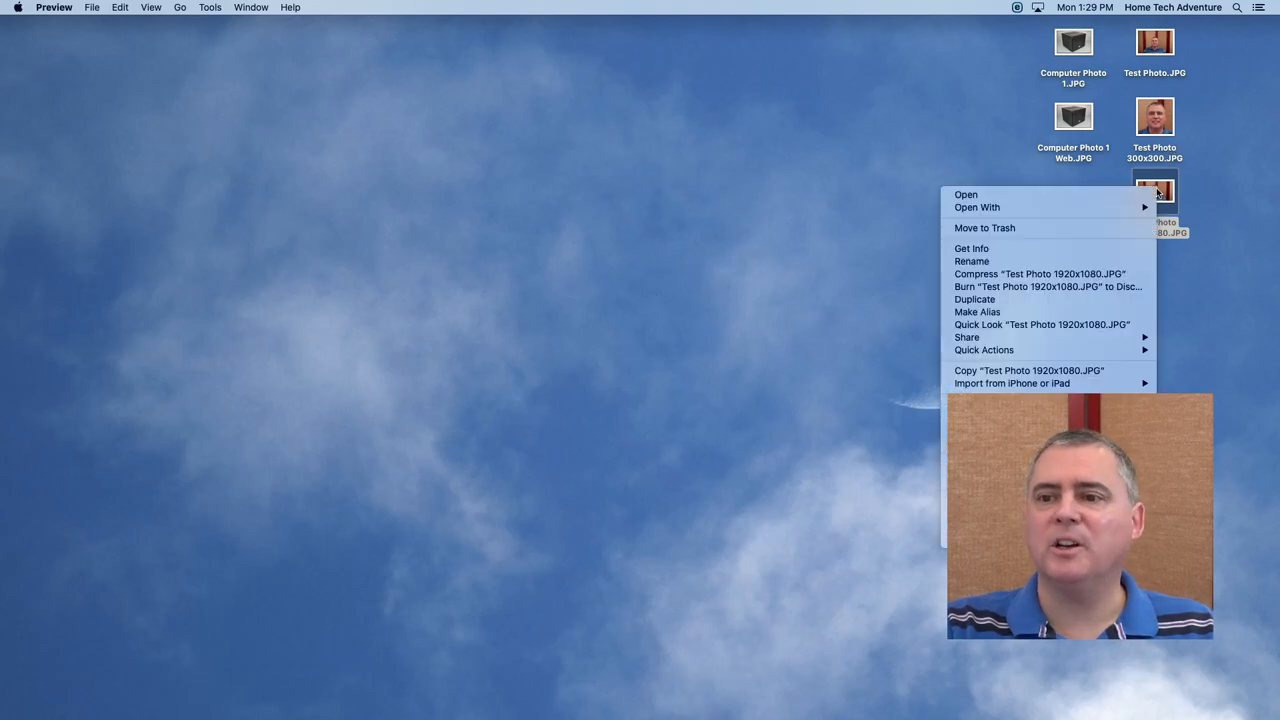
mouse_move(972, 248)
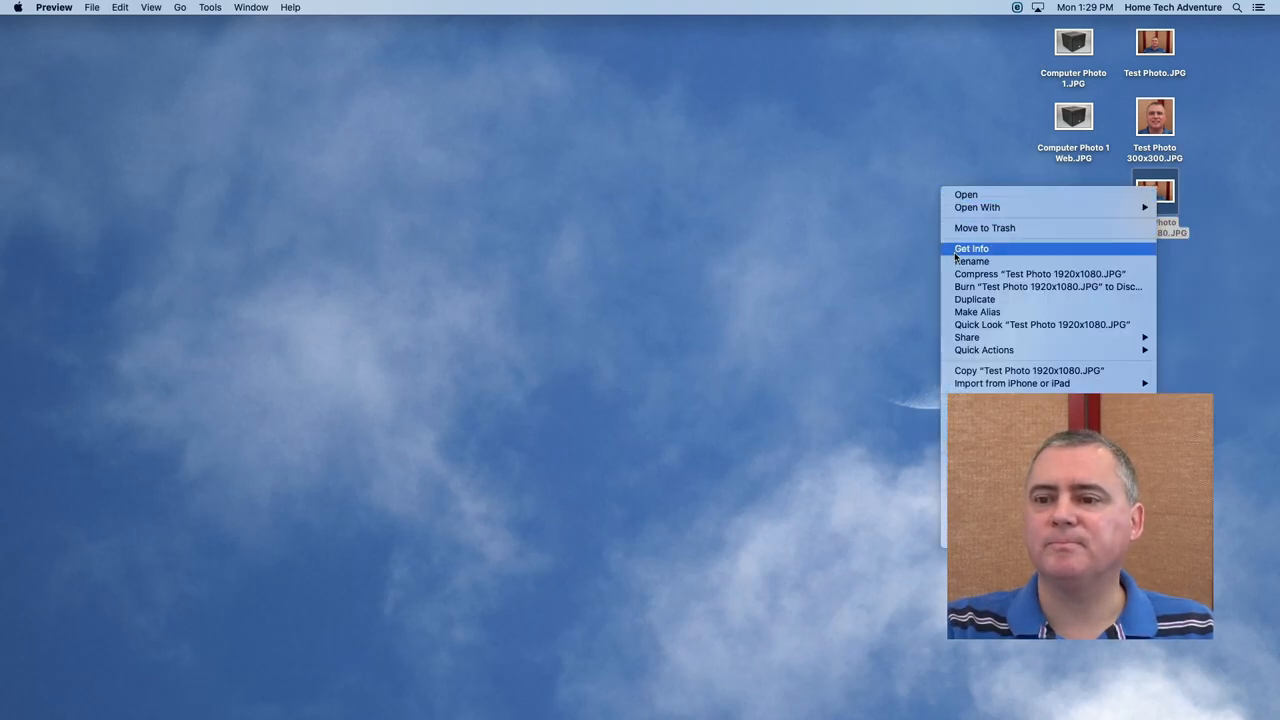
click(972, 248)
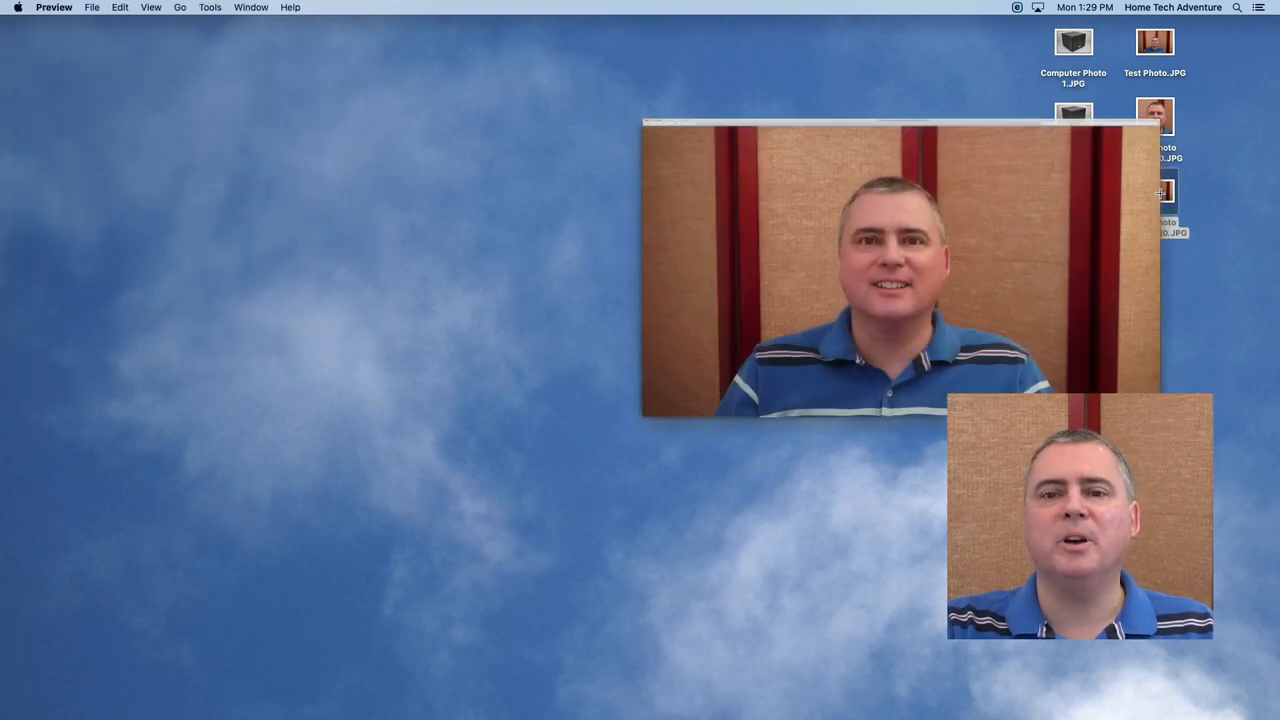
Step: Start a JPEG export and lower the Quality slider to a medium-low level
click(92, 8)
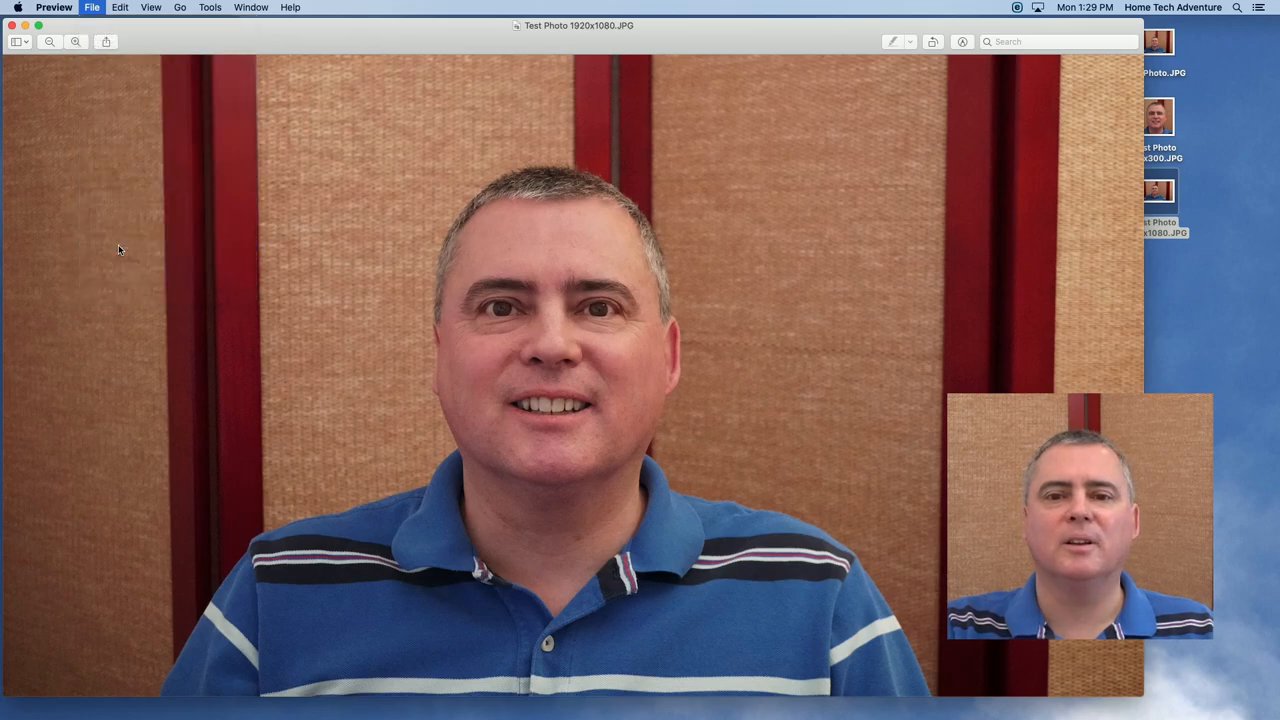
click(92, 8)
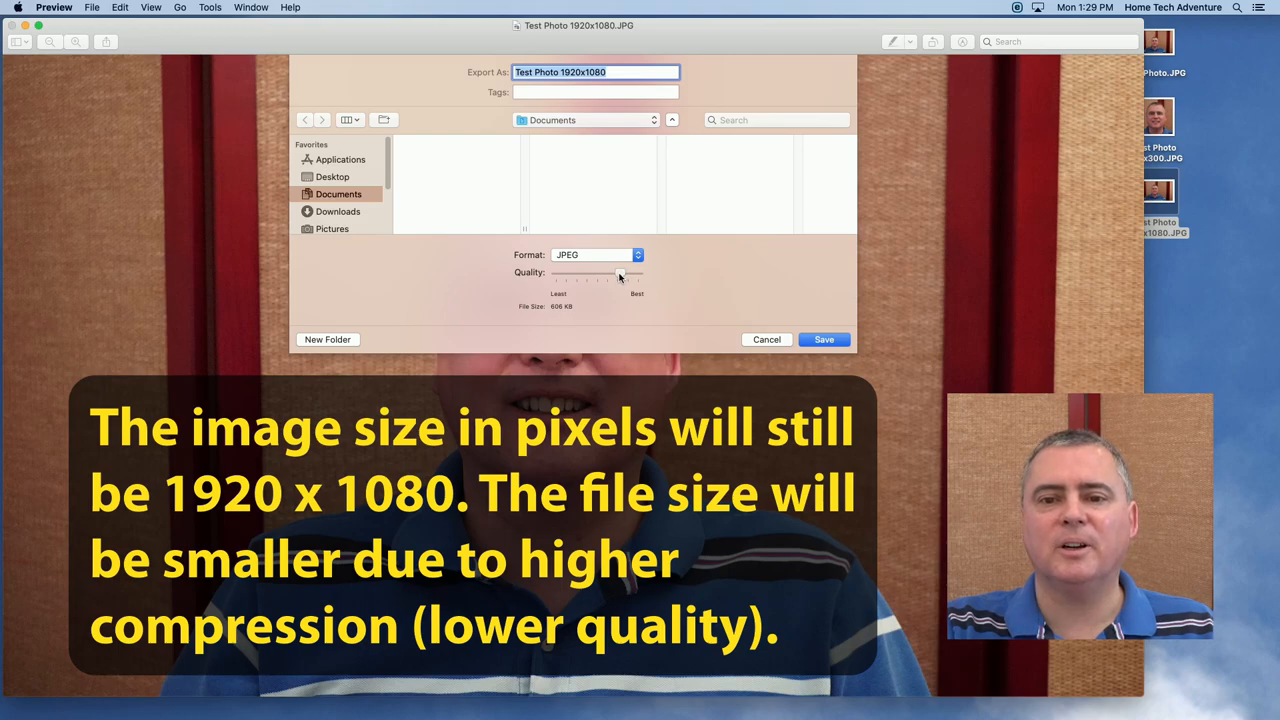
drag(620, 274, 604, 274)
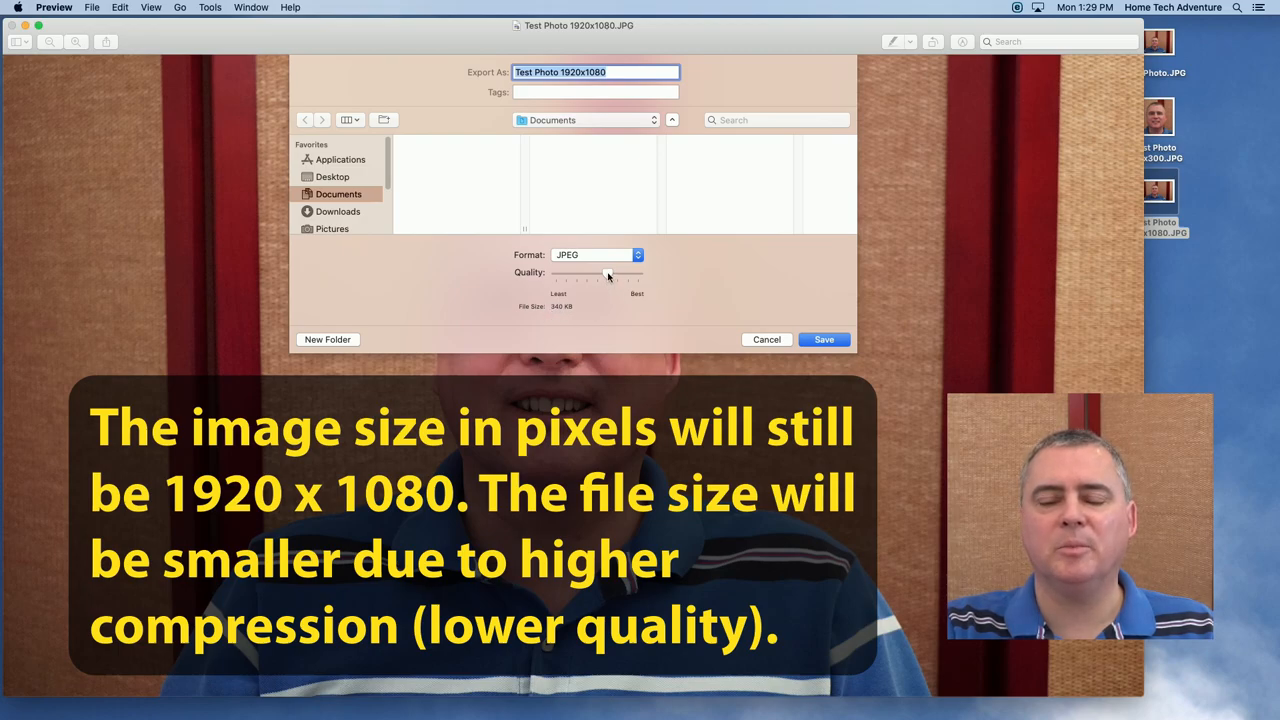
drag(612, 272, 604, 272)
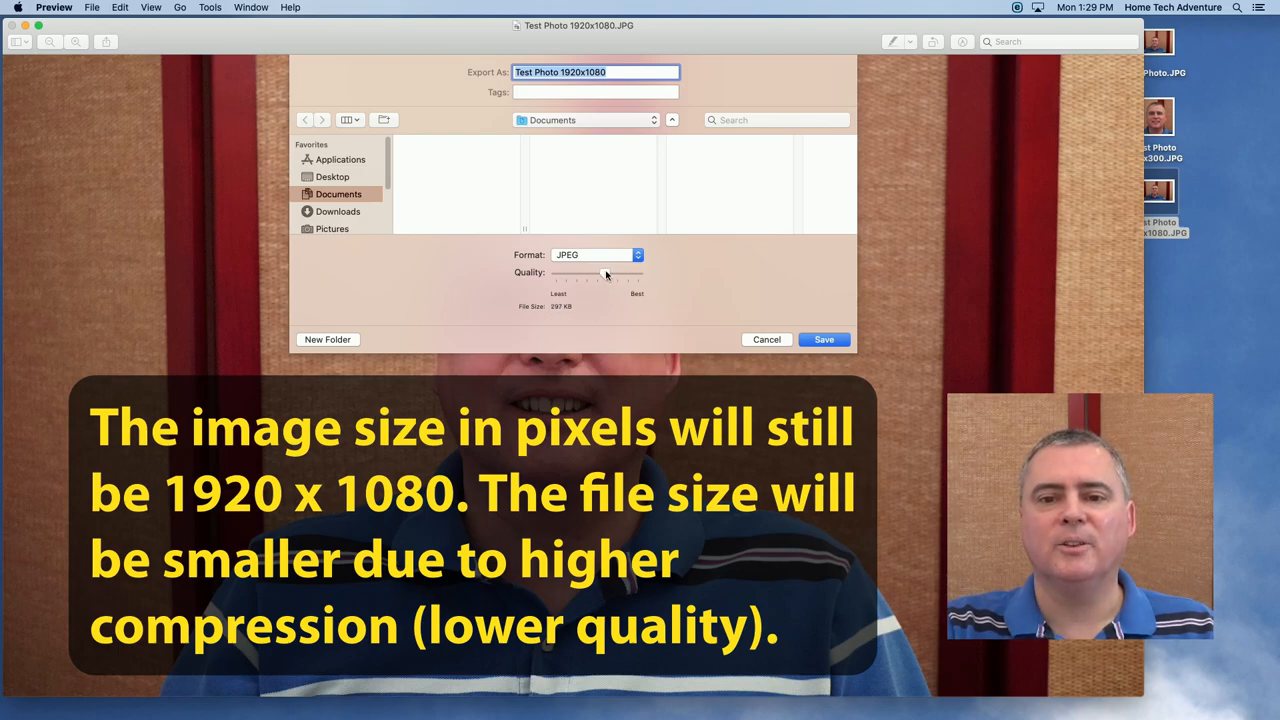
drag(610, 272, 598, 272)
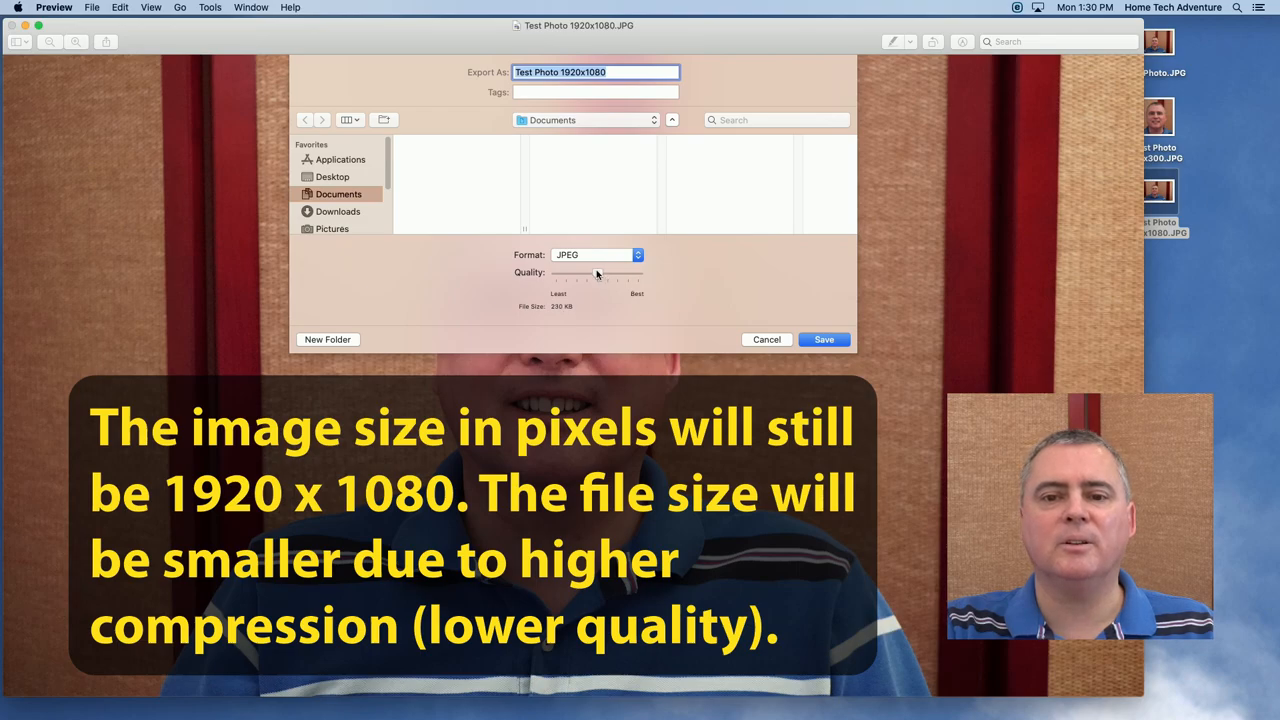
drag(600, 272, 590, 272)
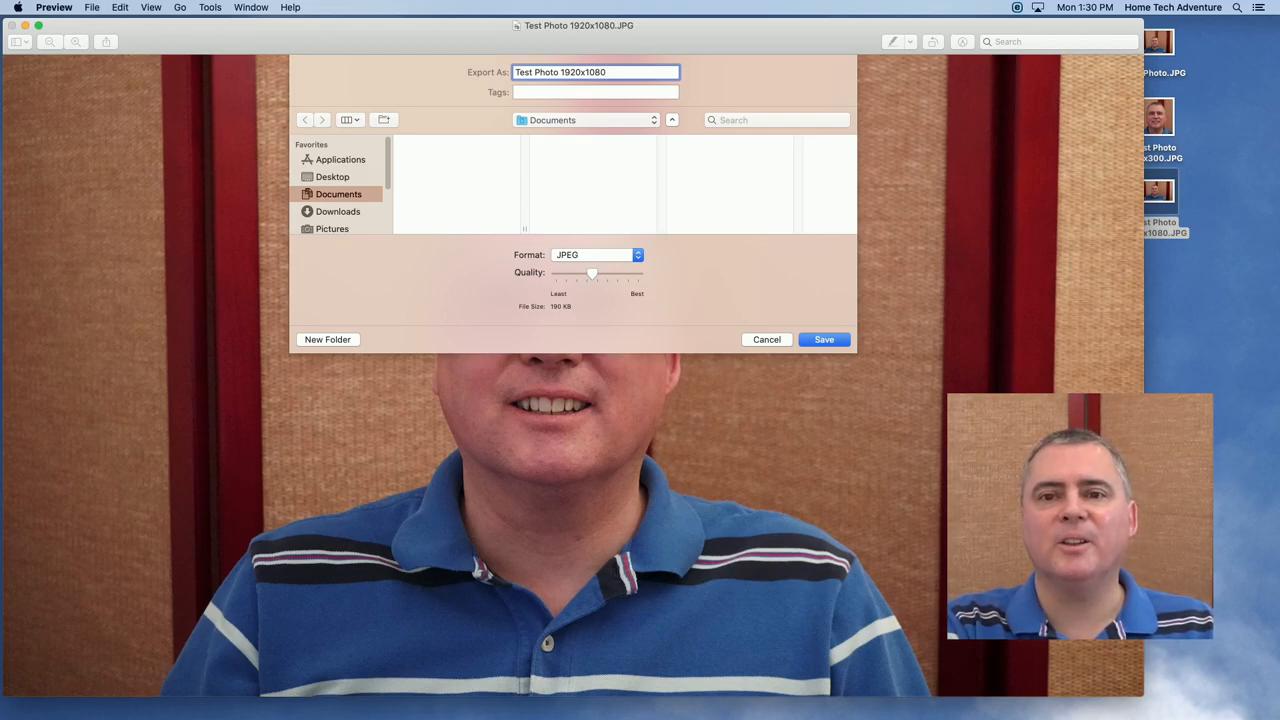
Step: Save the export as 'Test Photo 1920x1080 Small' on the Desktop and close the window
text(Small)
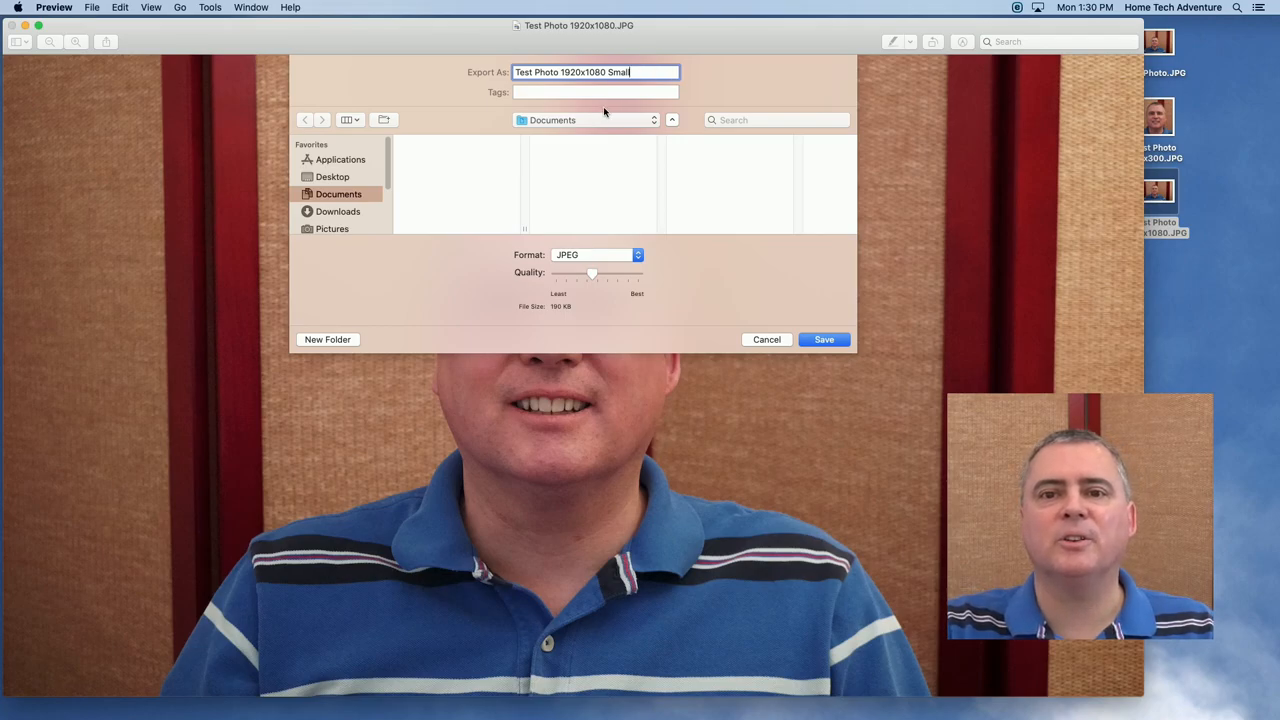
click(672, 120)
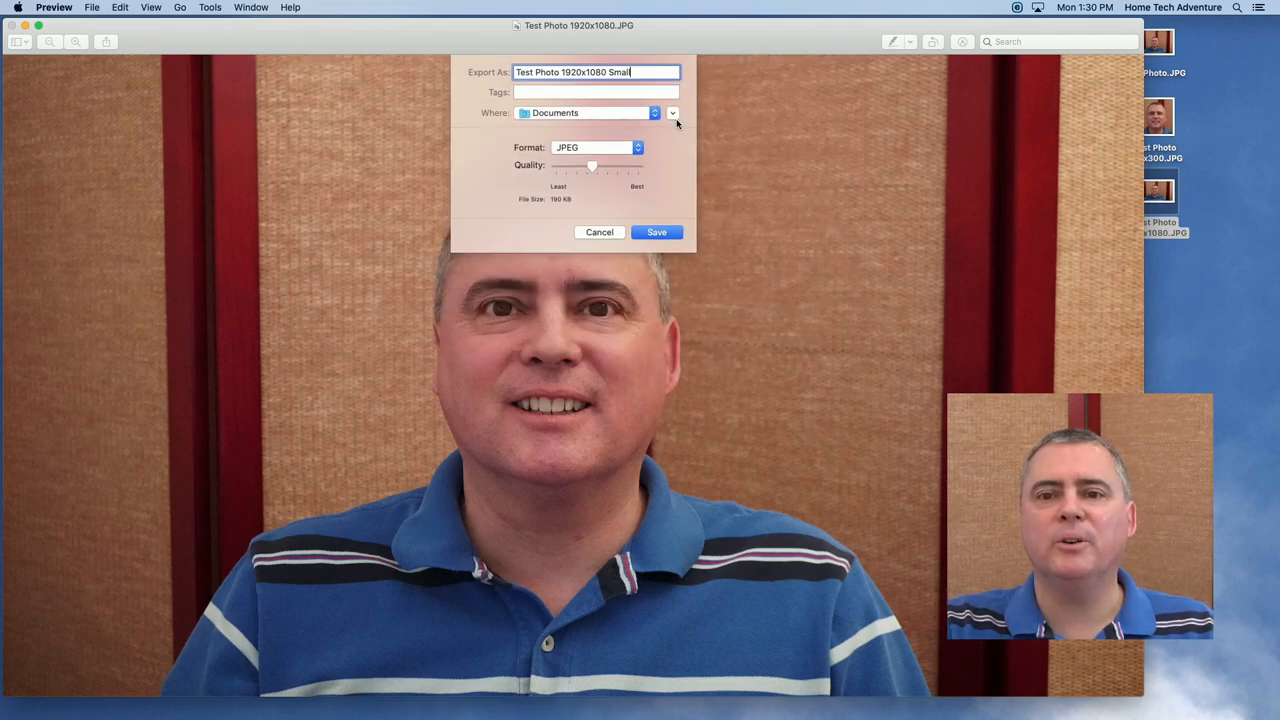
click(672, 112)
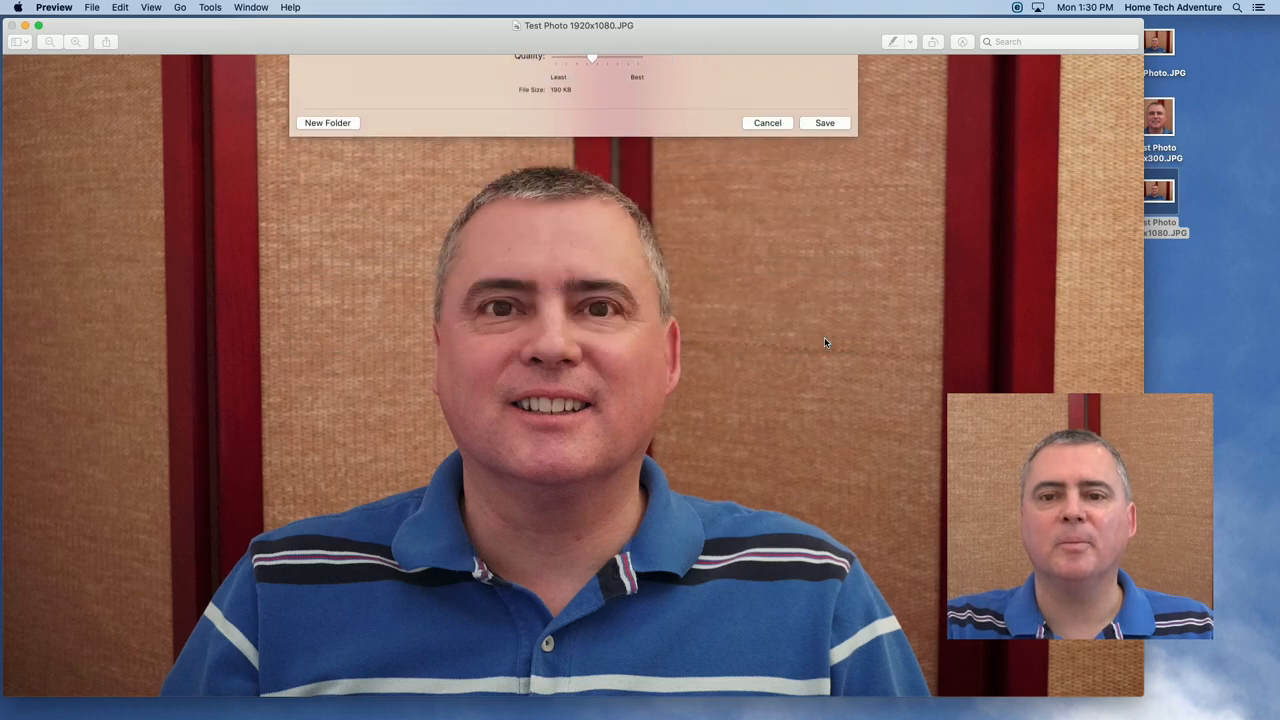
click(824, 122)
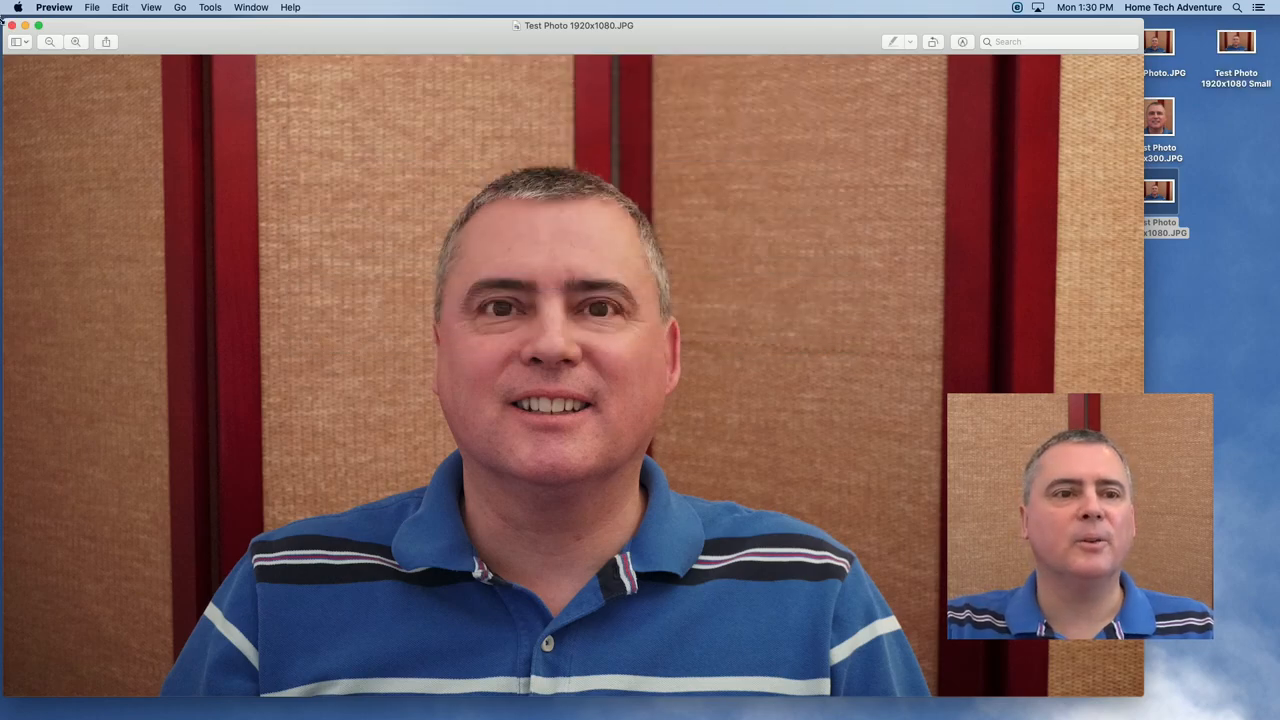
click(12, 24)
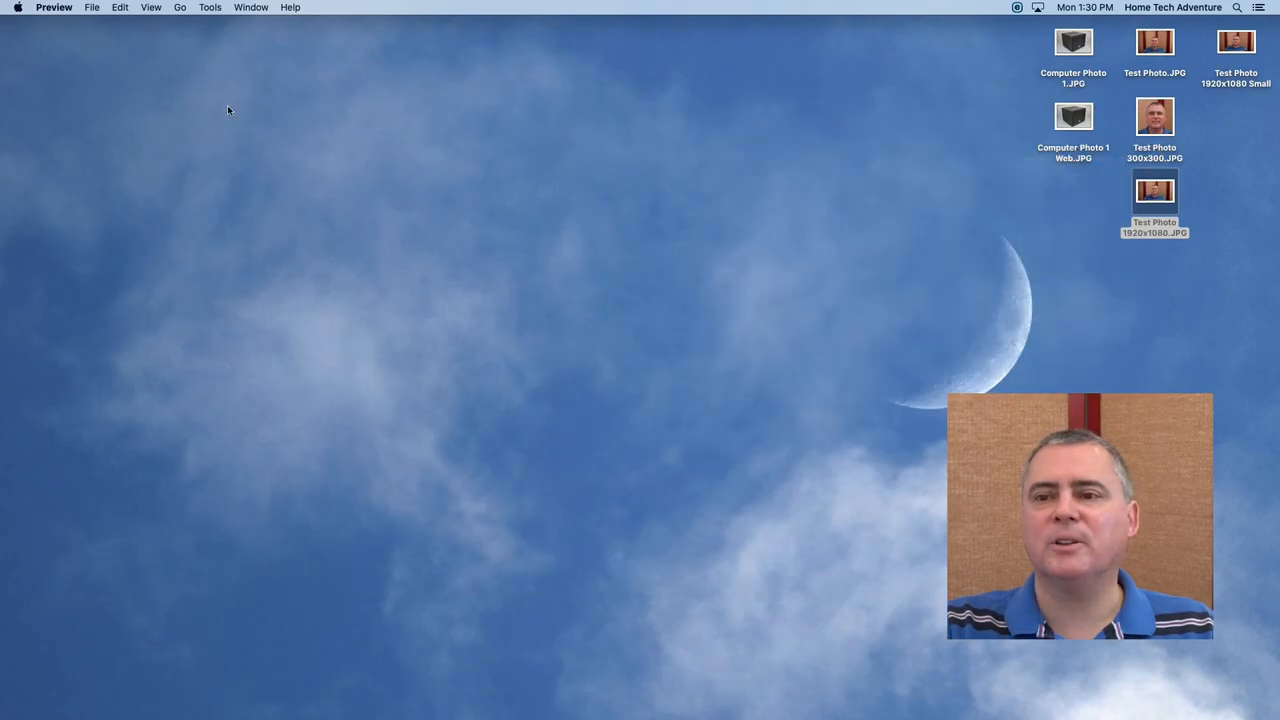
Step: View the Small copy from the desktop, then quit Preview
right_click(1236, 40)
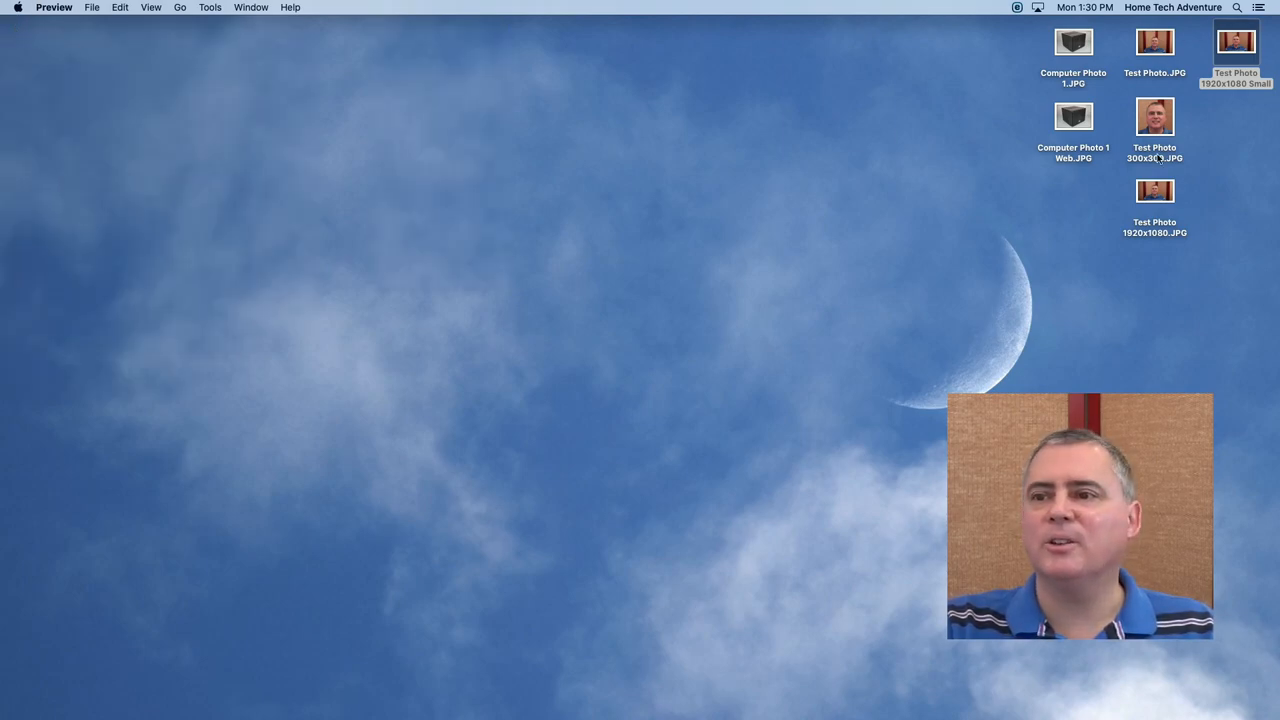
double_click(1236, 42)
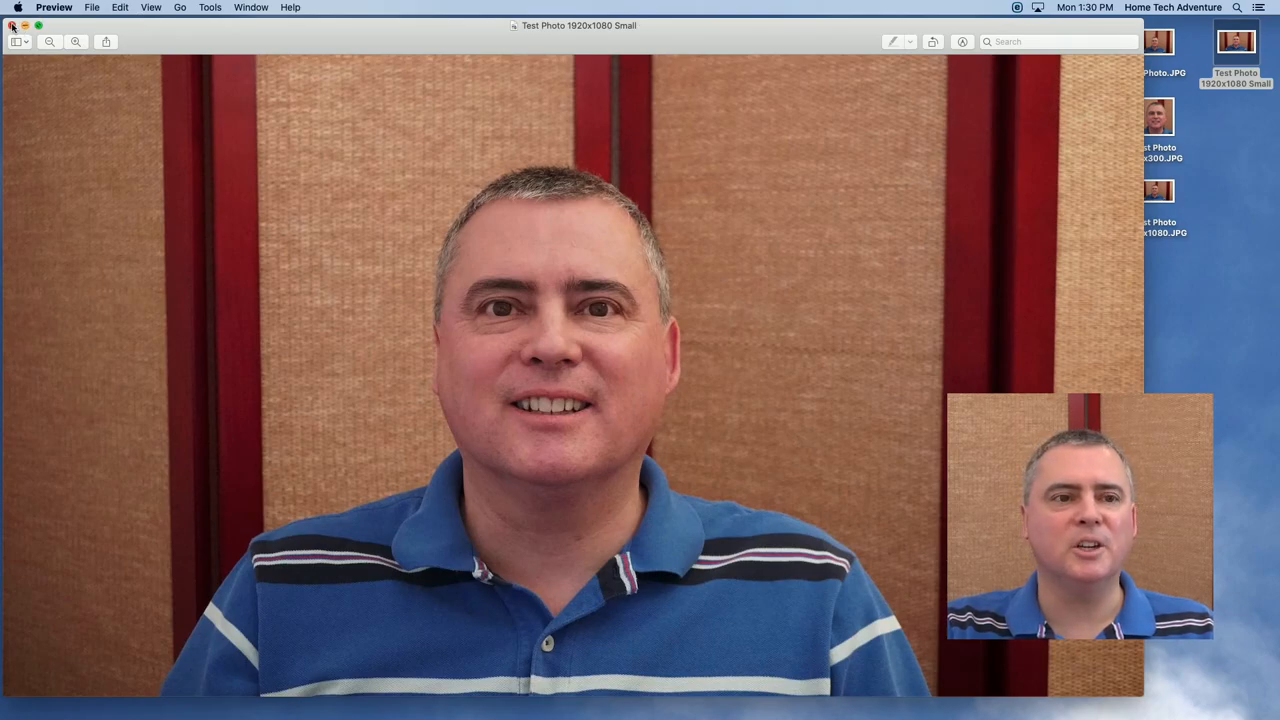
click(54, 8)
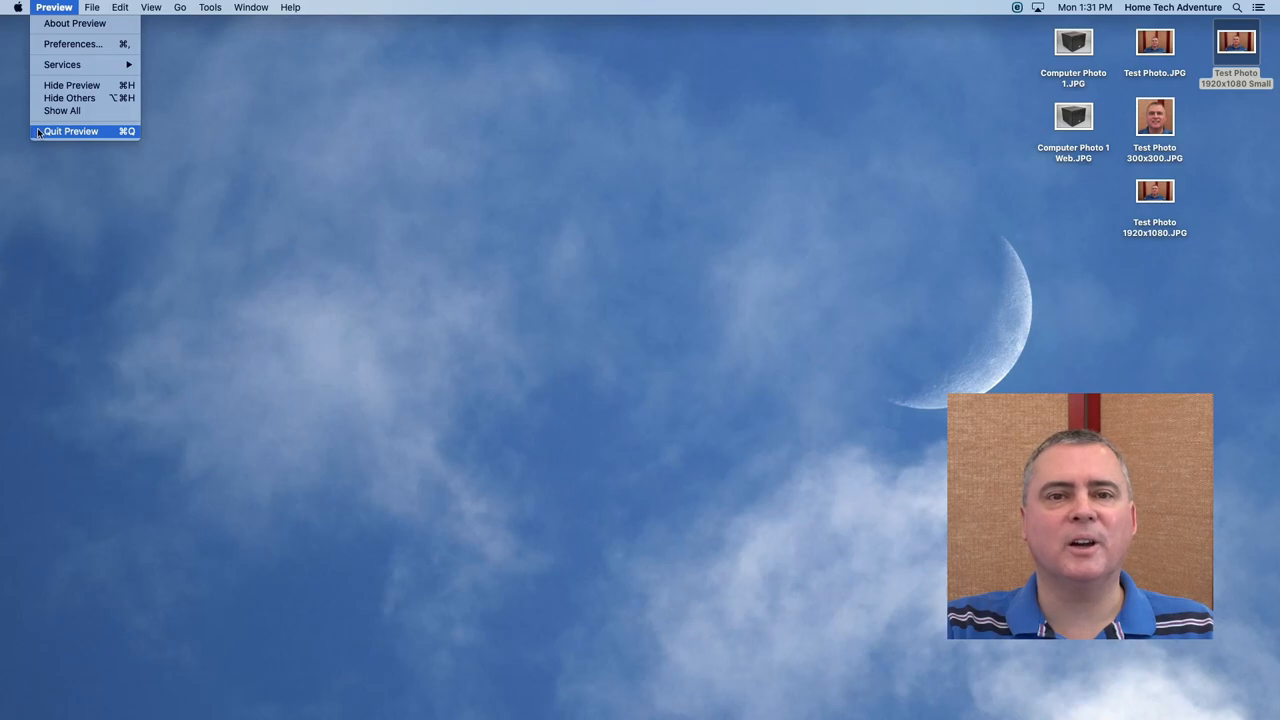
click(70, 132)
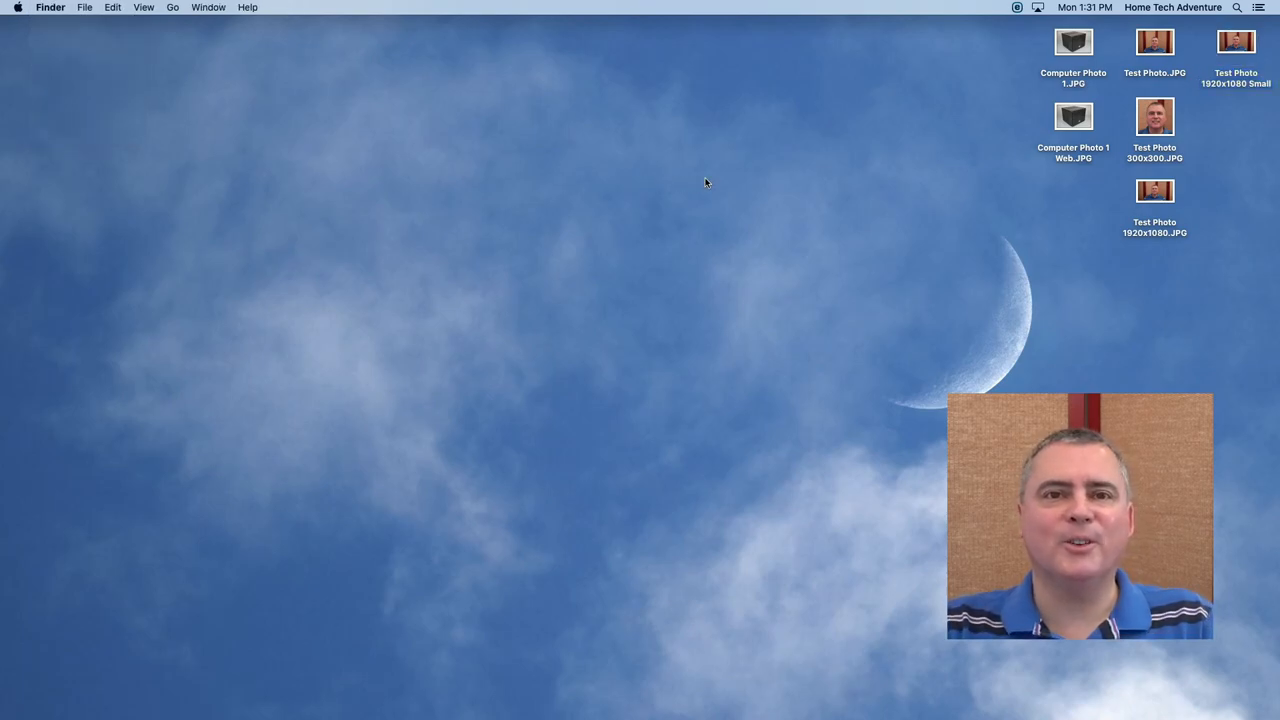